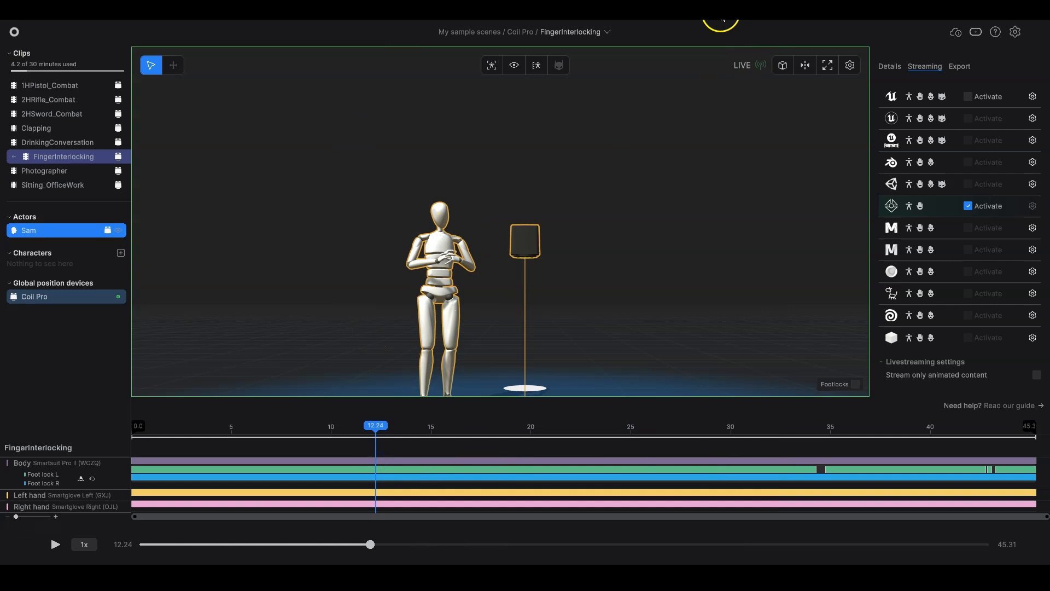
- Move the FingerInterlocking clip playhead from 12.24 s to about 14.7 s
left_click_drag(376, 426, 425, 425)
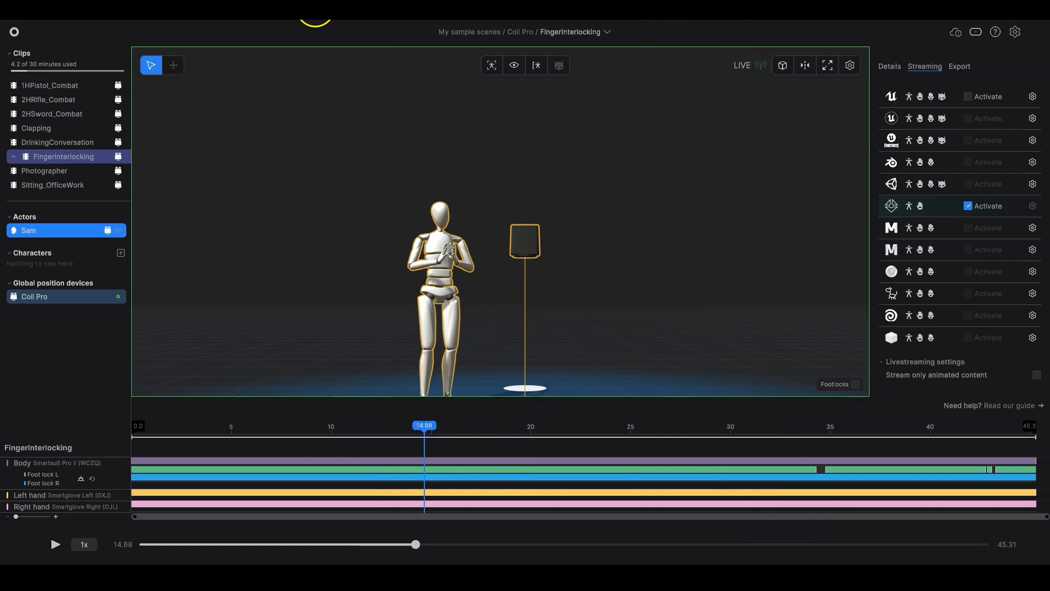
mouse_move(536, 139)
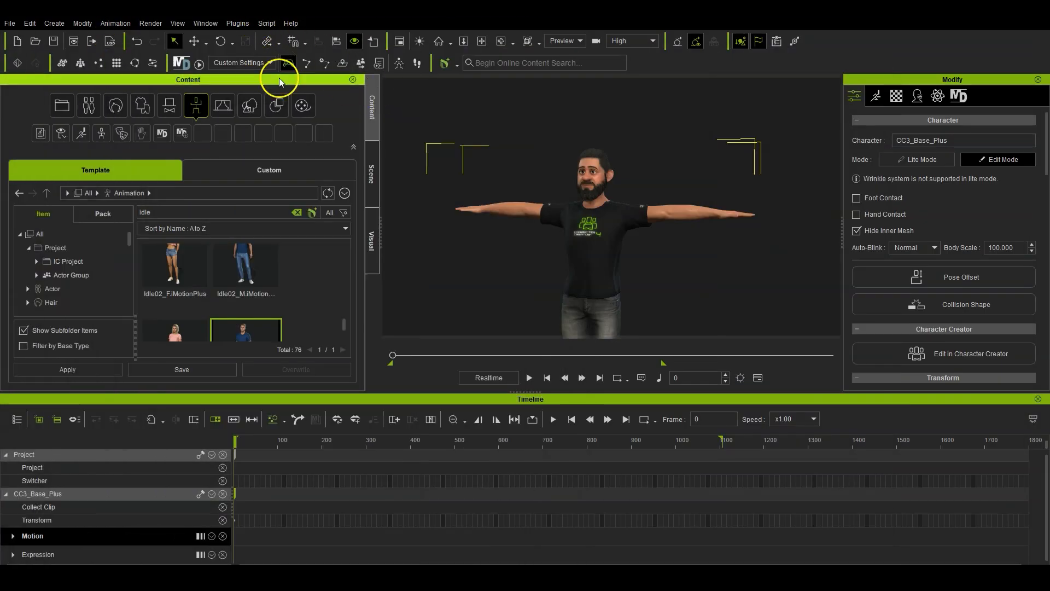
left_click(237, 23)
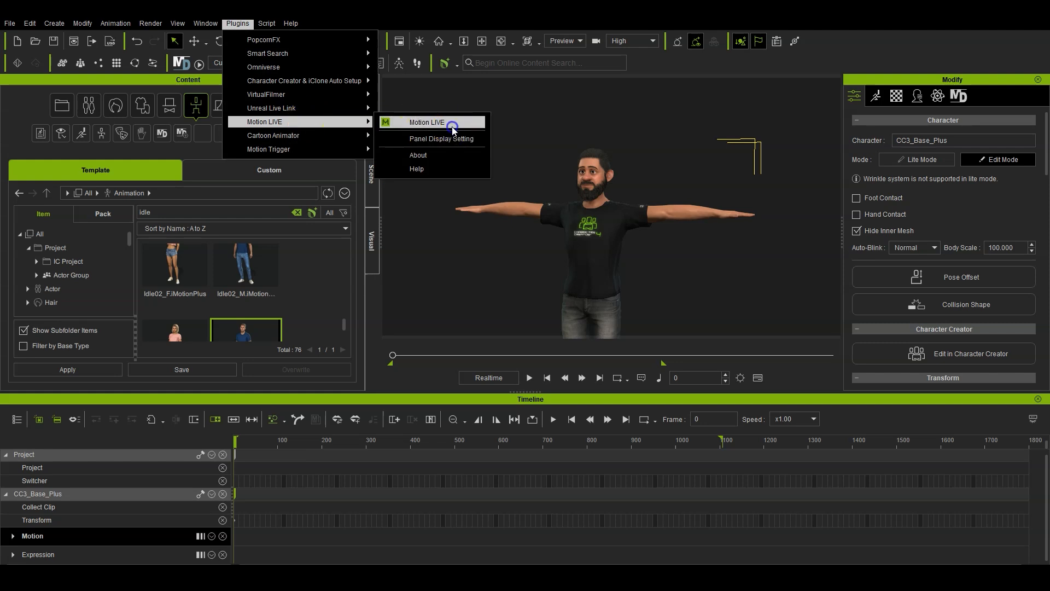
left_click(425, 122)
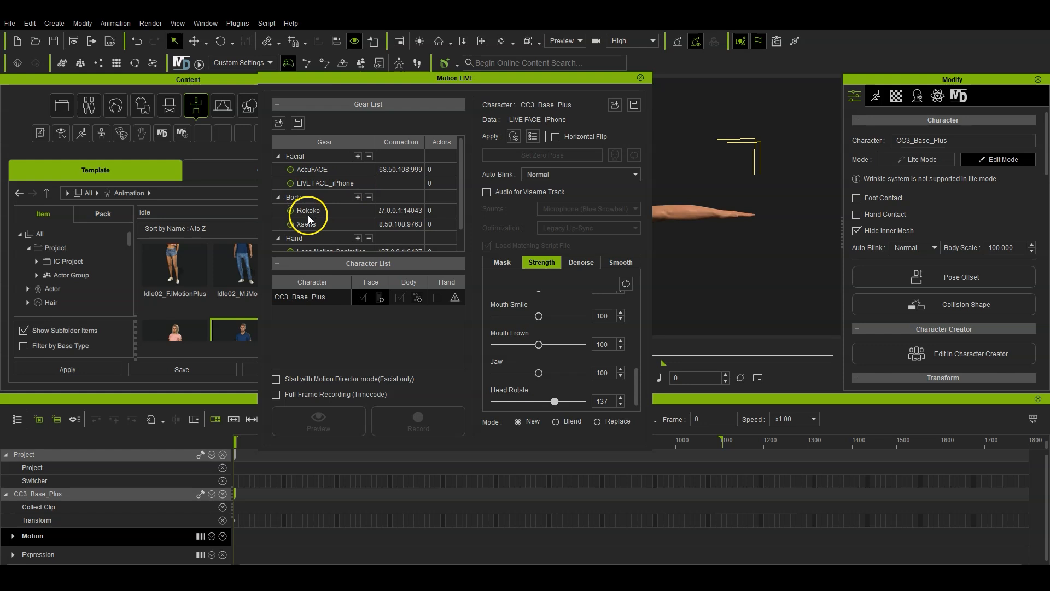
left_click(640, 77)
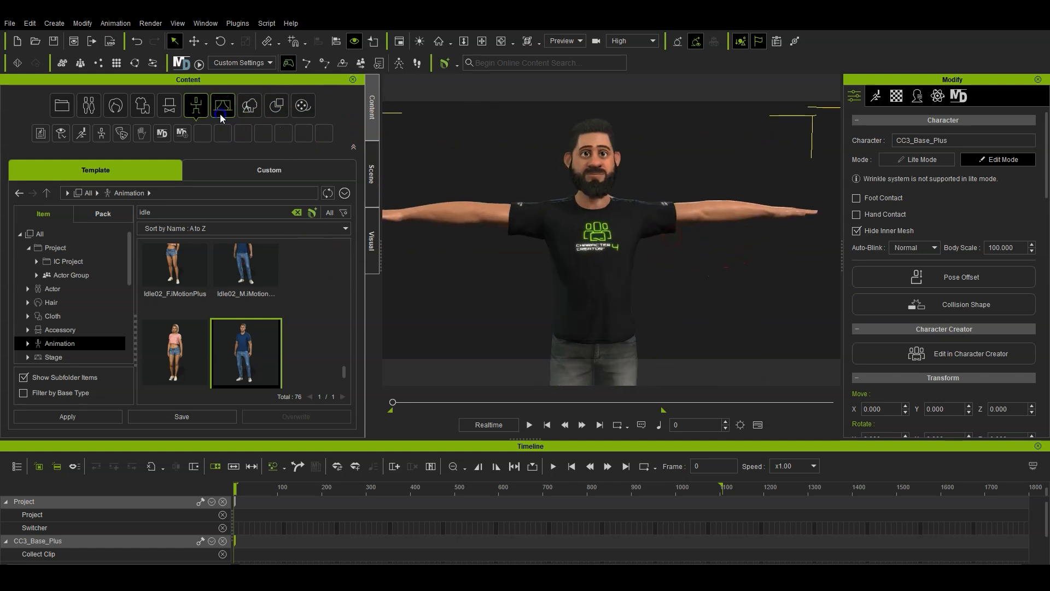
- Apply the Bronze.iAtm preset from the Stage > Atmosphere library to the scene
left_click(222, 105)
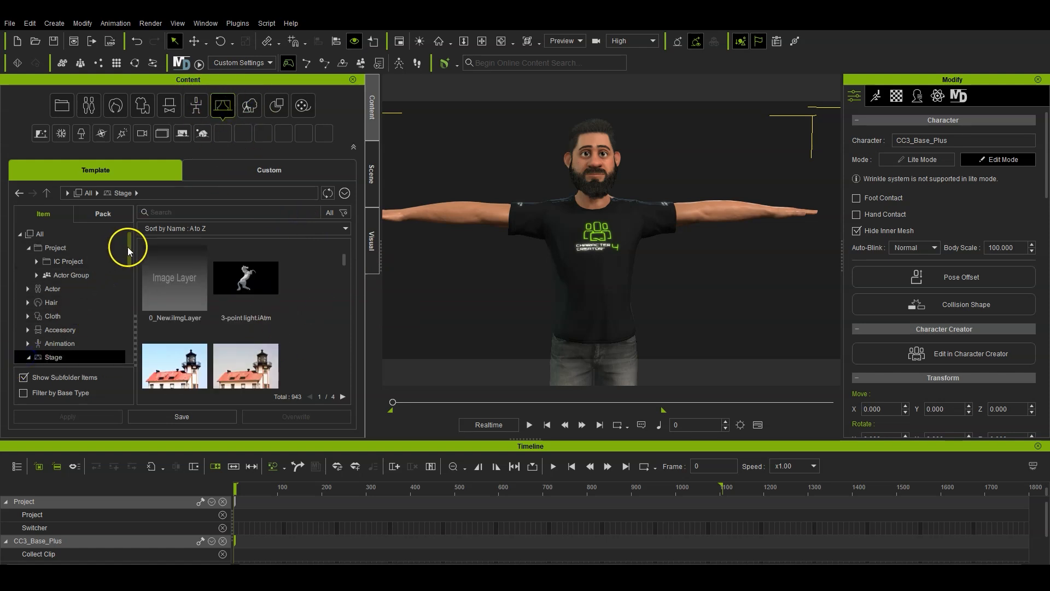
left_click(60, 132)
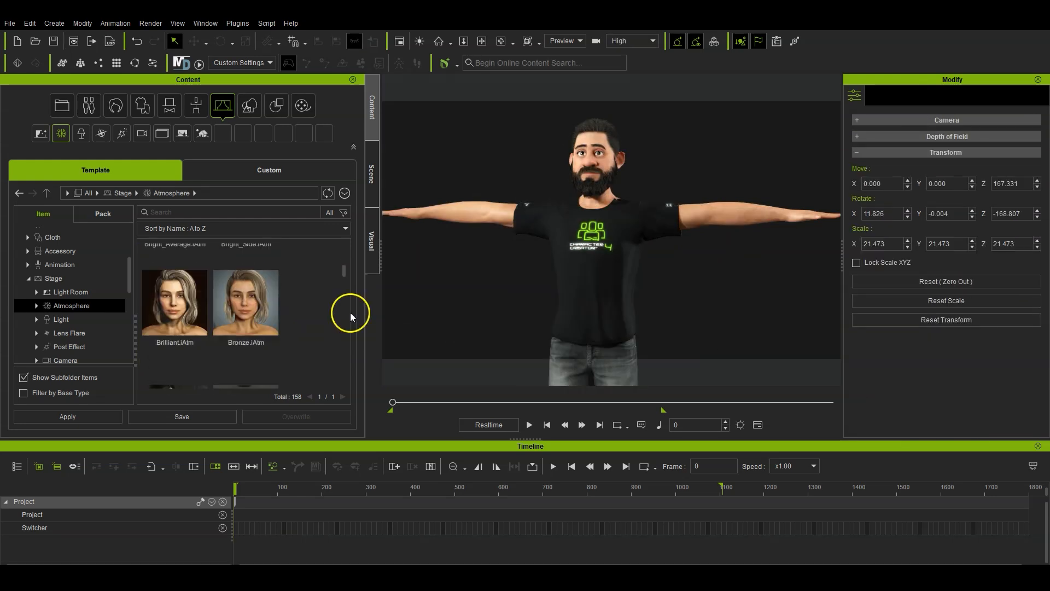
double_click(245, 301)
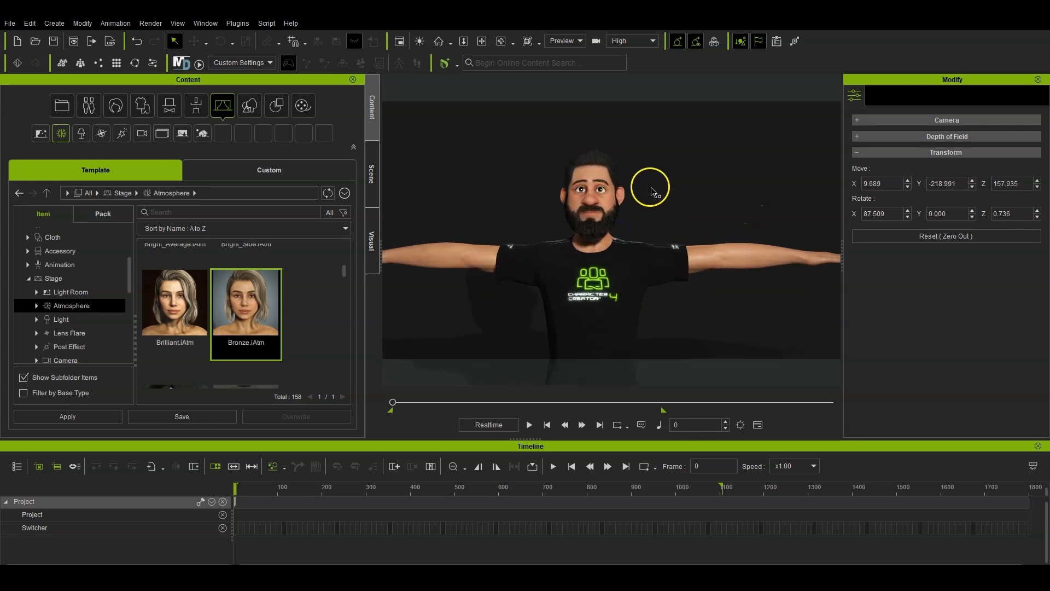
left_click(53, 23)
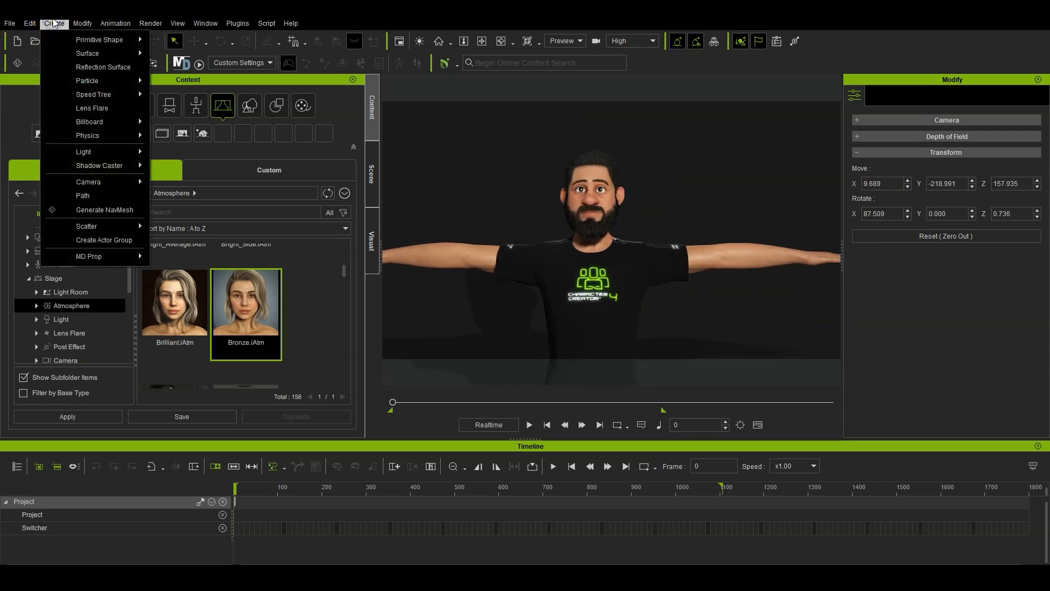
- Set the project's 2D Background colour to green (#55FF00) in Project settings
left_click(29, 23)
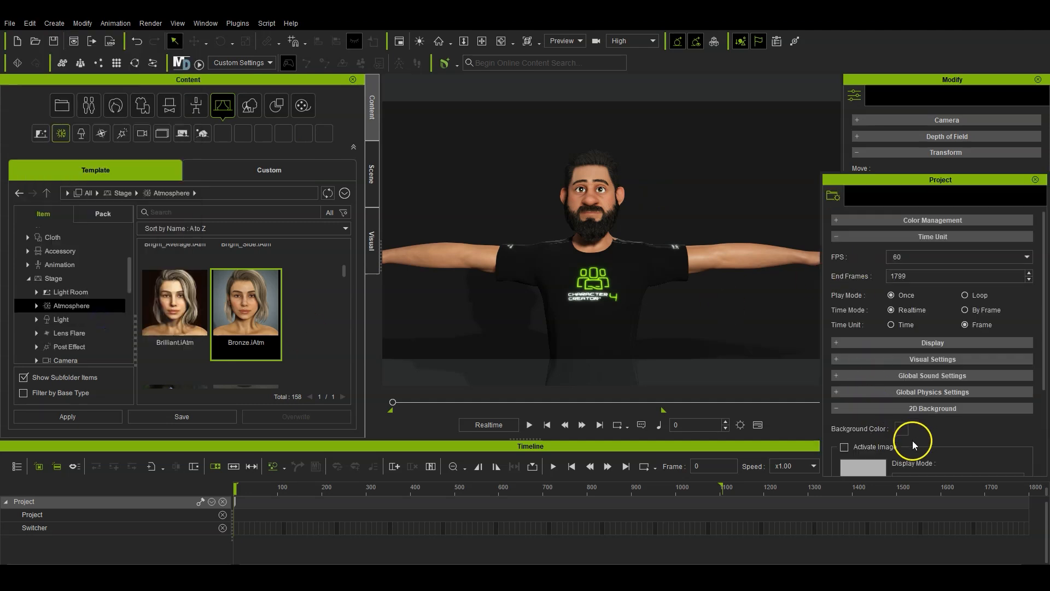
mouse_move(902, 428)
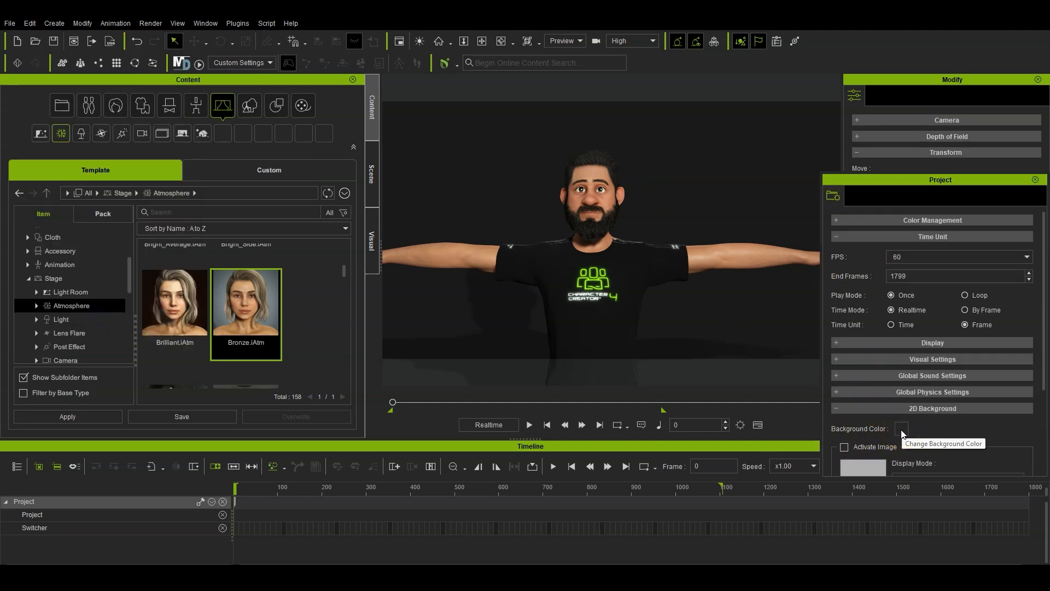
left_click(901, 429)
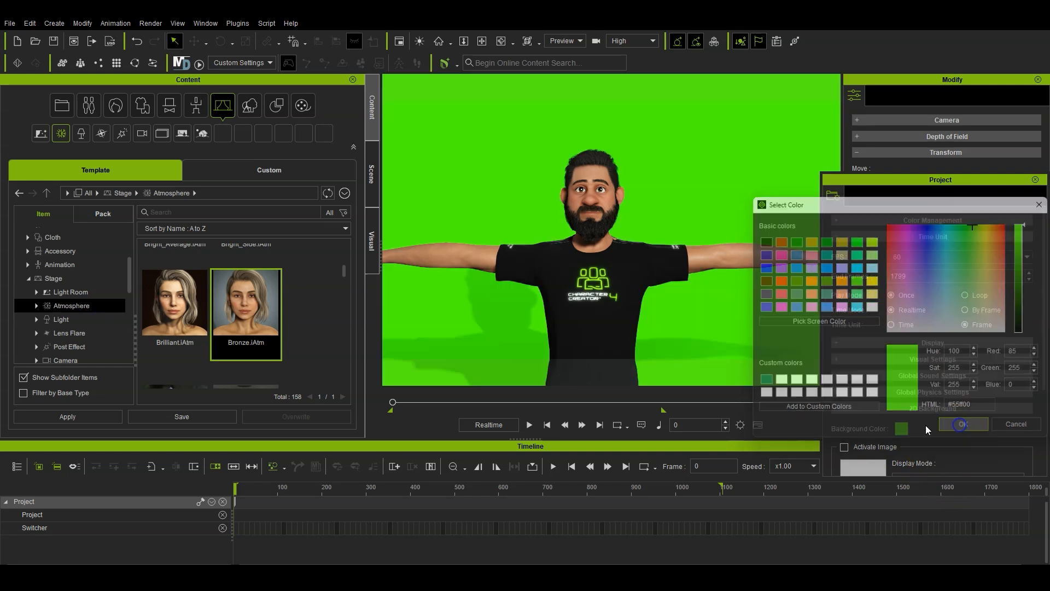
left_click(960, 424)
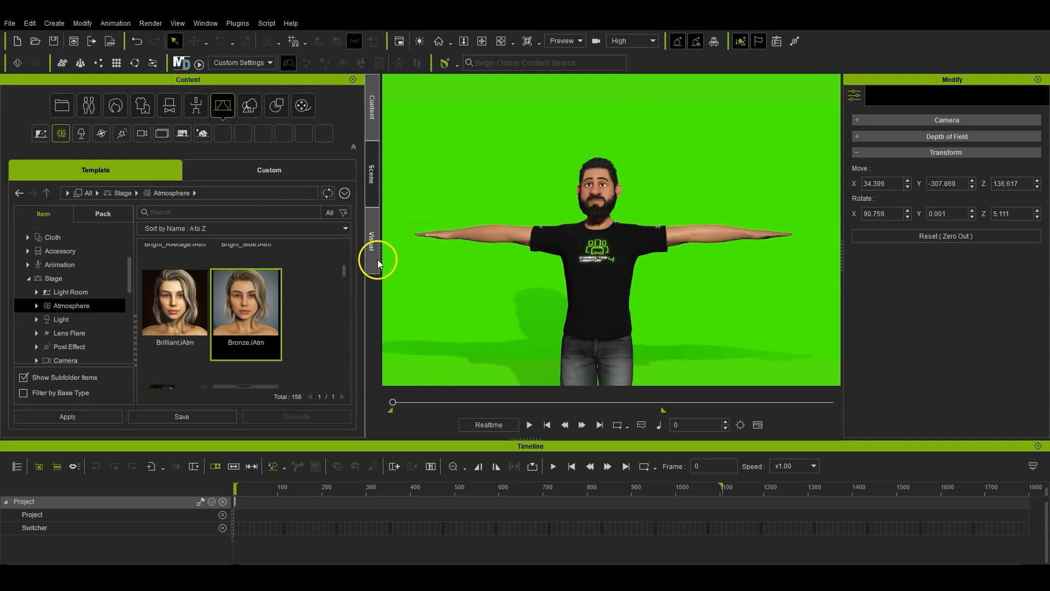
- Raise the Key light Multiplier to about 2.31 from the Scene list
left_click(372, 180)
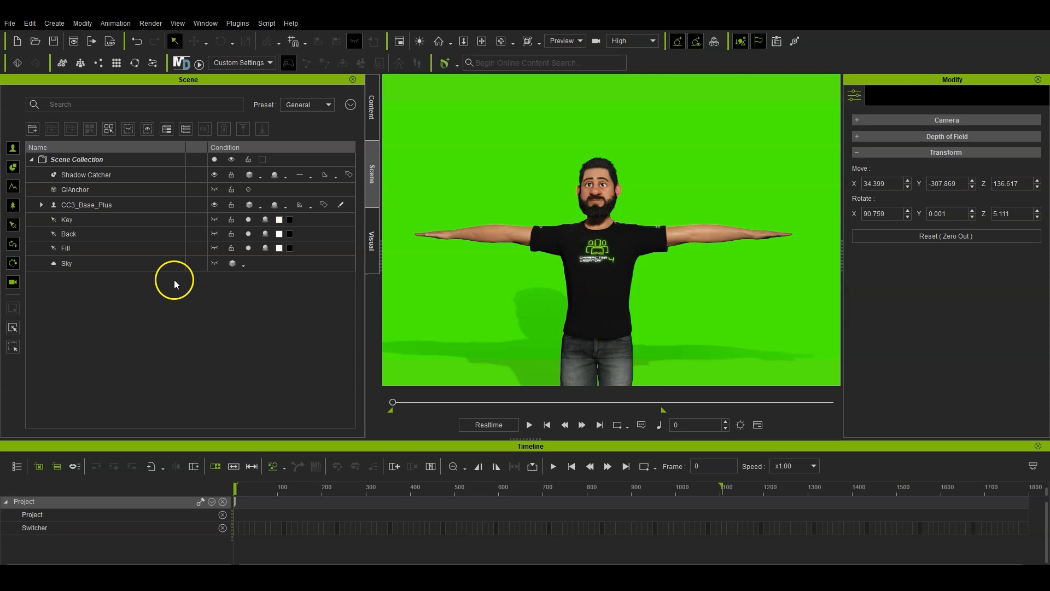
left_click(86, 174)
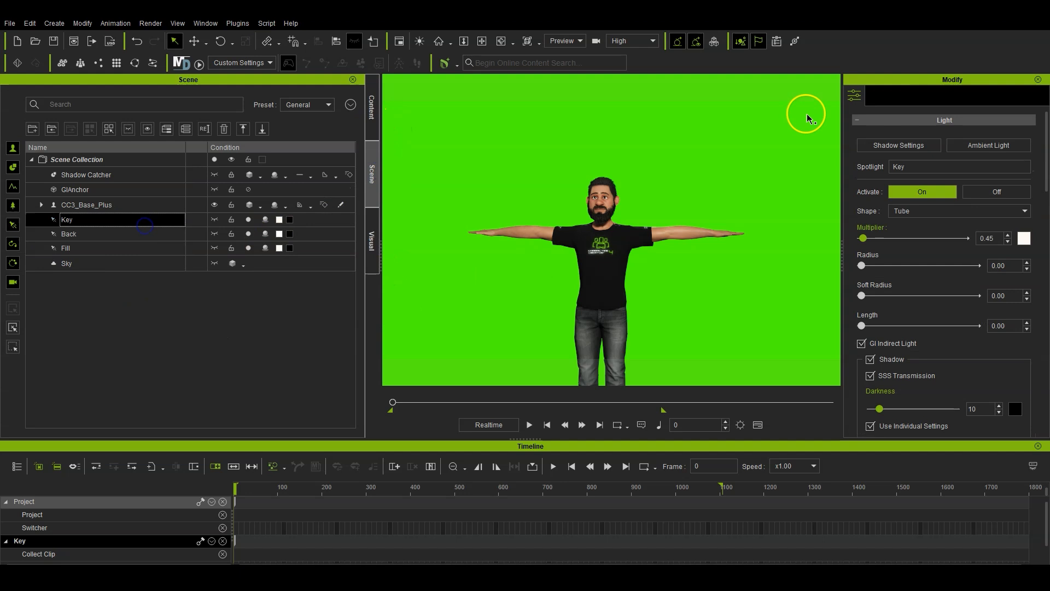
left_click_drag(862, 238, 874, 238)
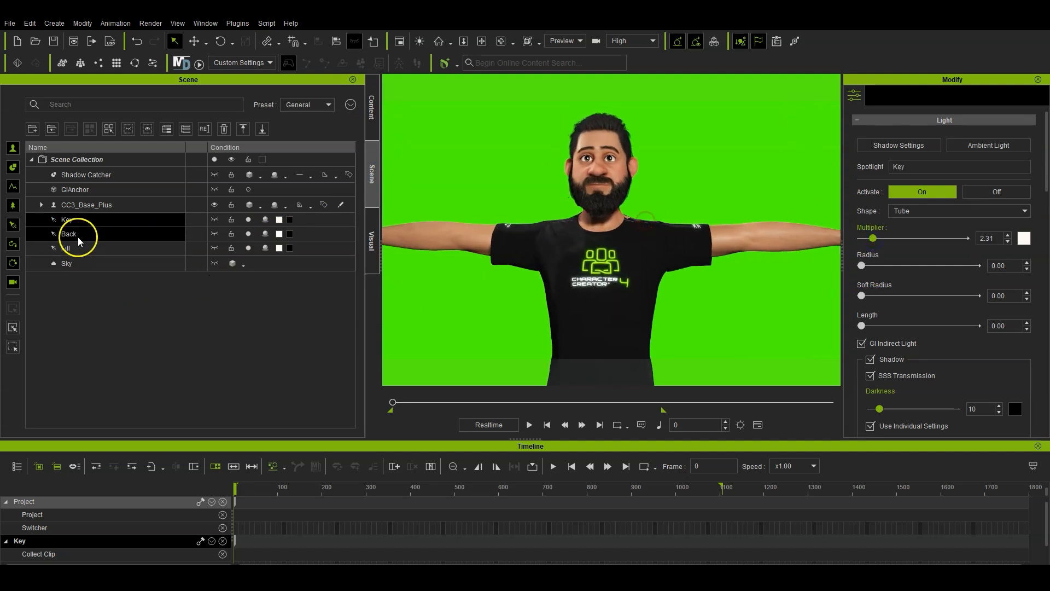
- Lower the Fill light Multiplier to about 1.32 and reselect the character
left_click(64, 248)
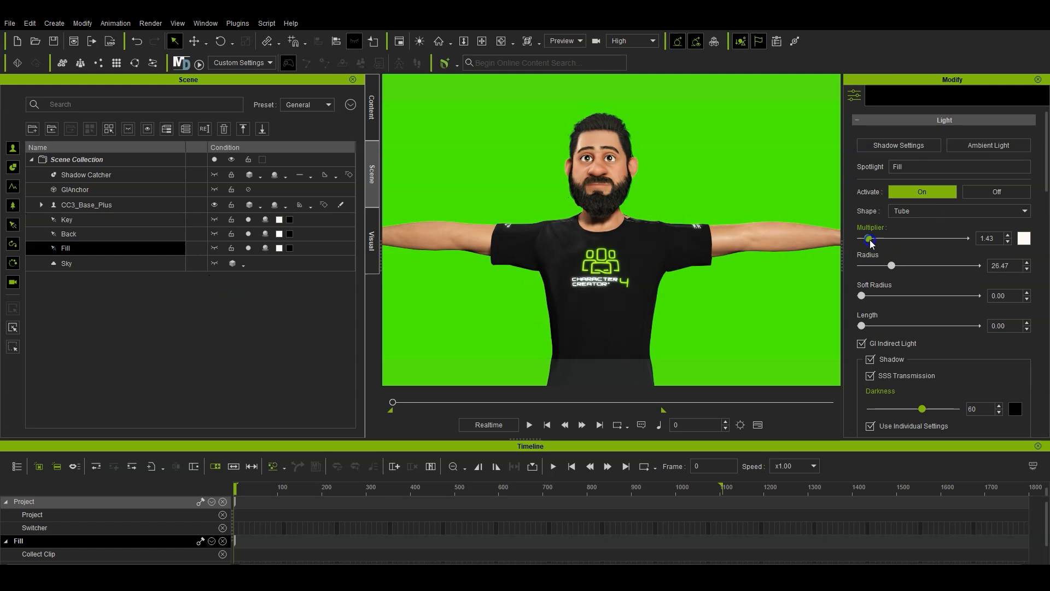
left_click_drag(869, 239, 866, 239)
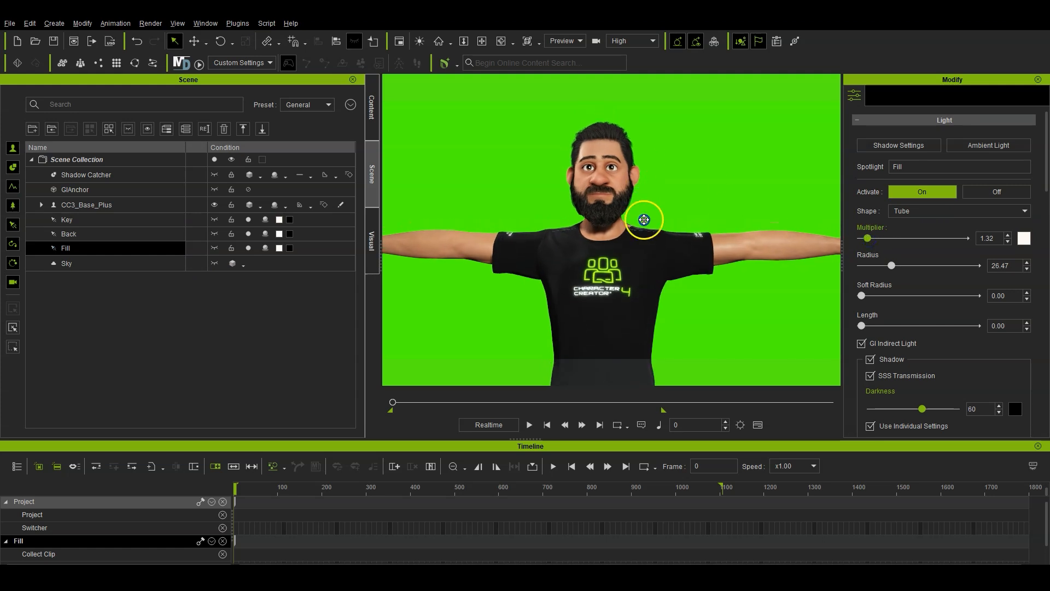
left_click(85, 205)
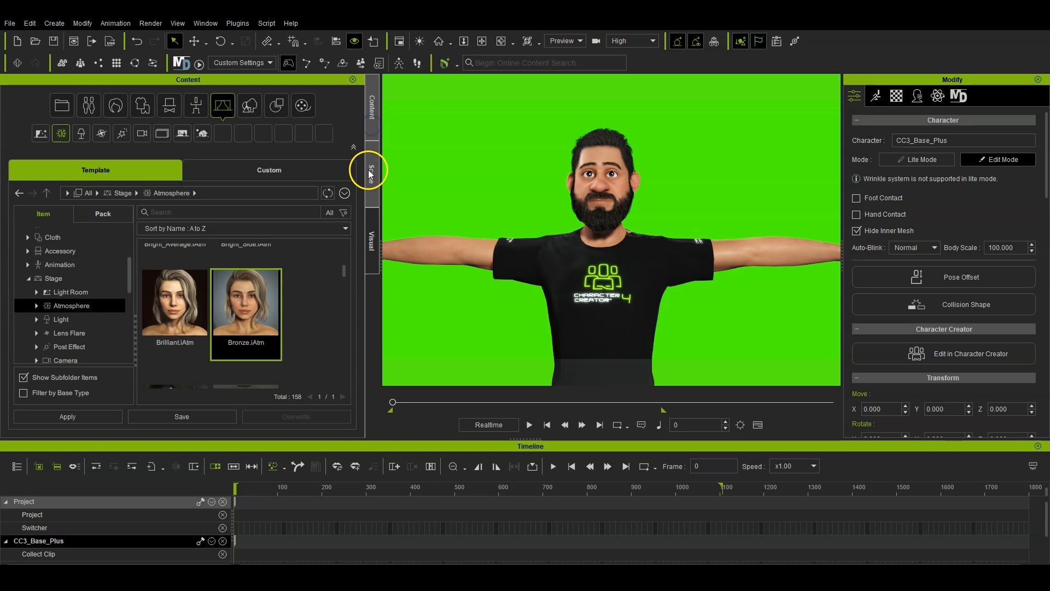
- Give the scene camera a 50mm lens preset in the Modify panel's Camera section
left_click(371, 173)
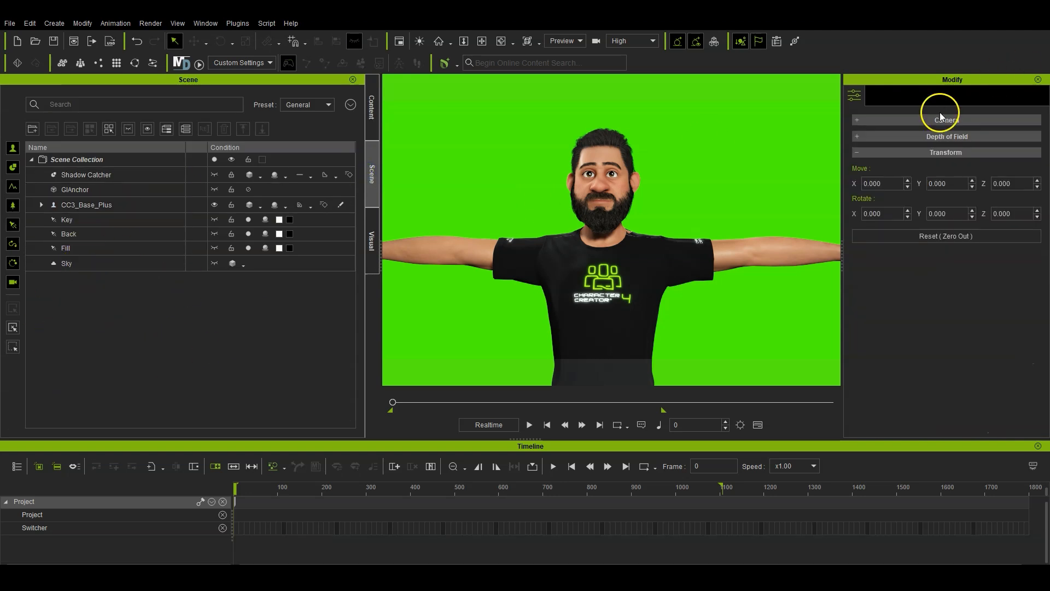
left_click(945, 121)
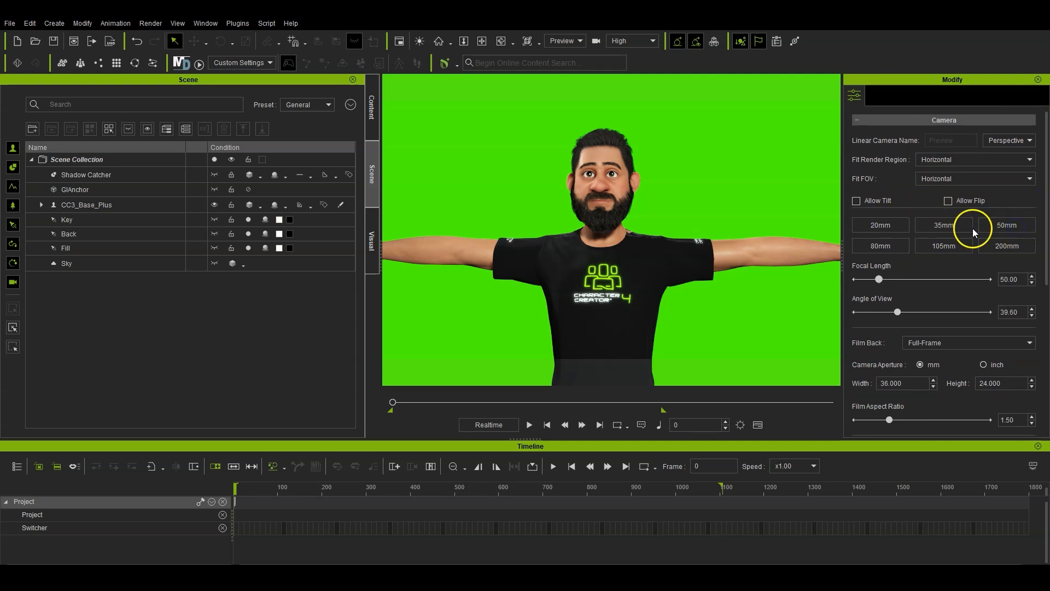
left_click(943, 246)
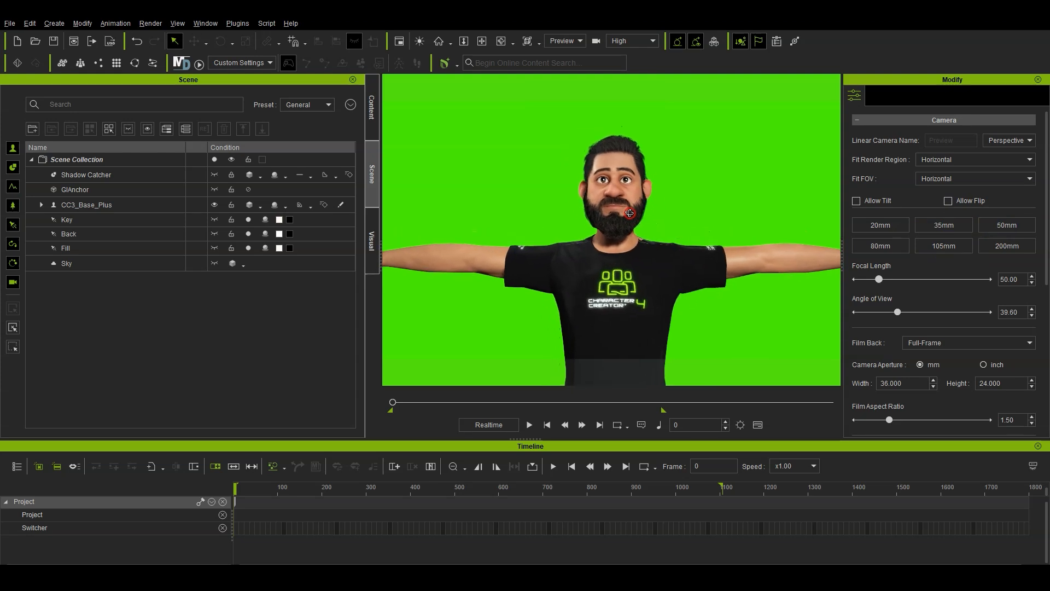
- Make CC3_Base_Plus look at the preview camera via Look at Camera
left_click(87, 204)
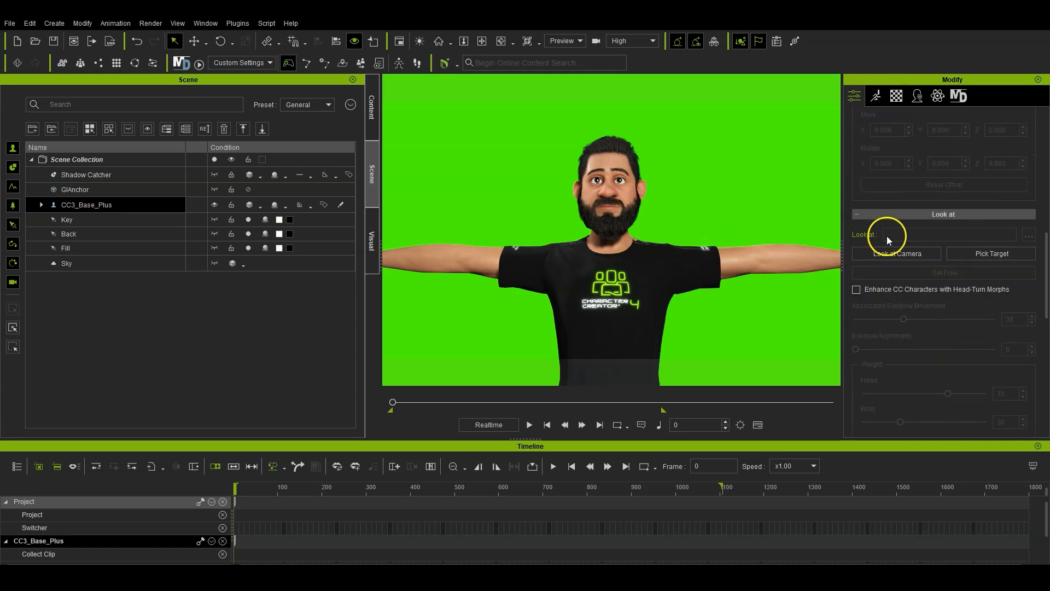
left_click(896, 253)
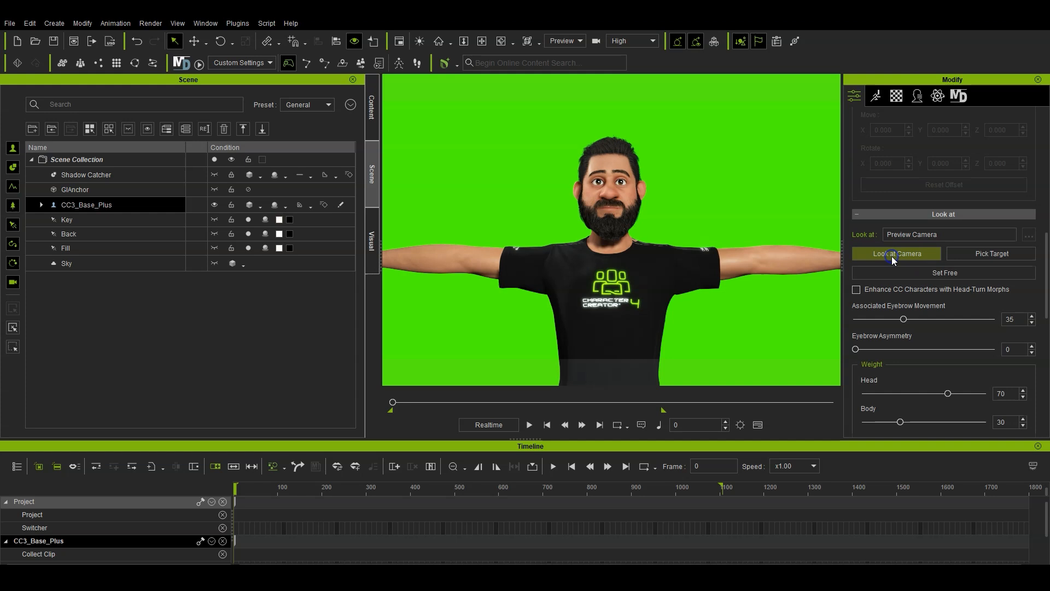
left_click(896, 252)
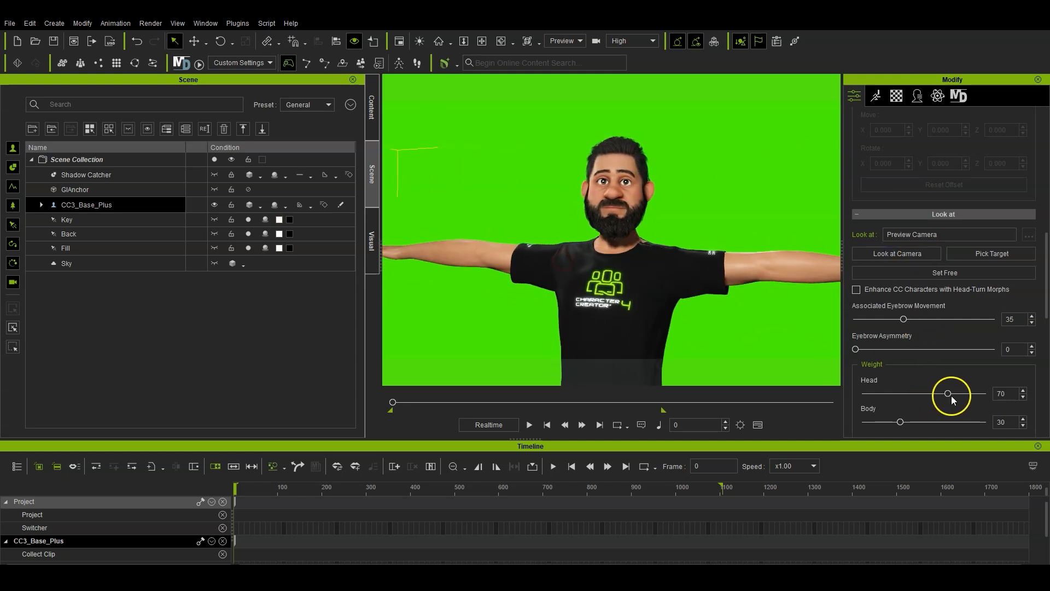
- Reduce the look-at Head weight to 43 and the Body weight to 15
left_click_drag(948, 393, 916, 395)
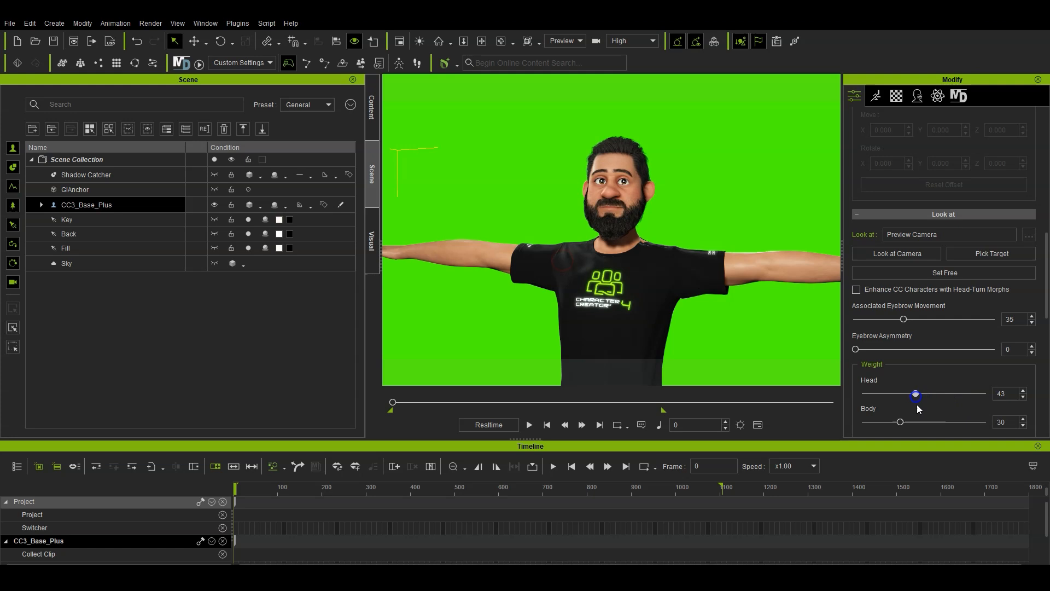
left_click_drag(901, 422, 881, 421)
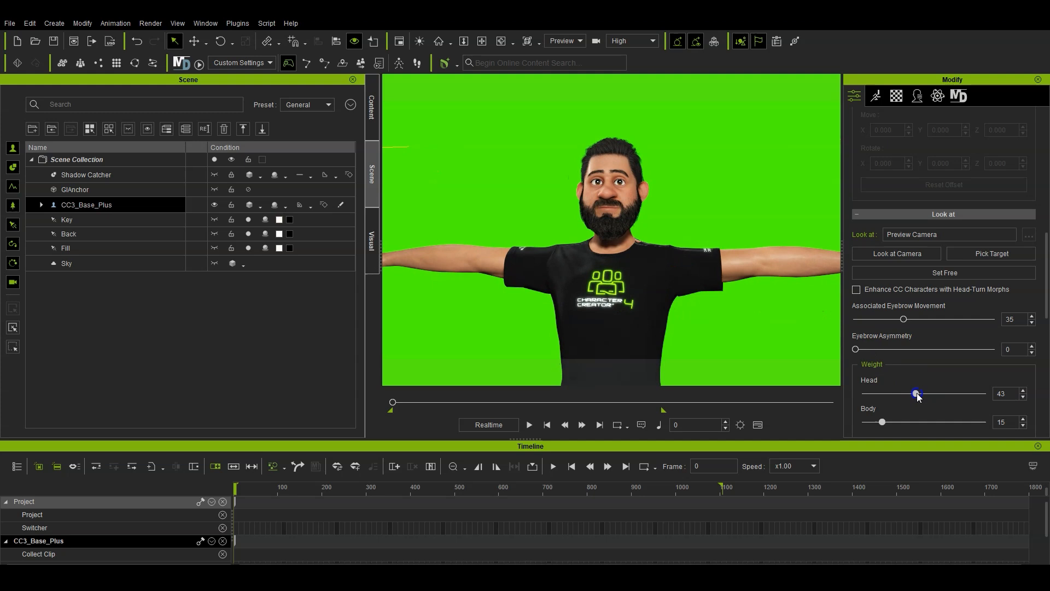
left_click_drag(918, 392, 894, 393)
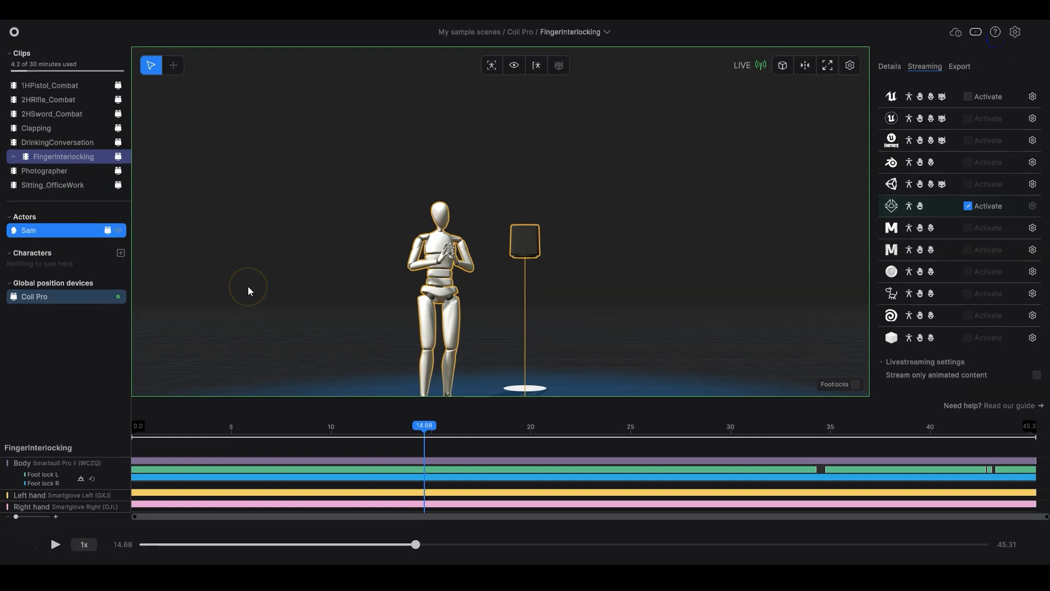
mouse_move(249, 290)
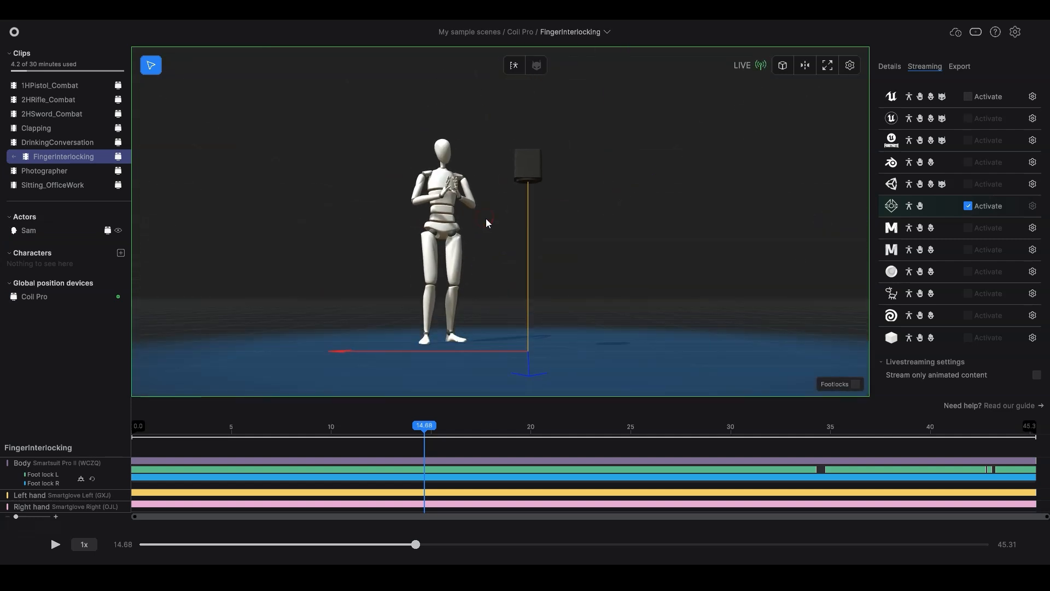
mouse_move(85, 289)
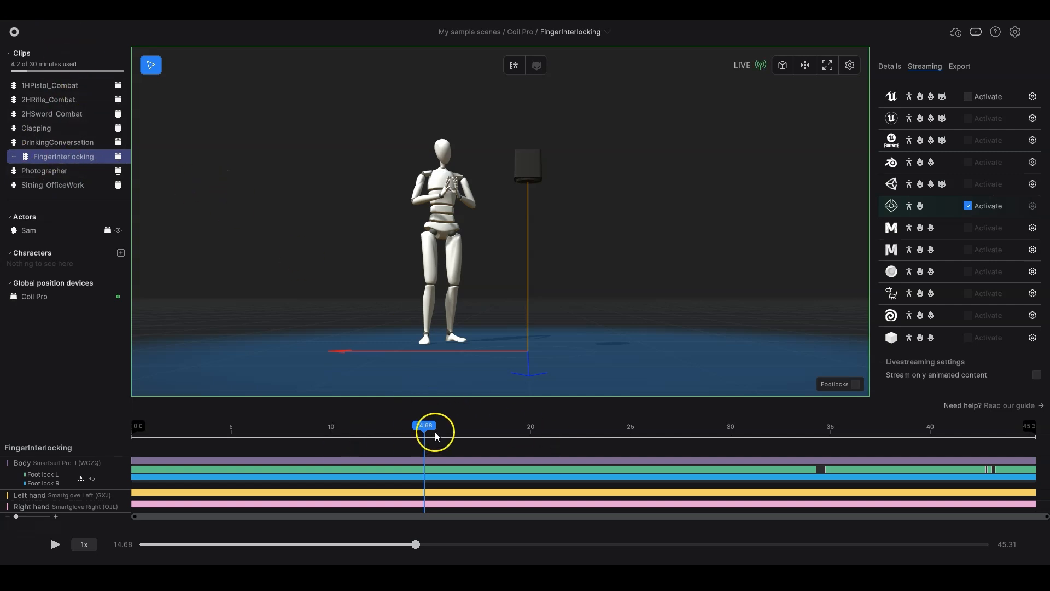
- Play the FingerInterlocking clip again from near its start
left_click(55, 544)
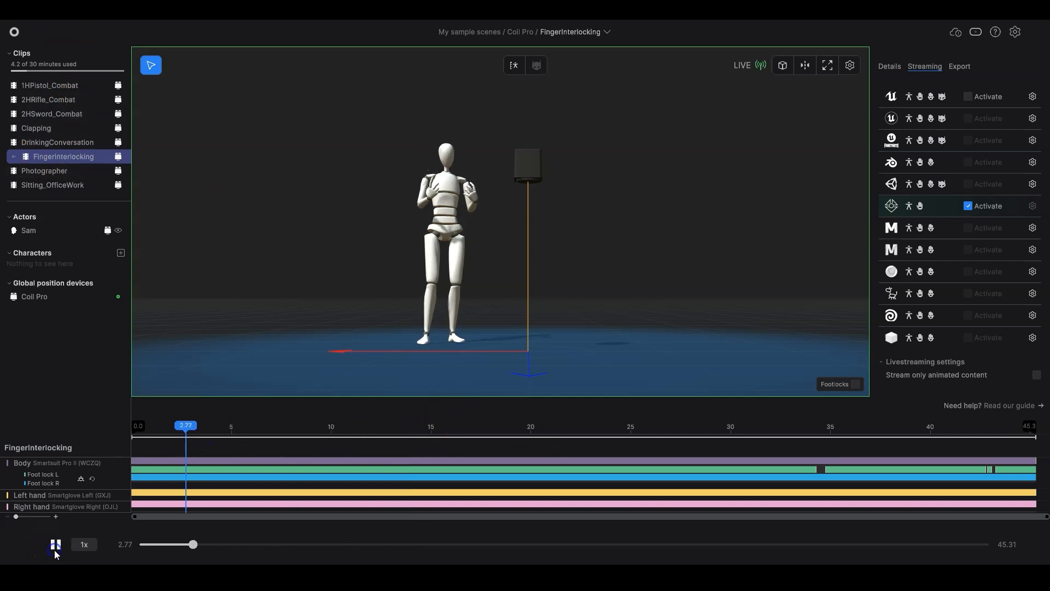
left_click(56, 544)
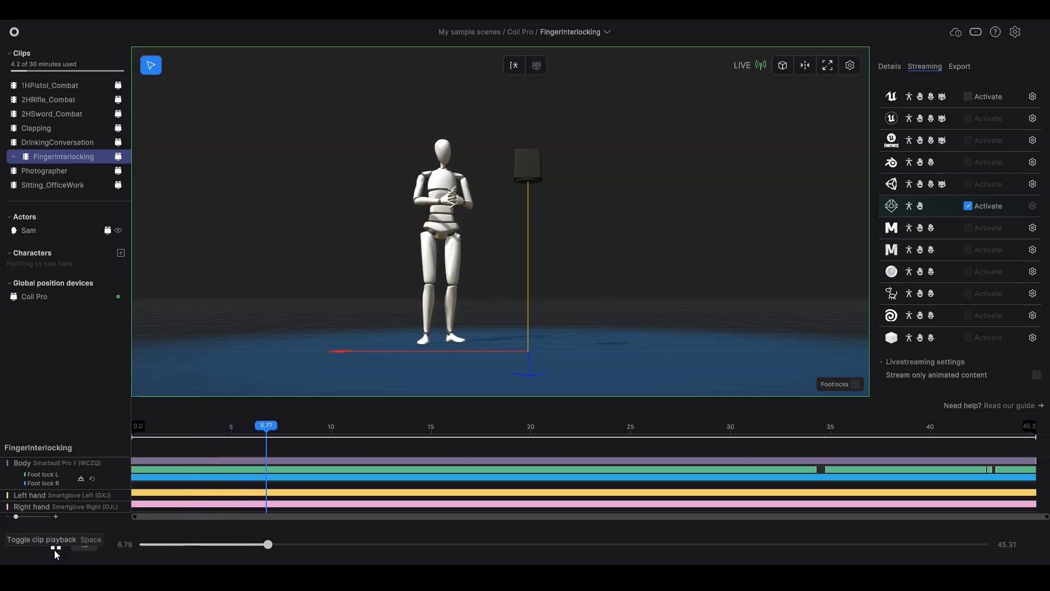
left_click(56, 547)
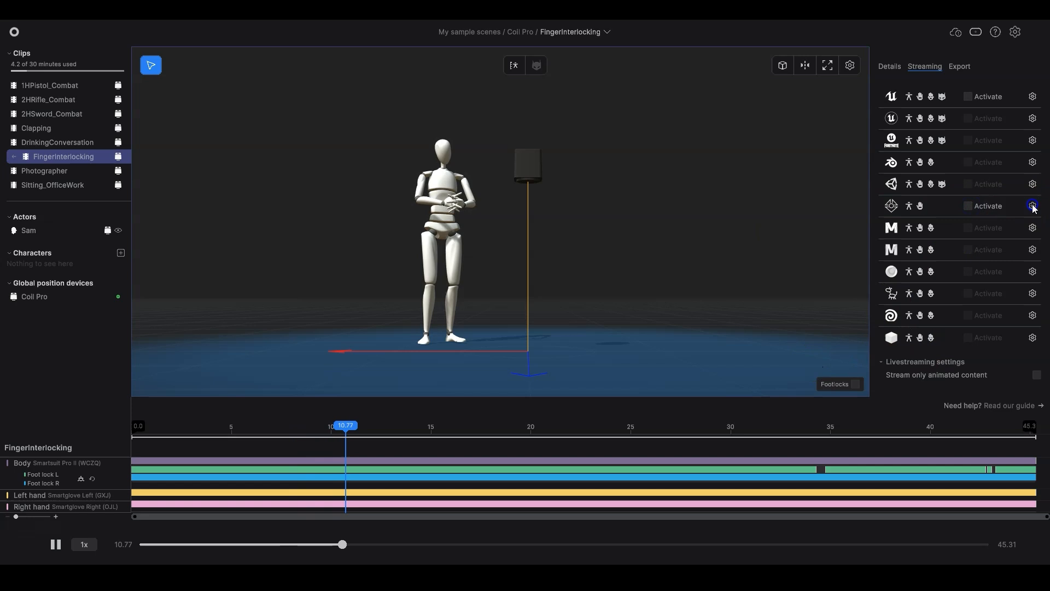
- Toggle the iClone streaming target's Activate checkbox off and back on
left_click(1032, 205)
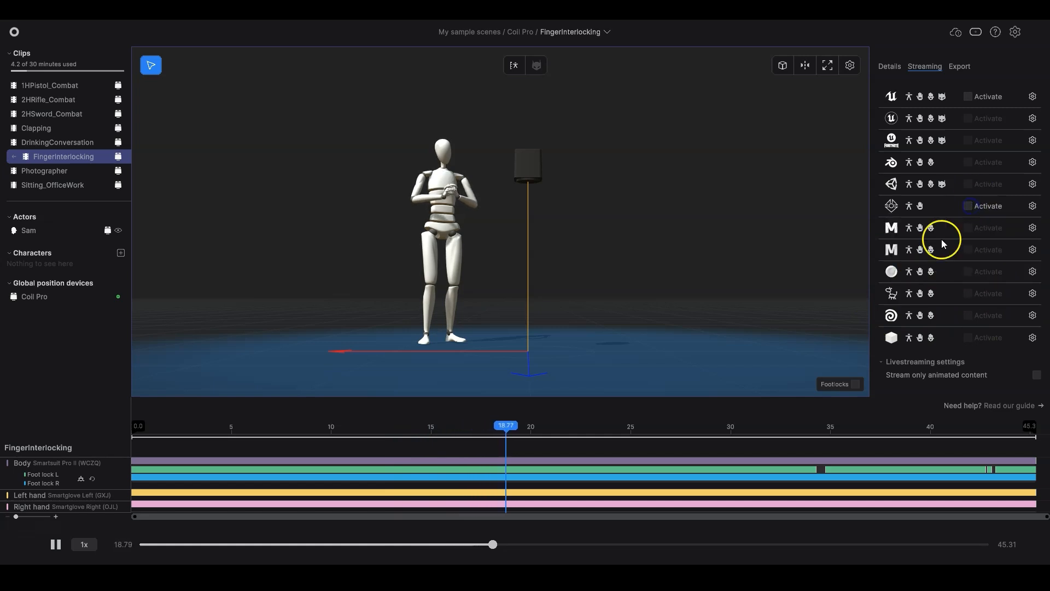
left_click(968, 206)
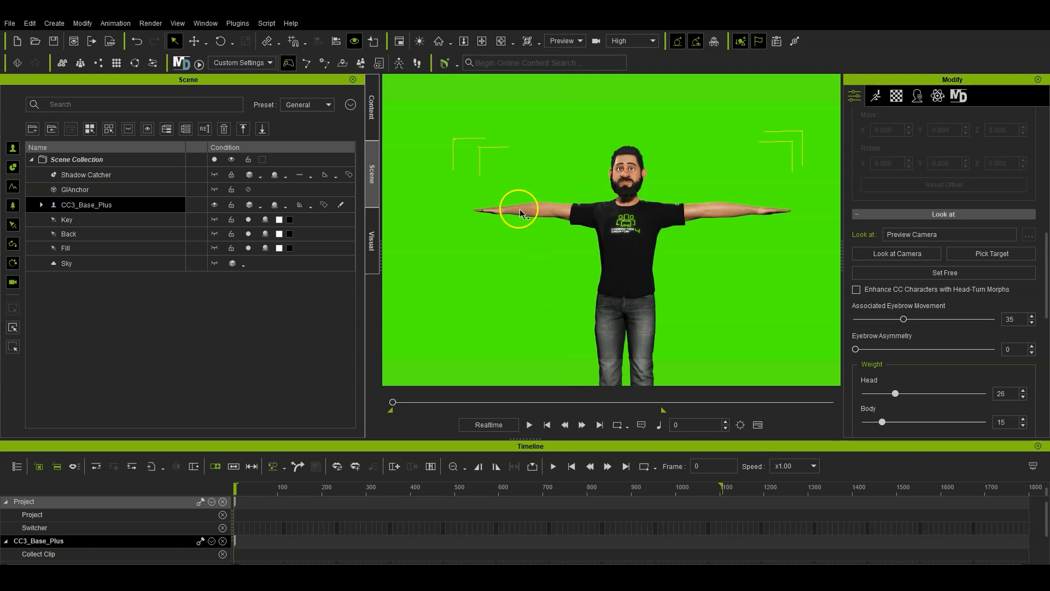
- In Motion LIVE, set the Rokoko Body gear address to 127.0.0.1 and connect it
left_click(237, 23)
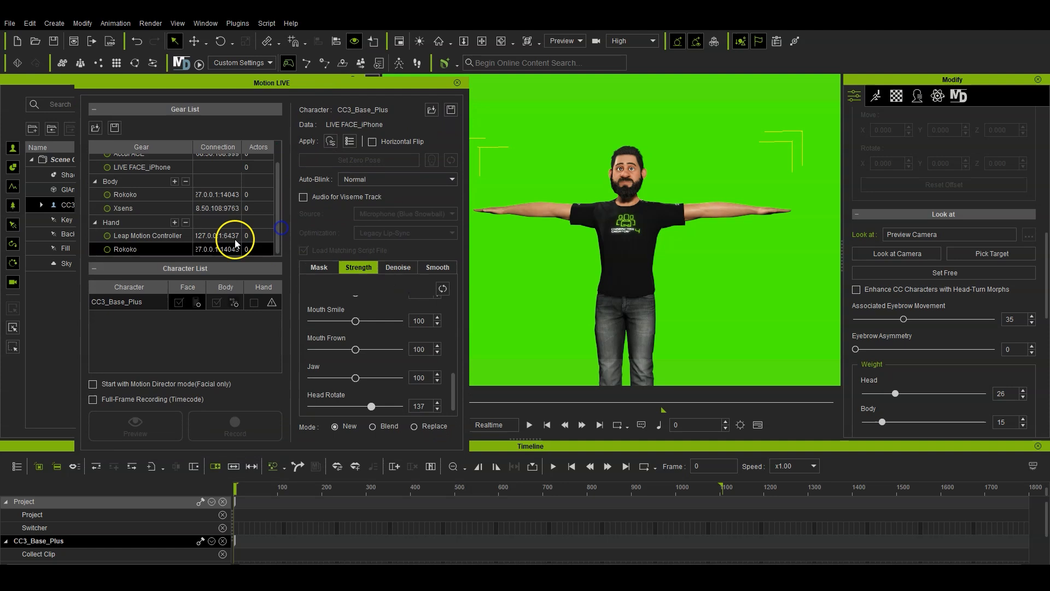
double_click(216, 248)
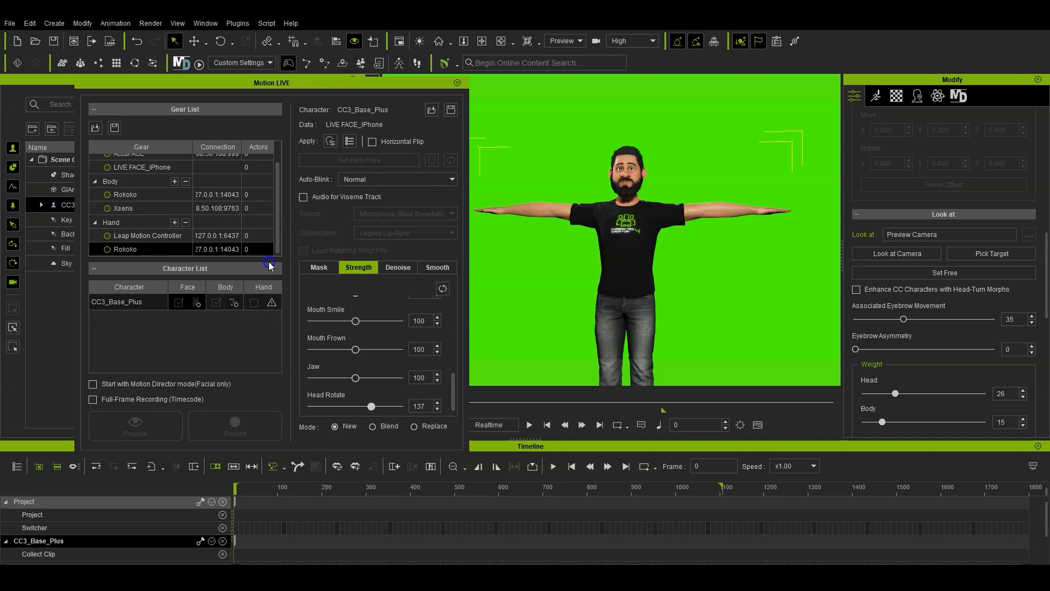
double_click(216, 195)
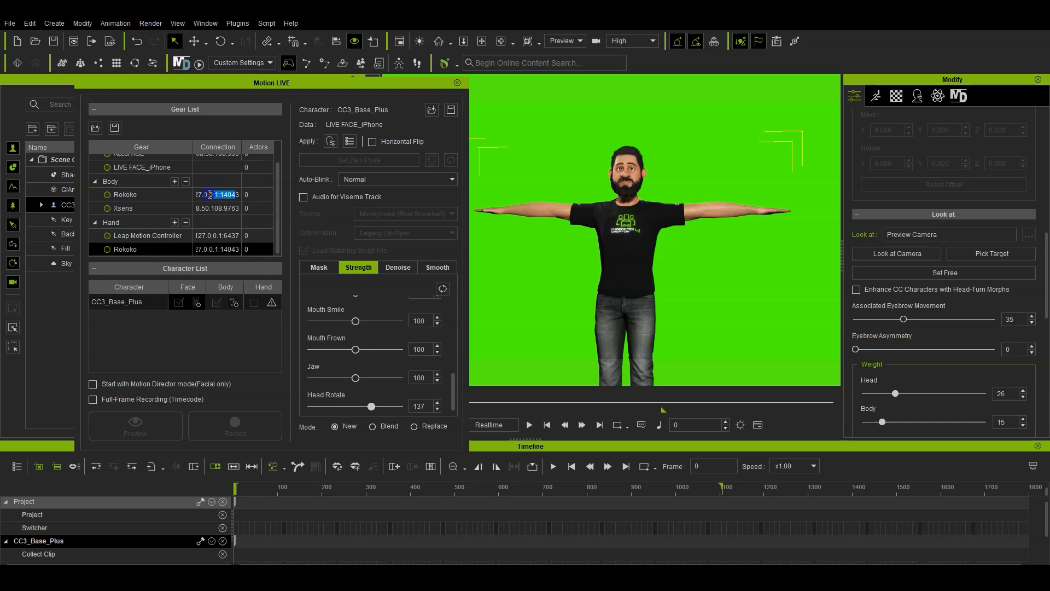
left_click(238, 195)
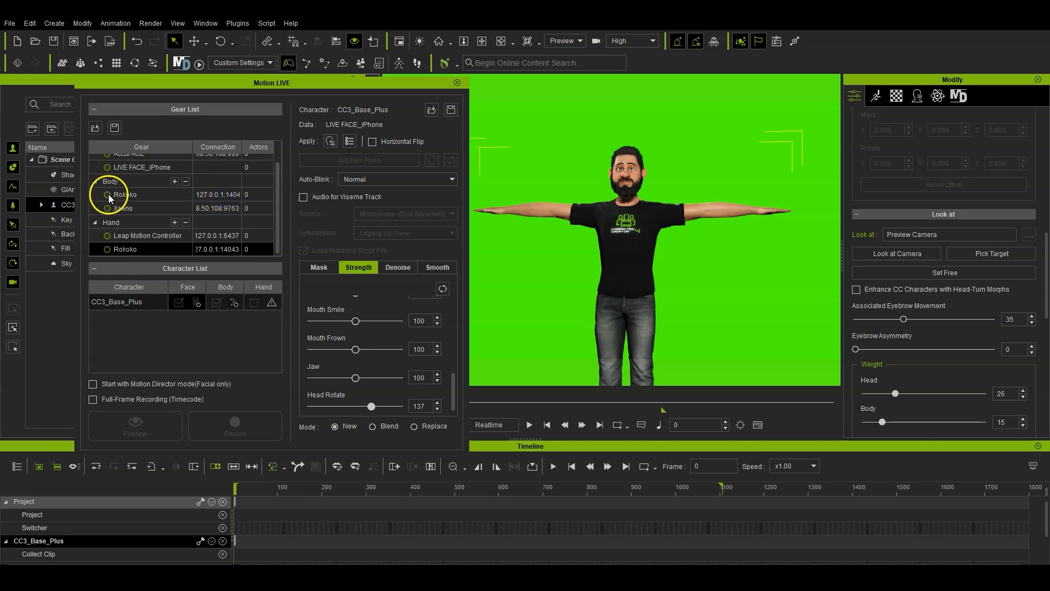
left_click(107, 195)
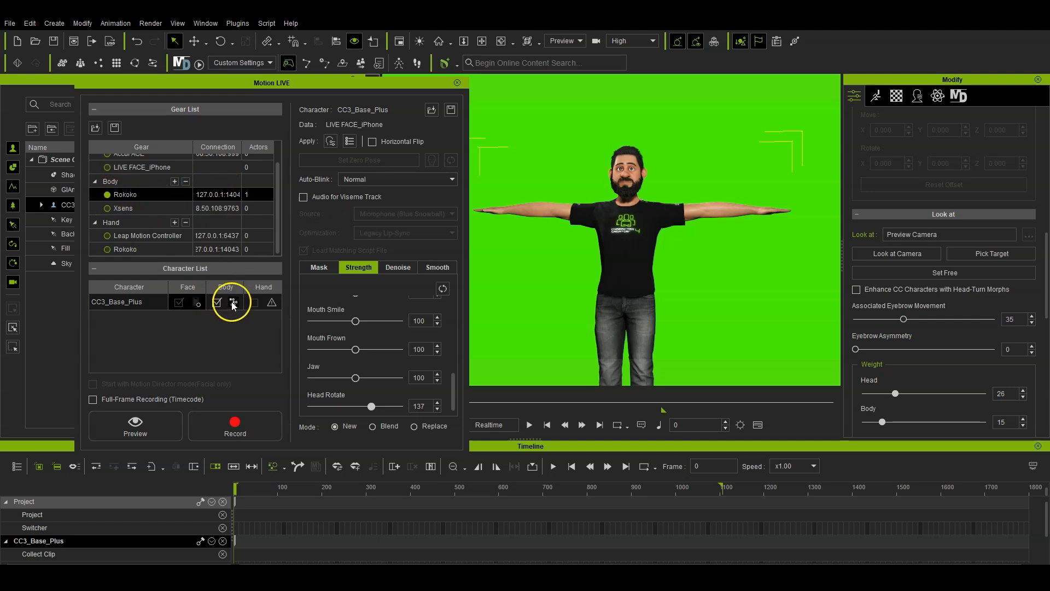
- Assign Rokoko as the Body source for CC3_Base_Plus in the Character List
left_click(233, 302)
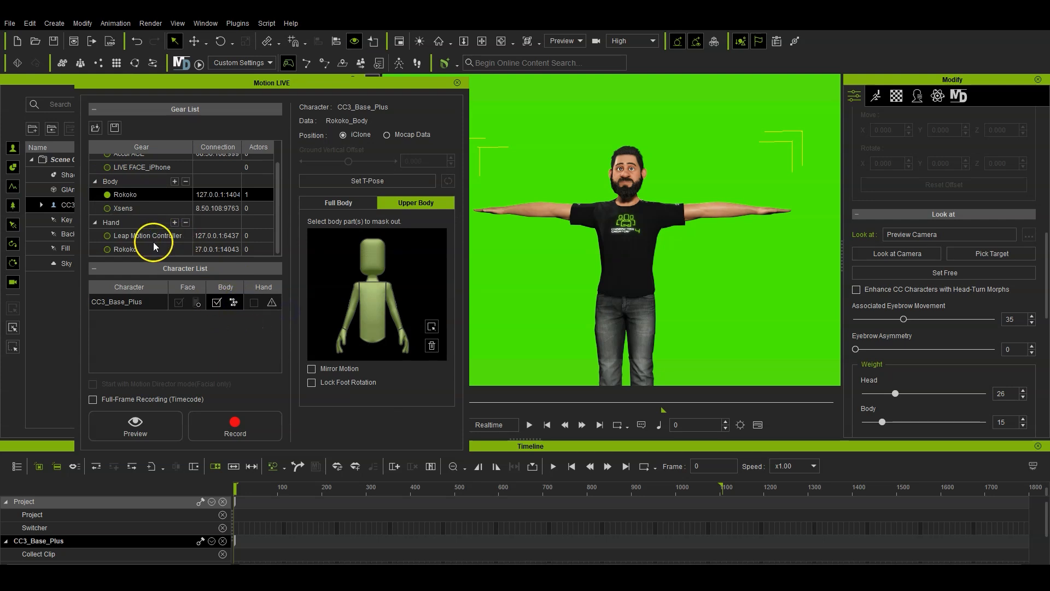
mouse_move(216, 202)
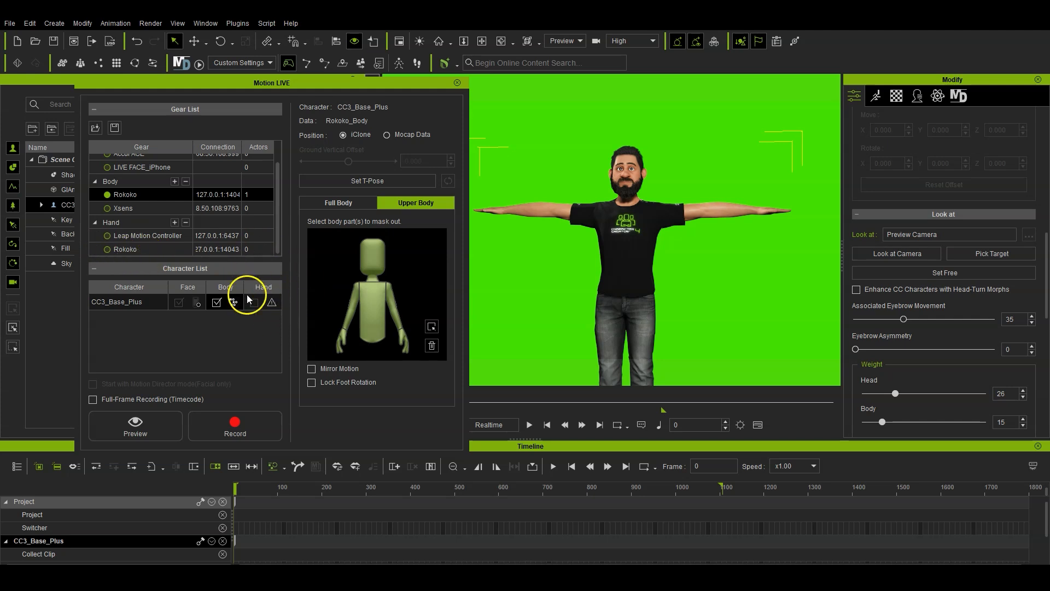
left_click(338, 202)
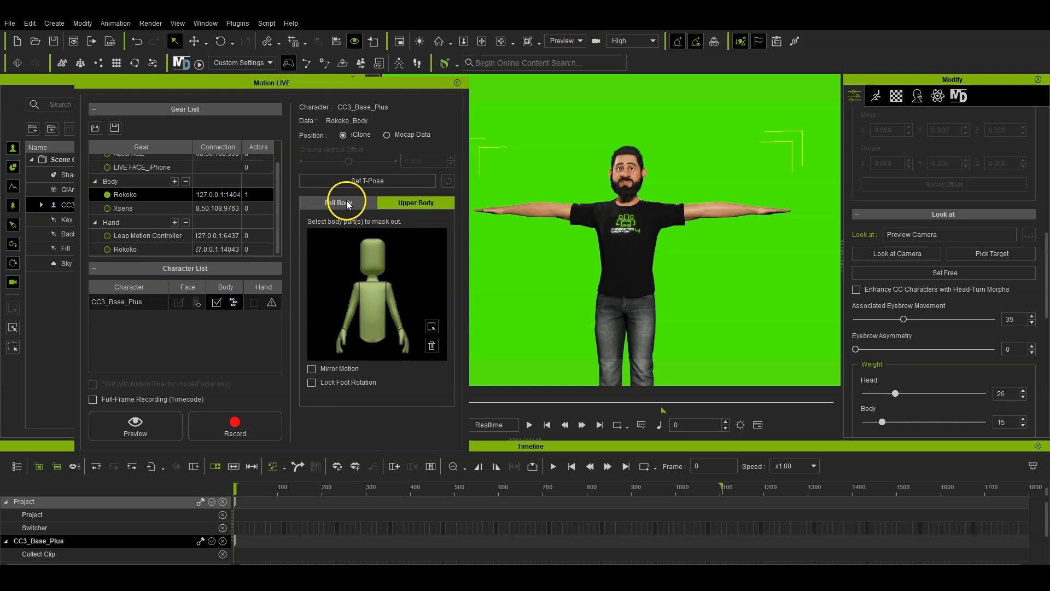
- Review the Full Body mask options and start a first live preview with Space
left_click(225, 302)
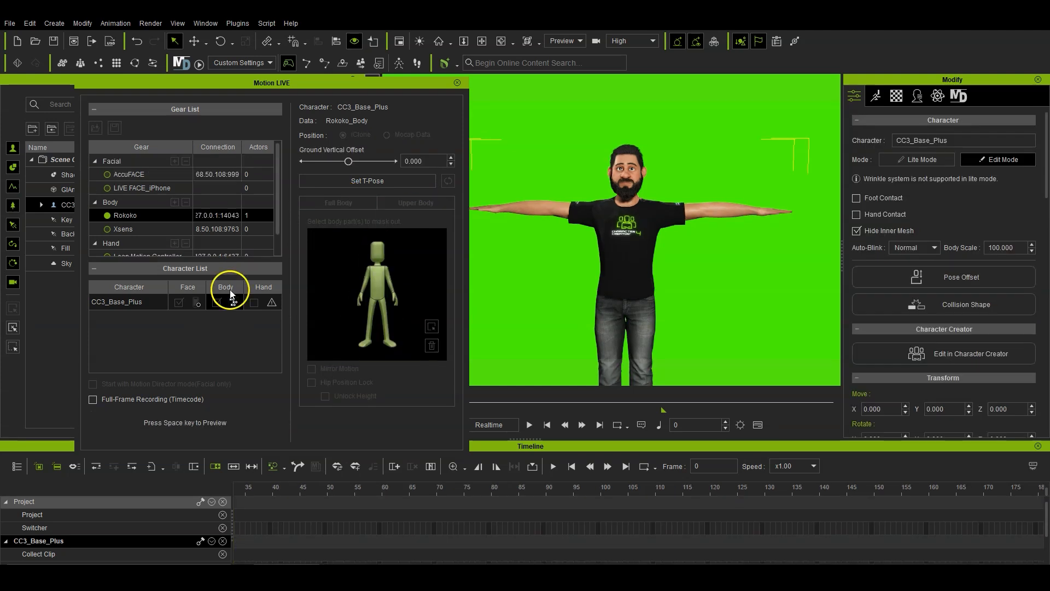
left_click(216, 302)
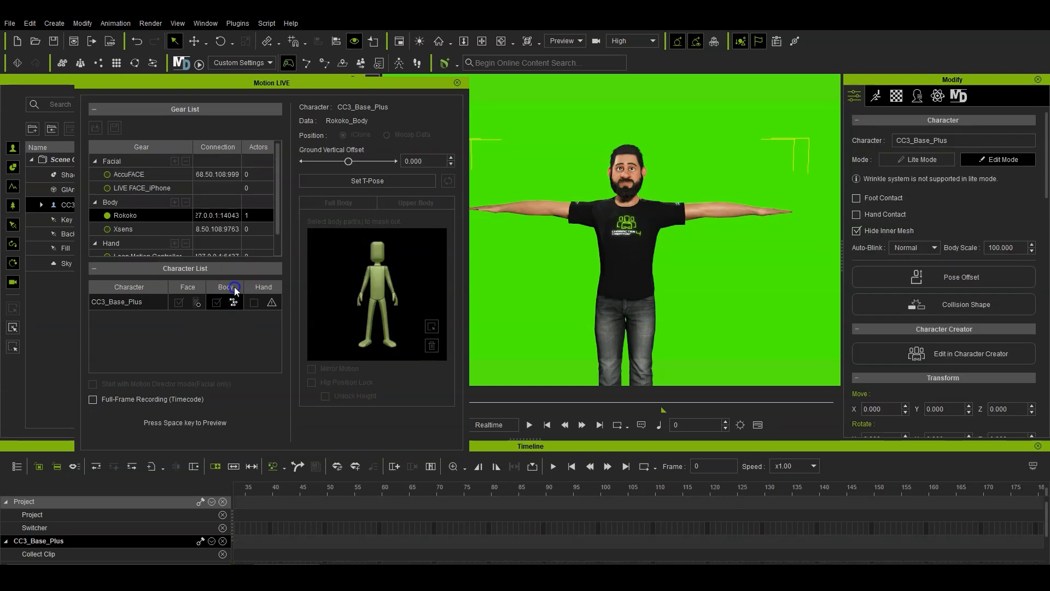
key("space")
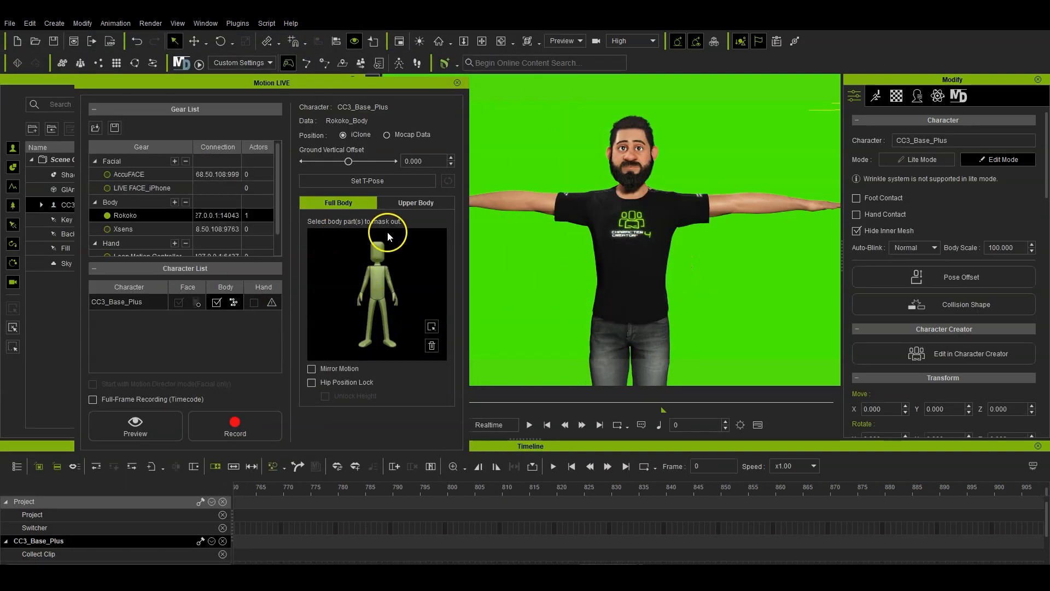
- Switch to the Upper Body mask and preview the live finger-interlocking motion again
left_click(416, 204)
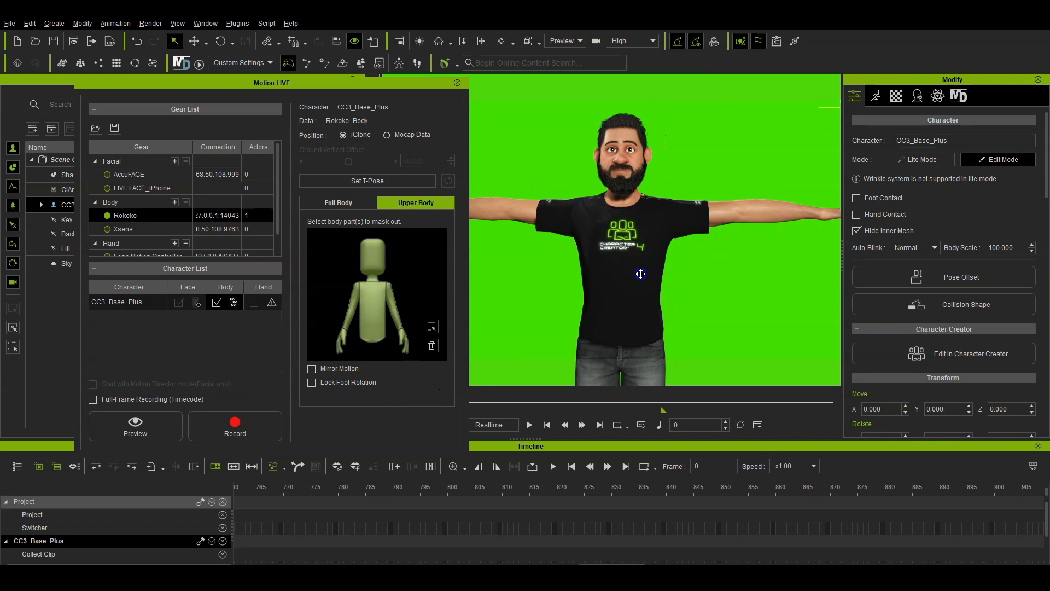
left_click(216, 302)
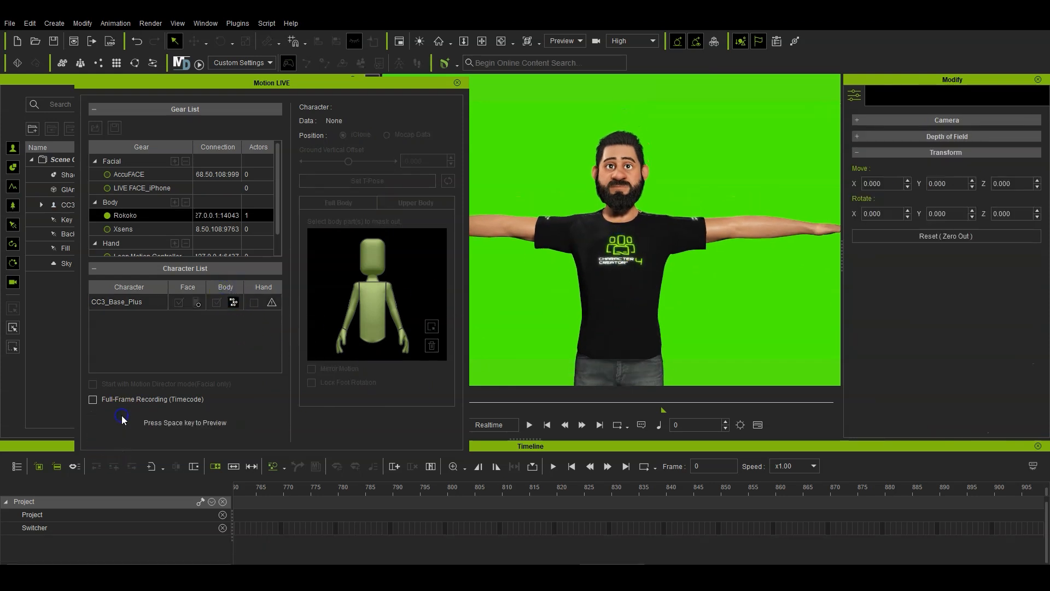
key("space")
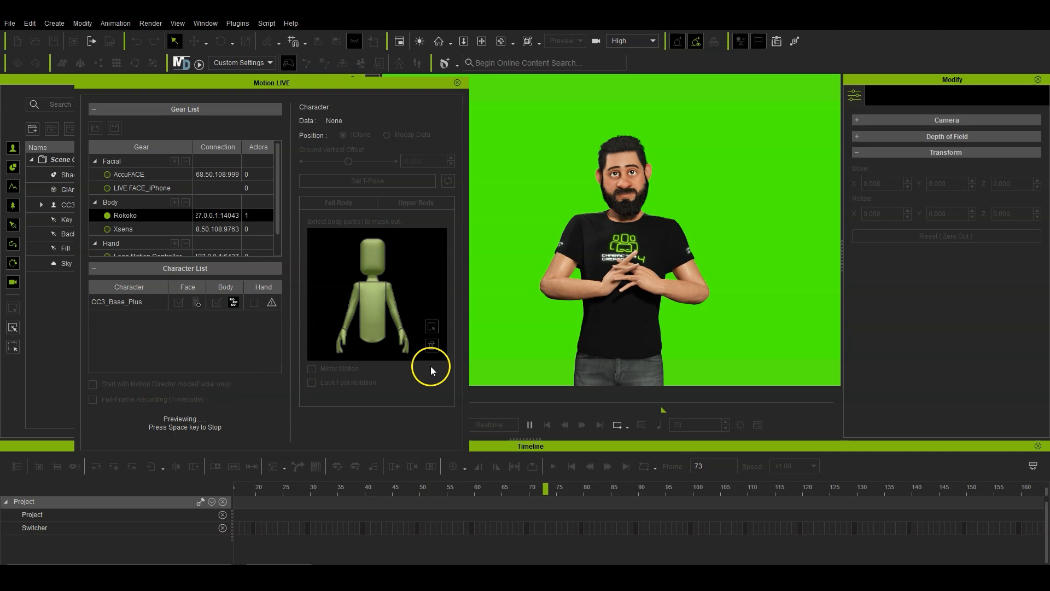
left_click(415, 203)
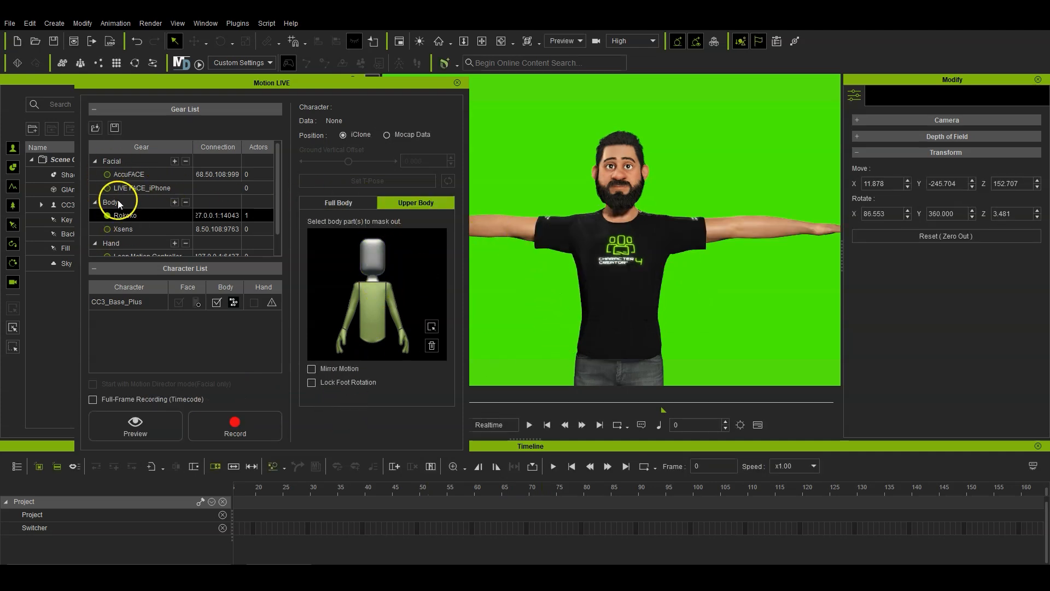
- Review the actor profile's 180 cm height and expanded additional body measurements, then close it
left_click(135, 426)
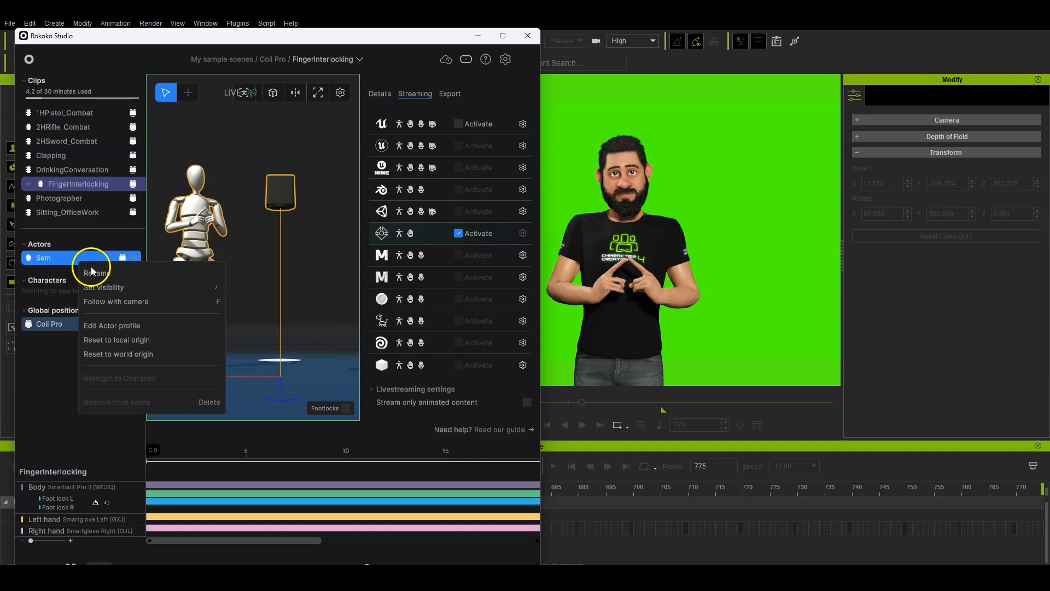
left_click(112, 326)
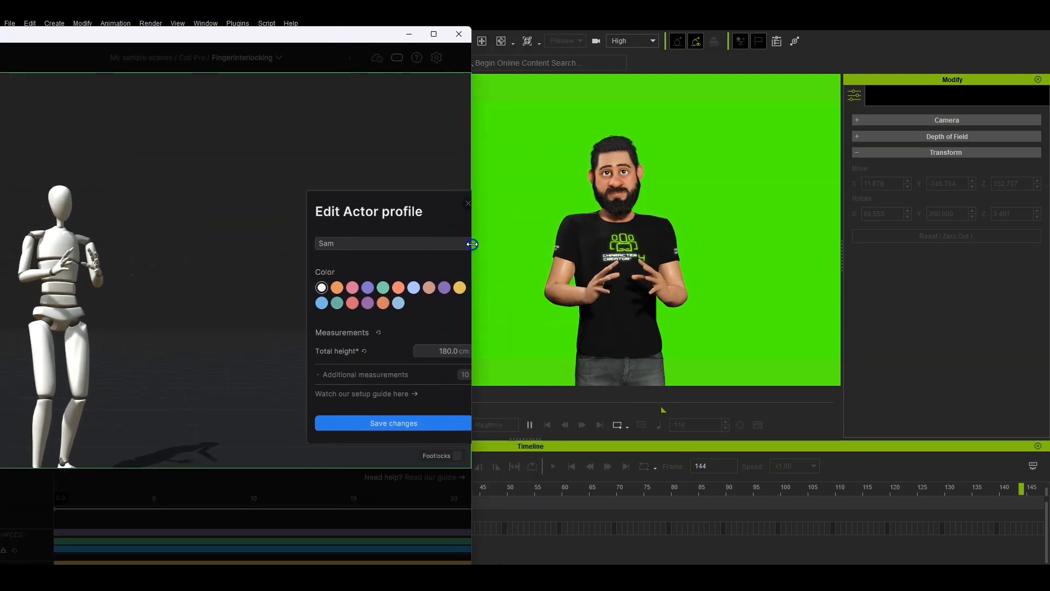
left_click(365, 374)
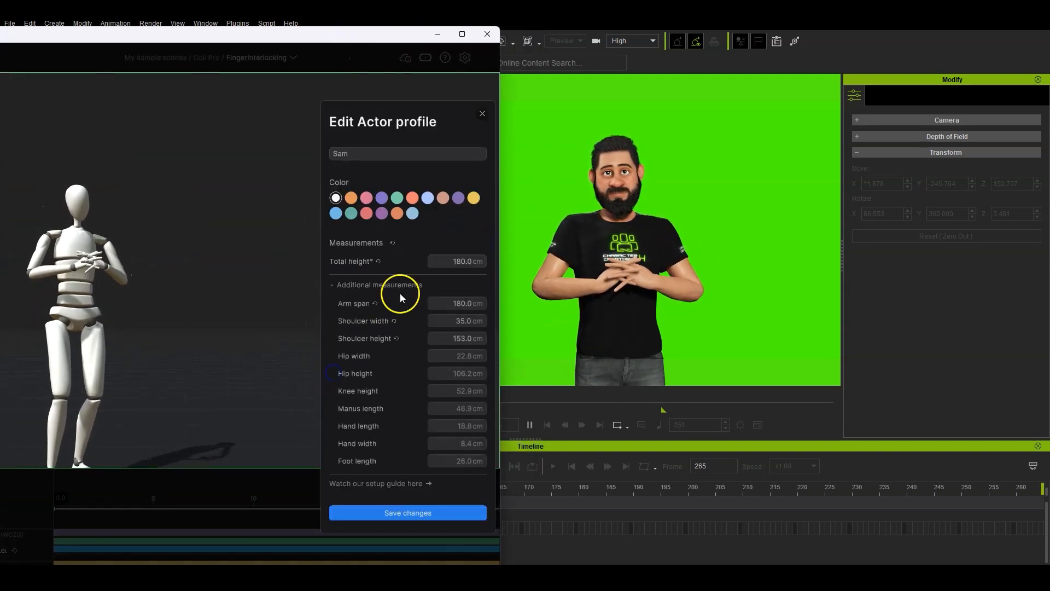
left_click(461, 320)
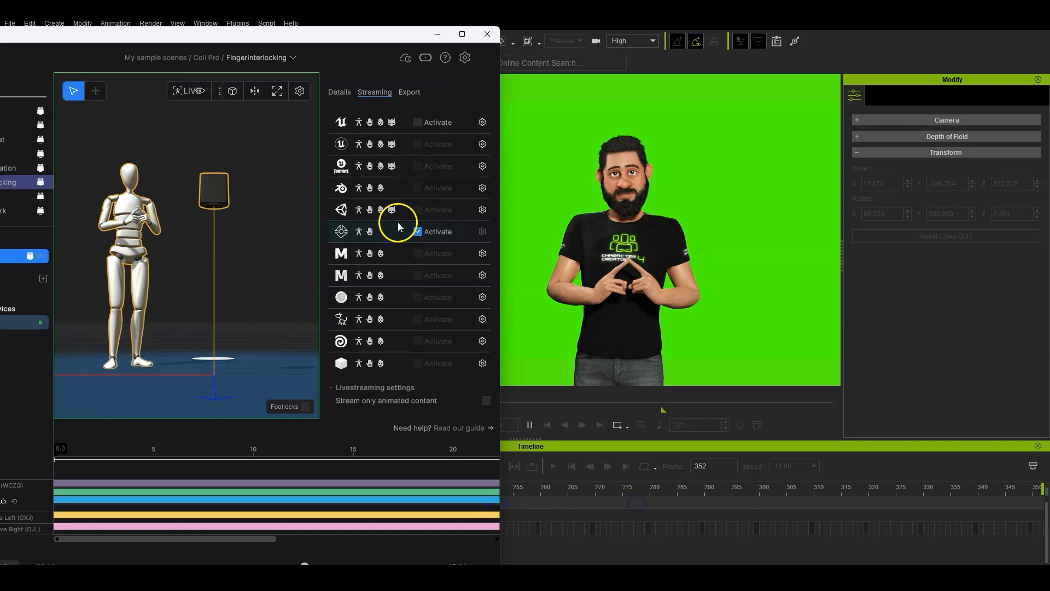
- Reopen the actor's profile from its context menu and expand the additional measurements
right_click(27, 258)
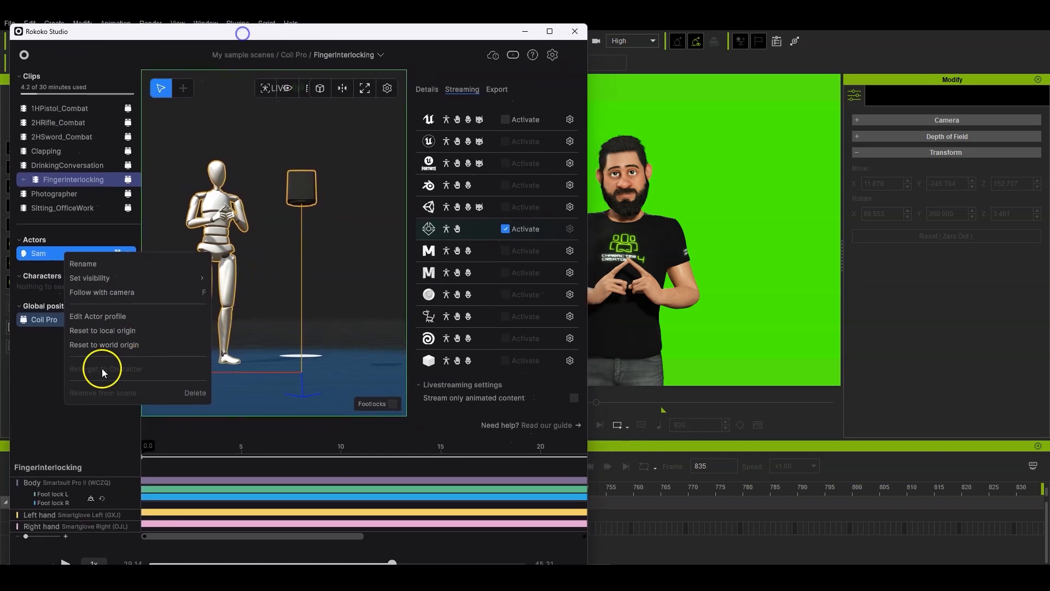
left_click(98, 315)
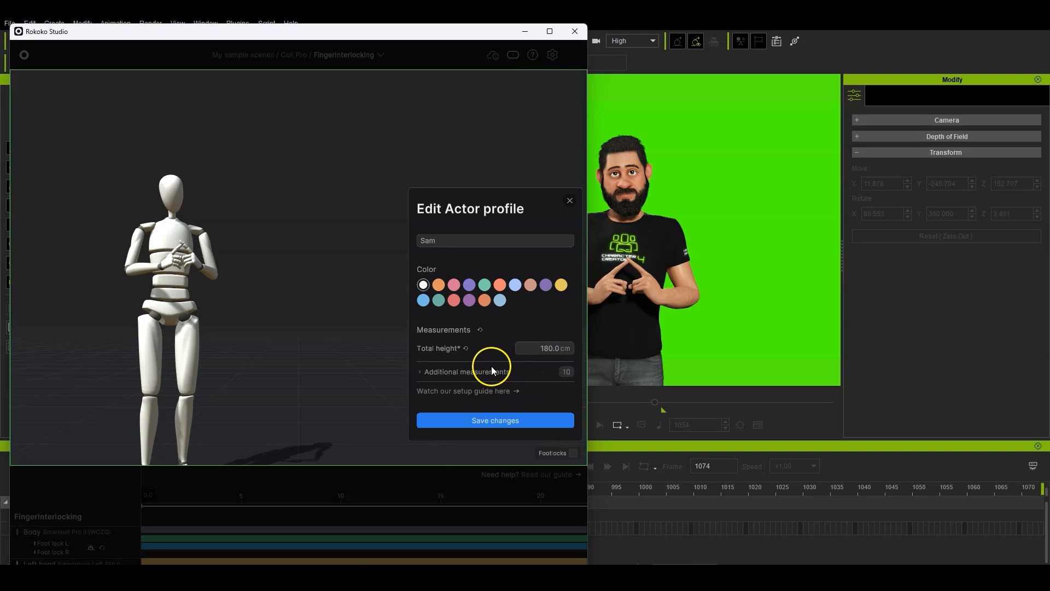
left_click(467, 372)
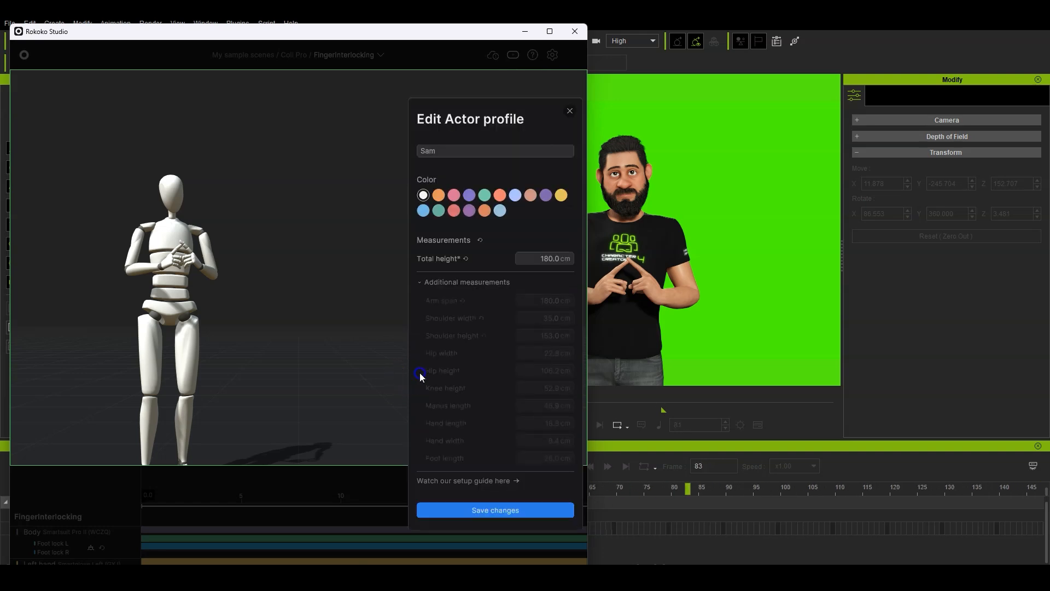
- Edit the shoulder width and arm span measurement fields in the actor profile
left_click(544, 317)
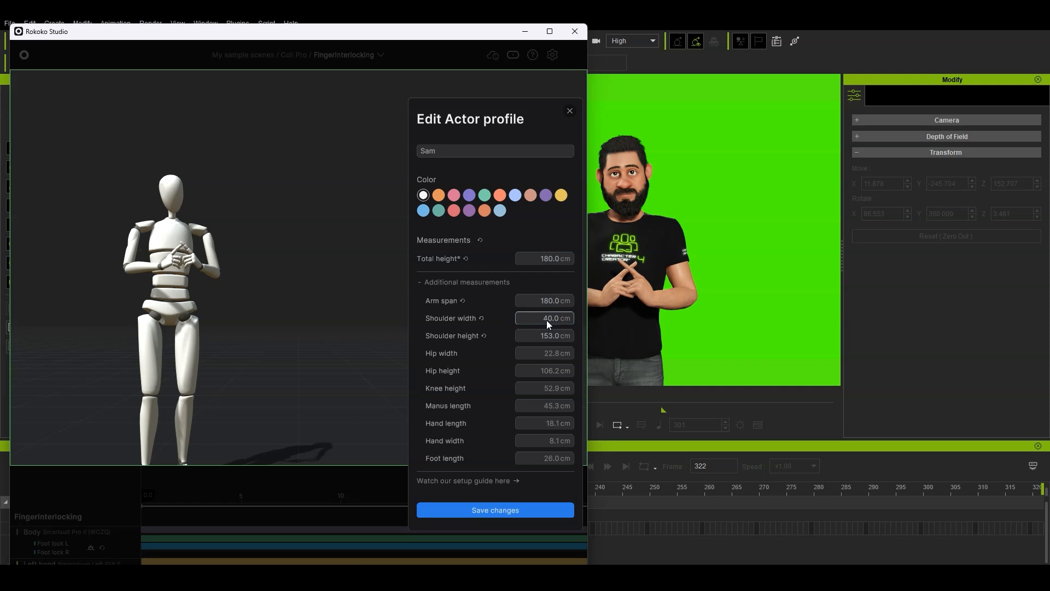
double_click(543, 317)
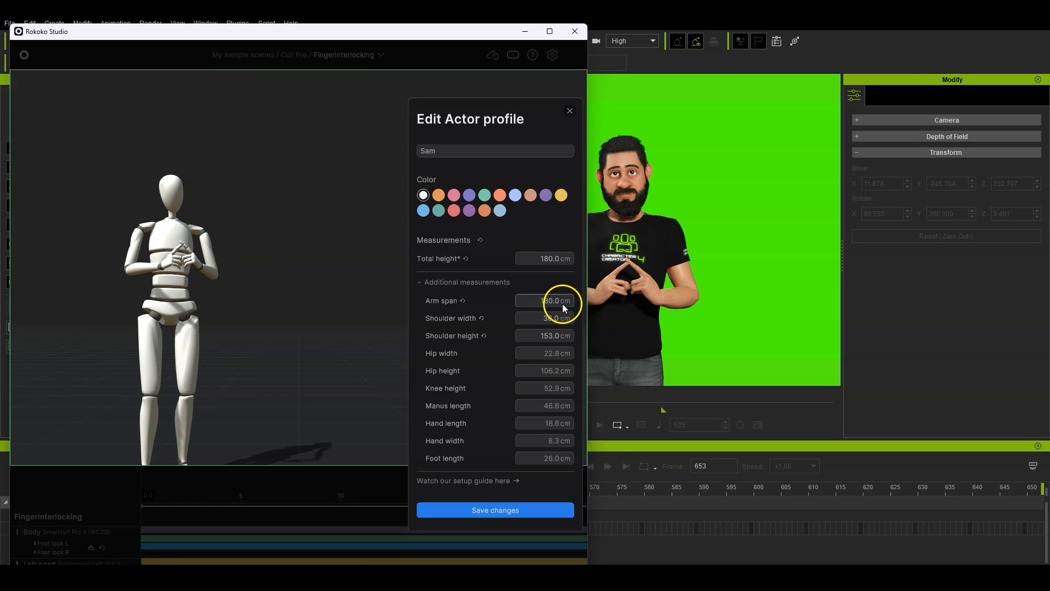
left_click(568, 111)
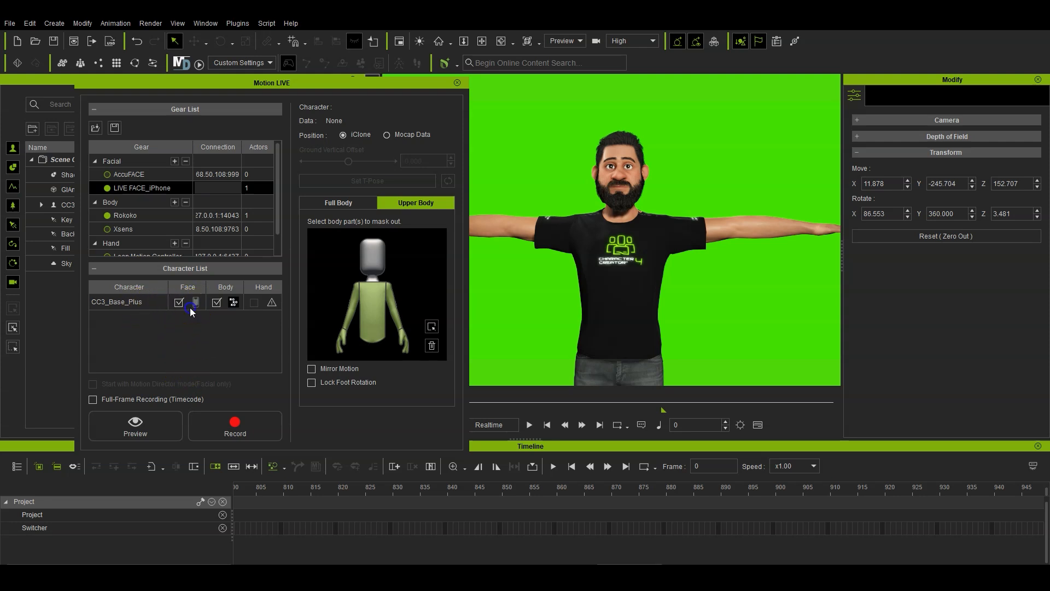
- Assign LIVE FACE_iPhone as the character's face capture device and enable it
left_click(195, 303)
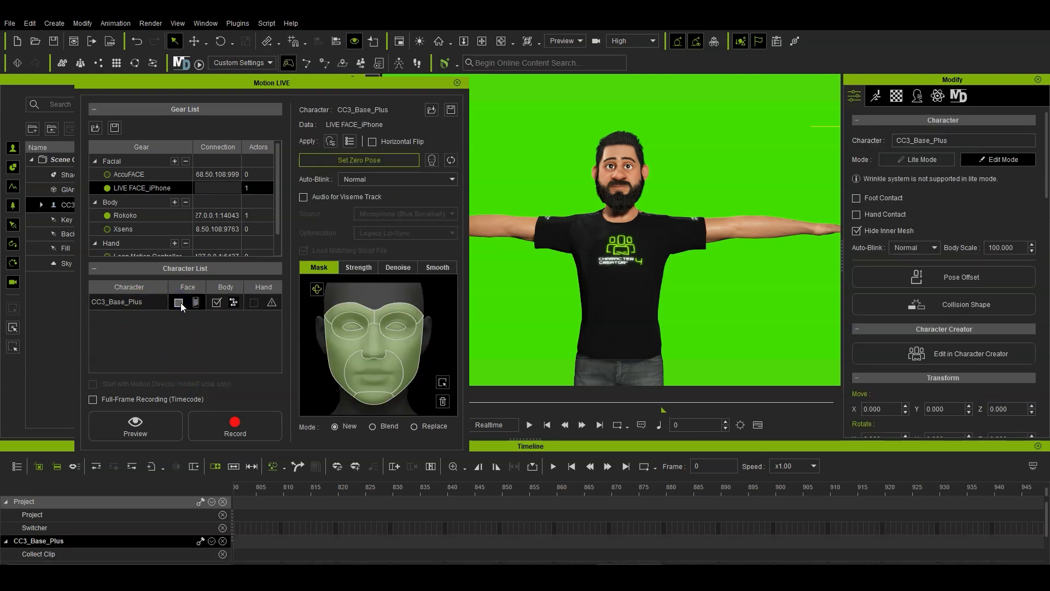
left_click(196, 302)
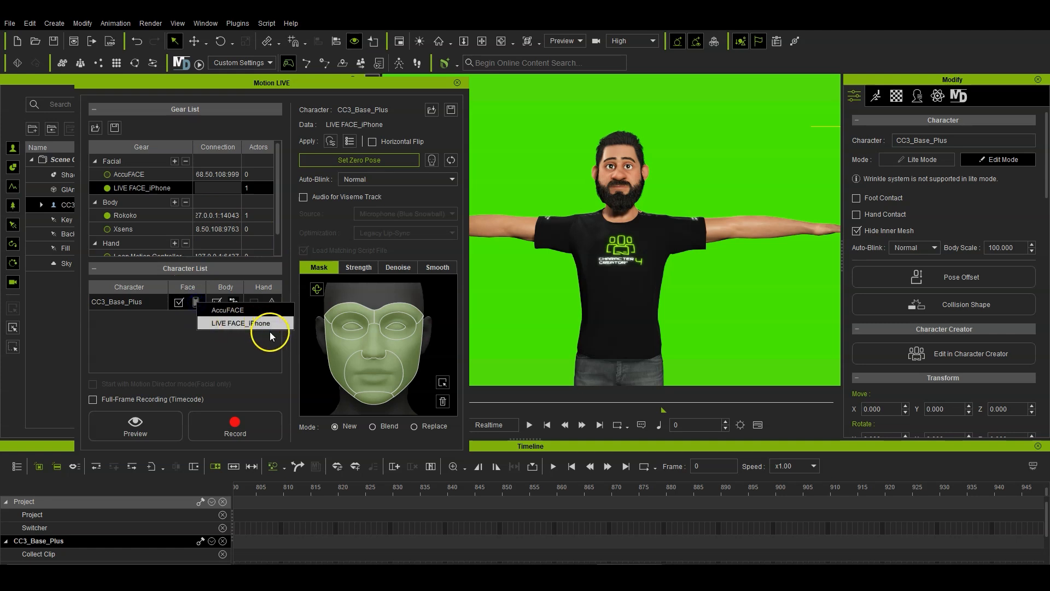
left_click(240, 322)
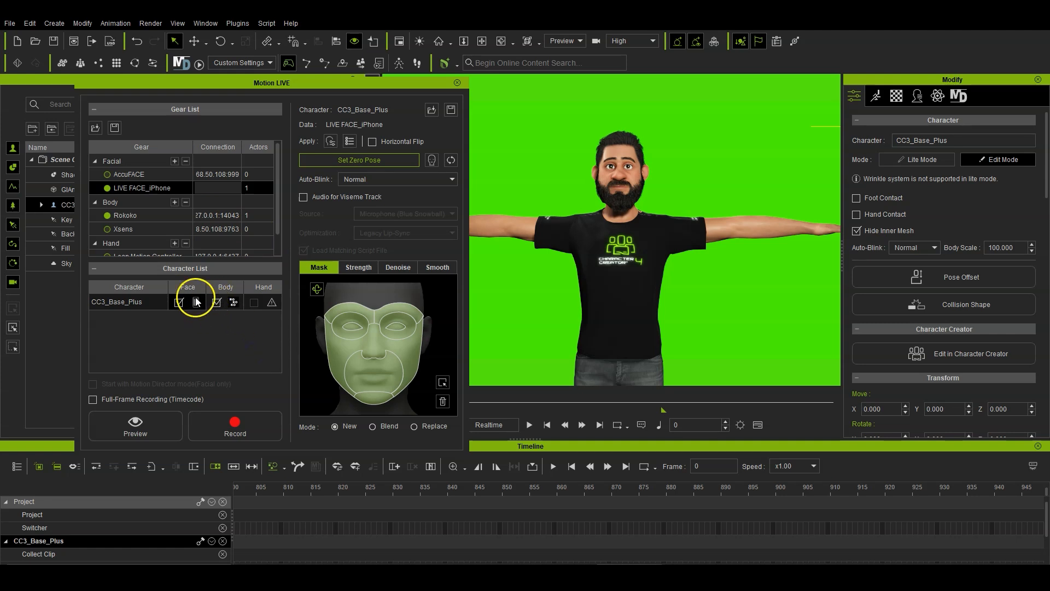
left_click(195, 302)
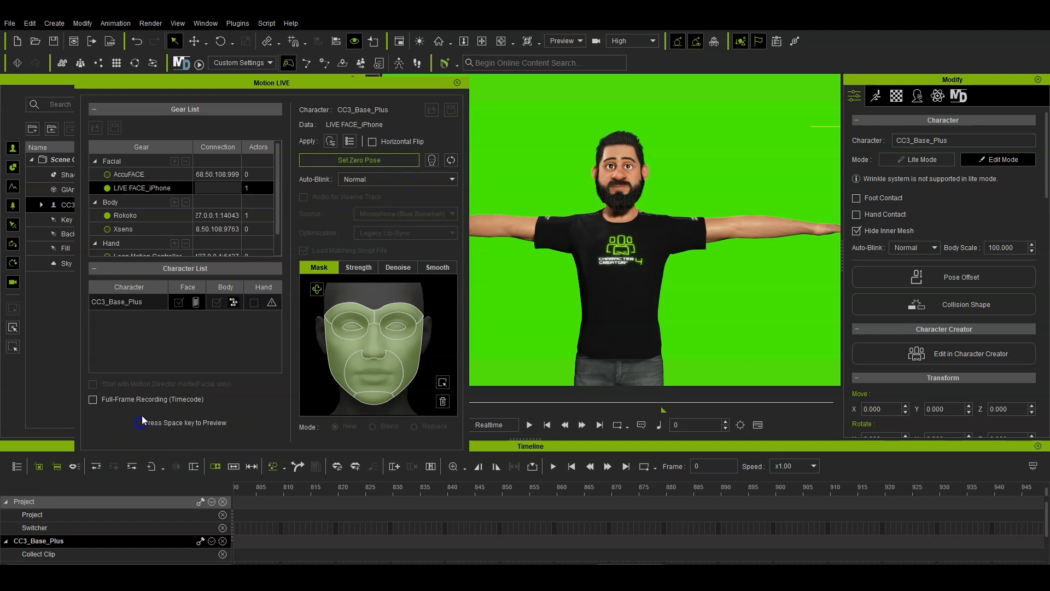
- Preview the live capture and mask the head out of body capture
key("space")
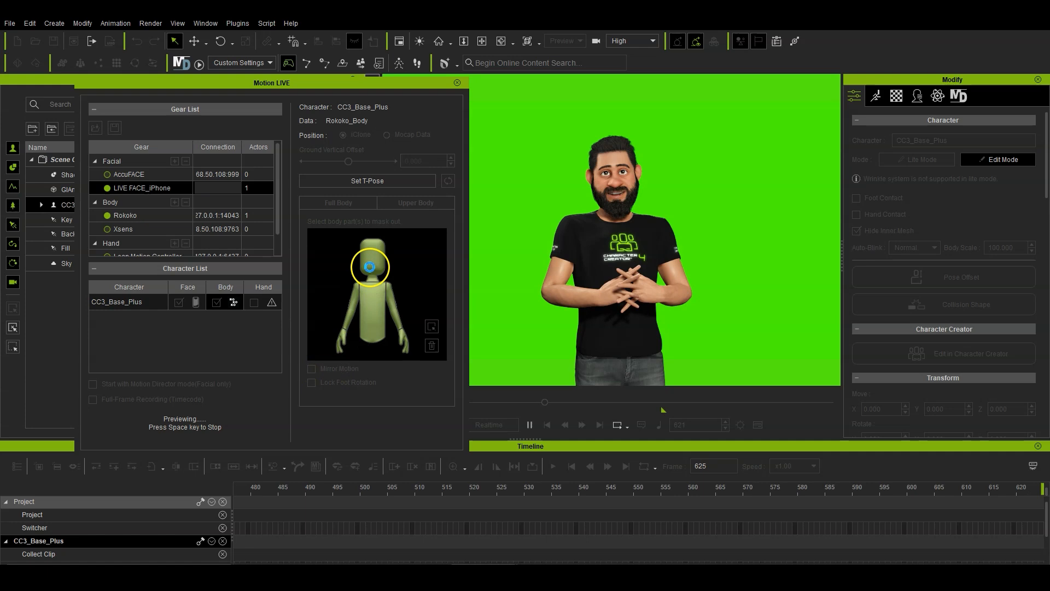
left_click(416, 202)
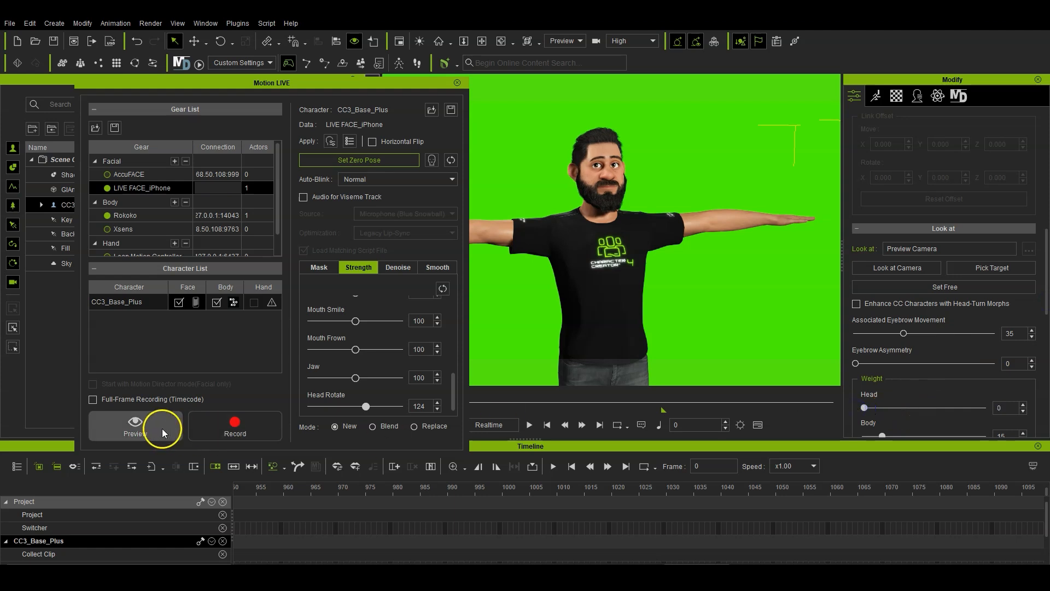
- Set viewport display quality to Medium and run the live capture preview
left_click(134, 425)
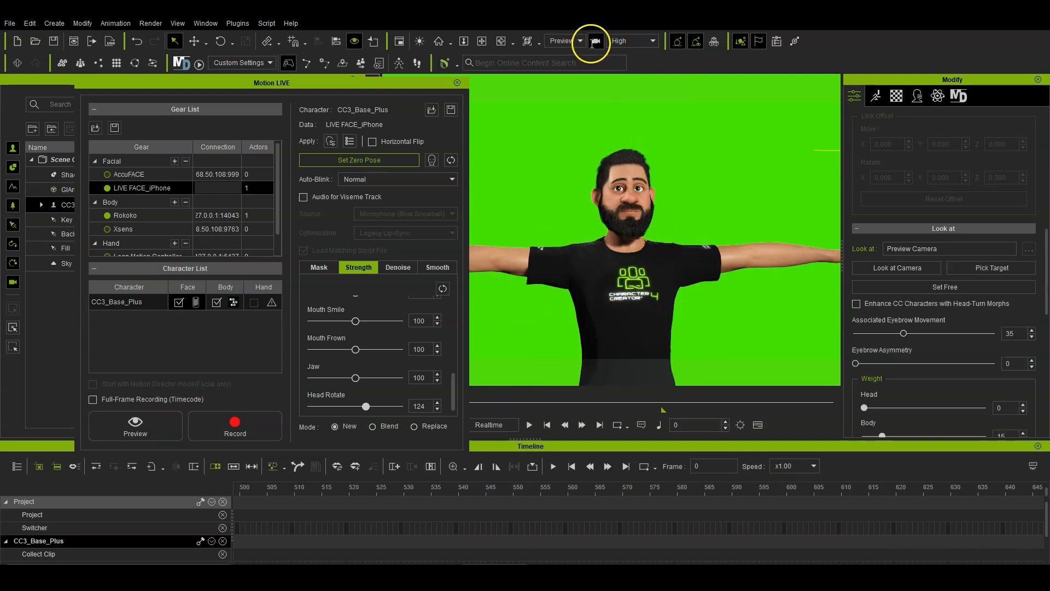
left_click(631, 40)
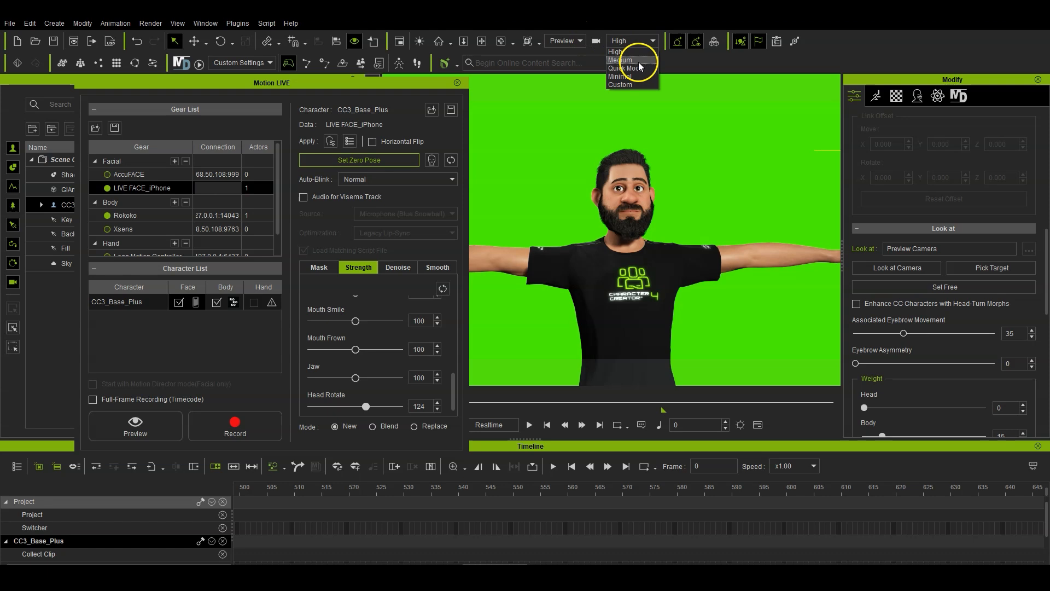
left_click(619, 60)
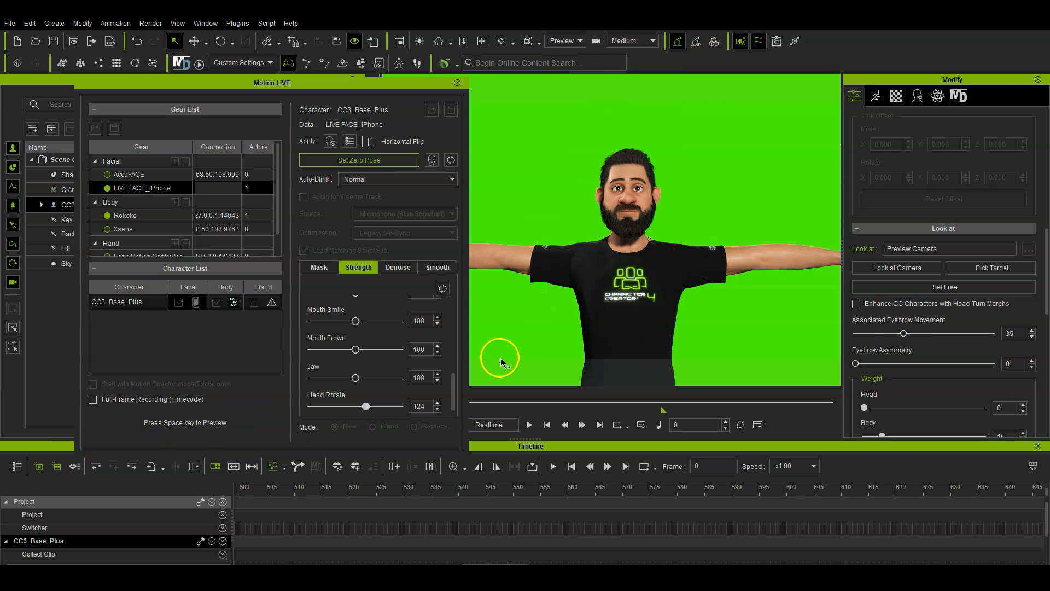
key("space")
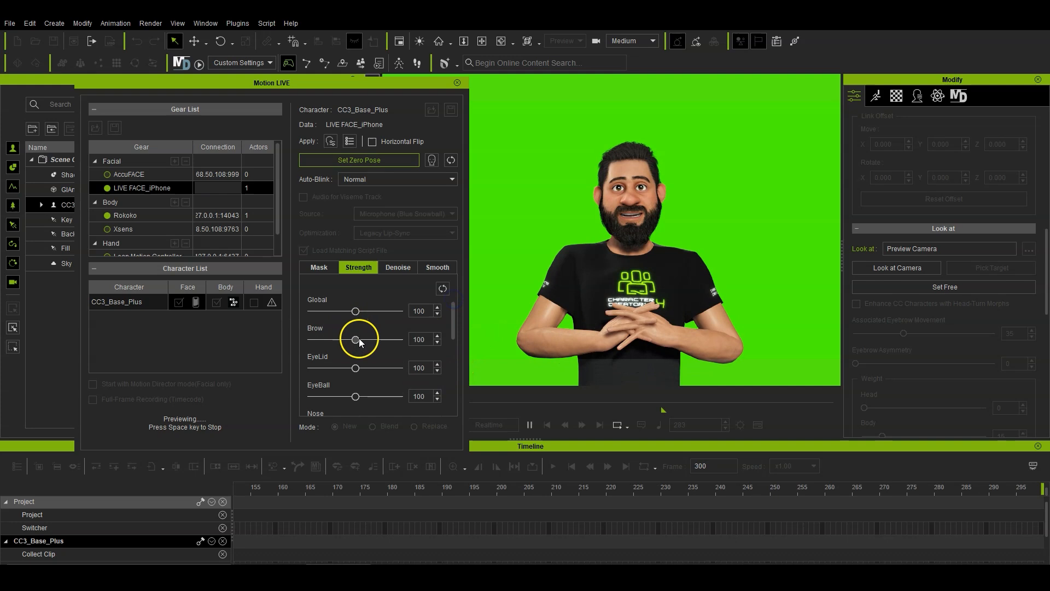
- Raise the Brow strength slider while the live face capture previews
left_click_drag(355, 340, 392, 339)
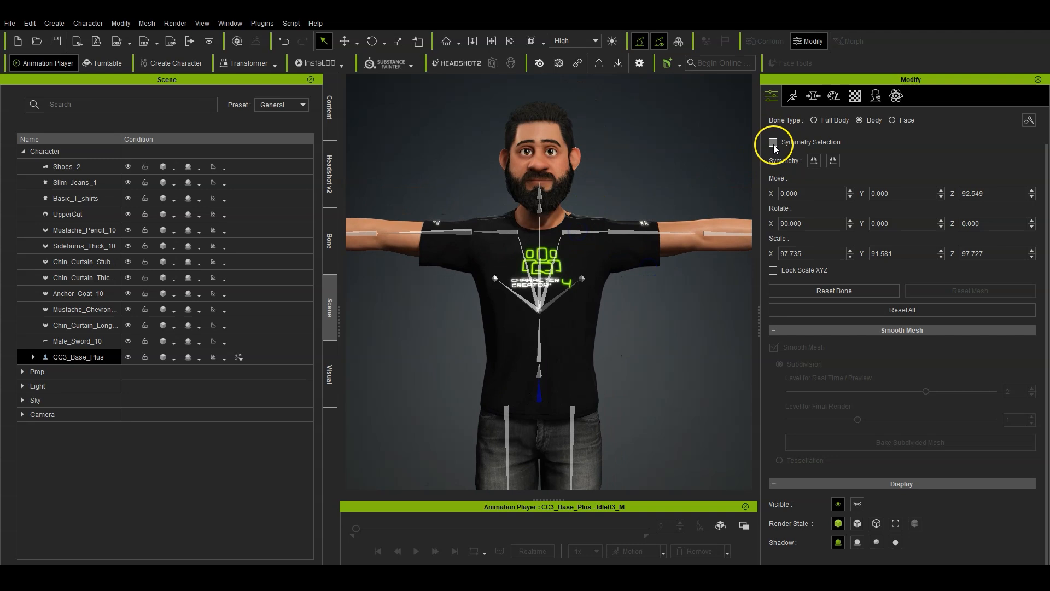
- Enable Symmetry Selection and rotate the upper arm bone to bring both arms down
left_click(774, 142)
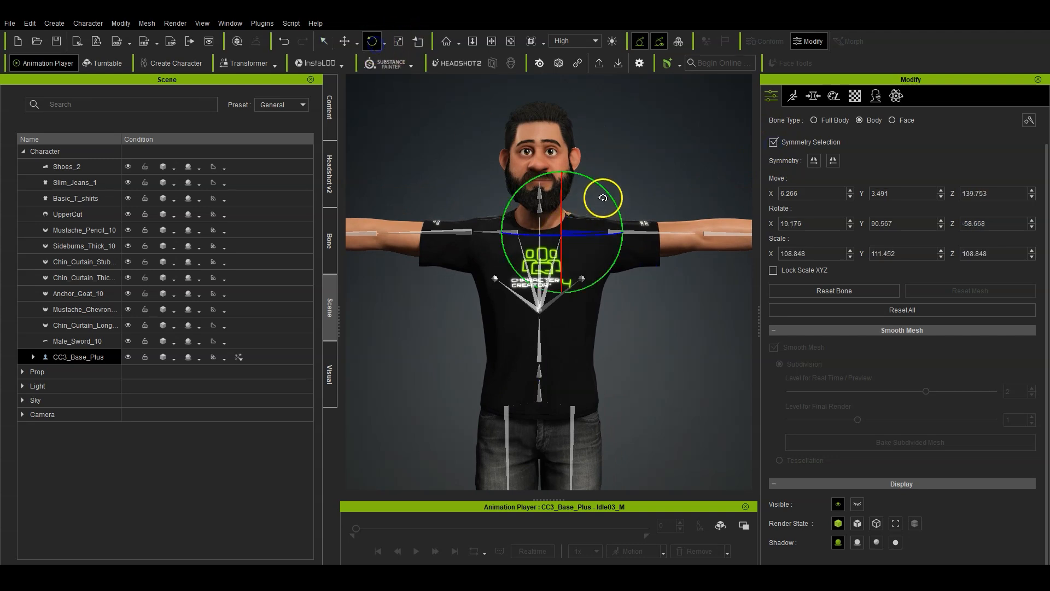
left_click_drag(602, 196, 613, 253)
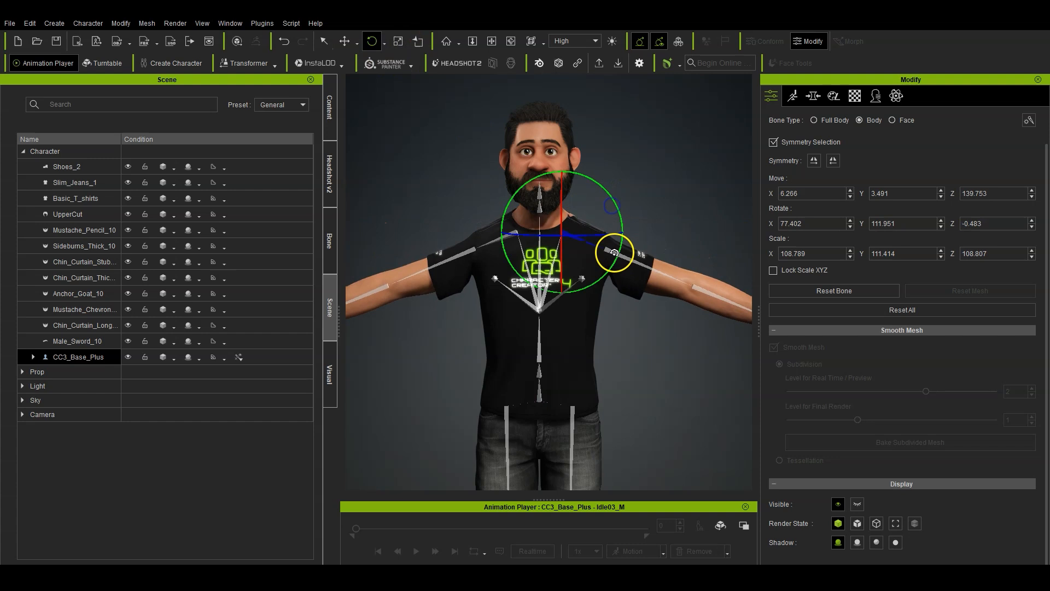
left_click_drag(612, 253, 643, 206)
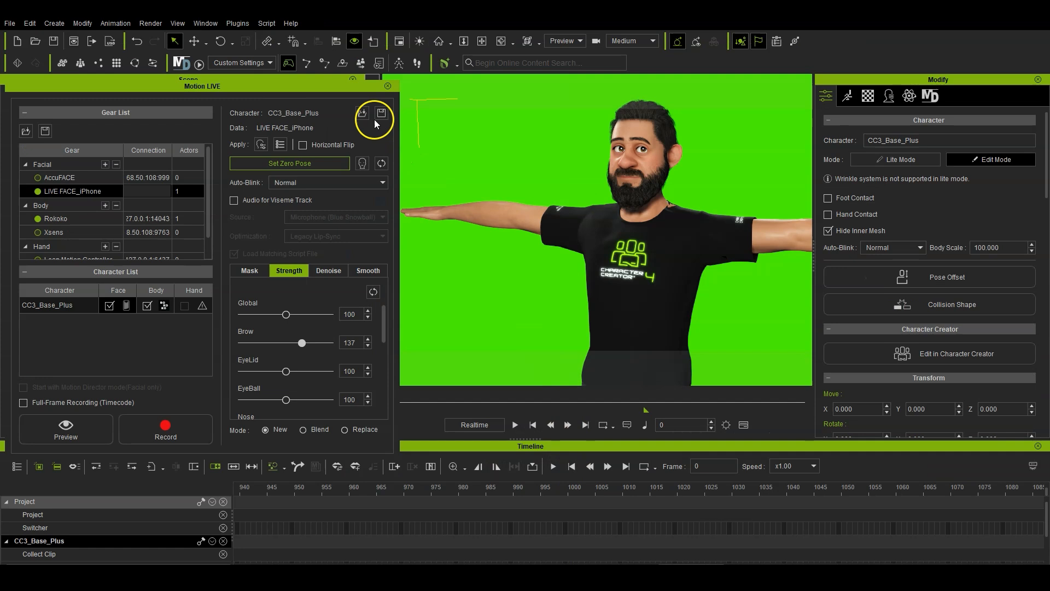
mouse_move(387, 88)
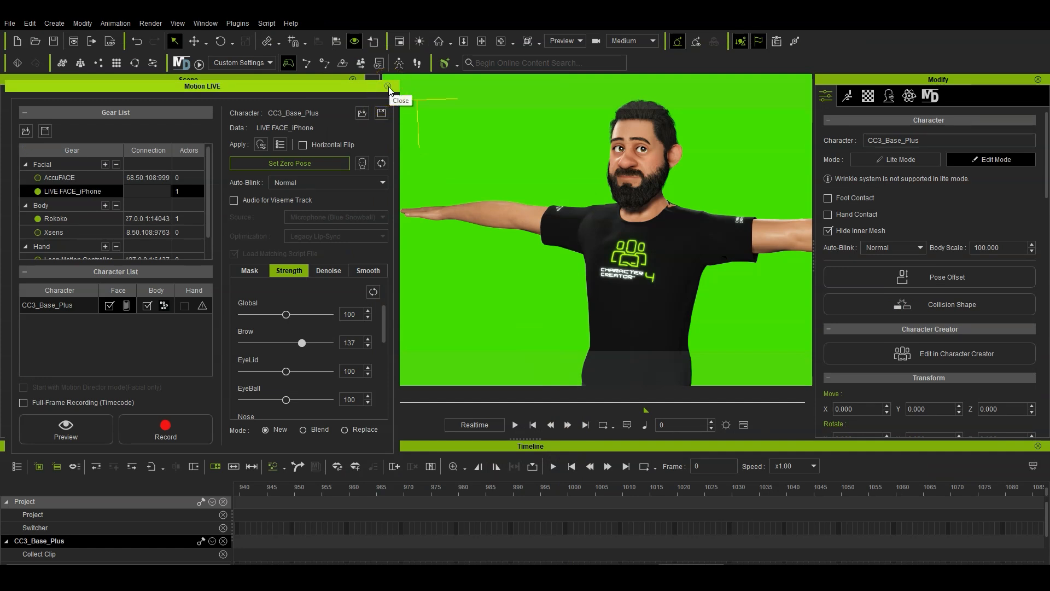
- Replace the character with the updated version, baking constraints and declining motion overwrite
left_click(387, 87)
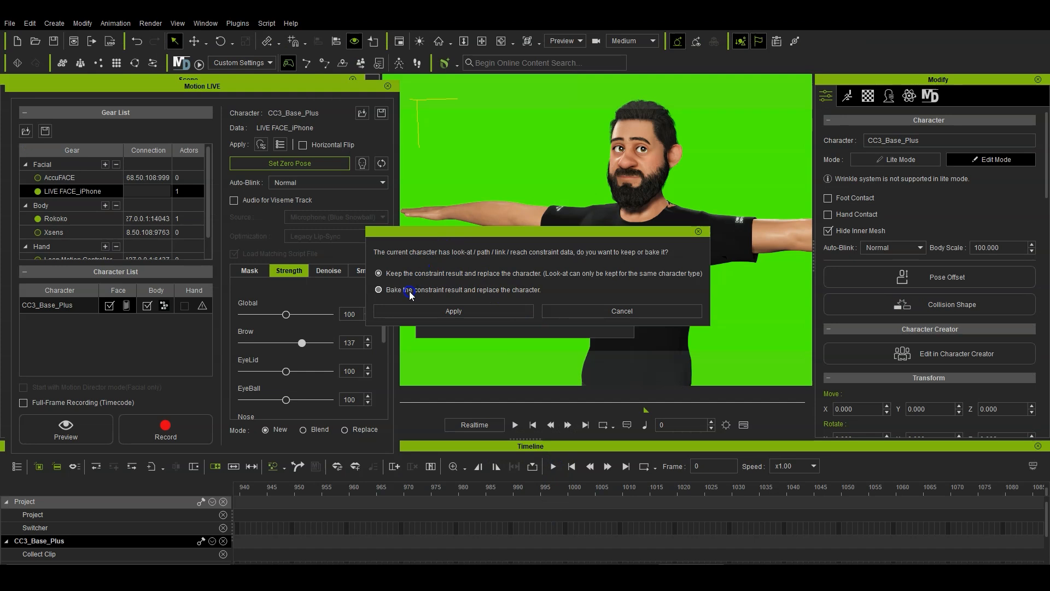
left_click(453, 311)
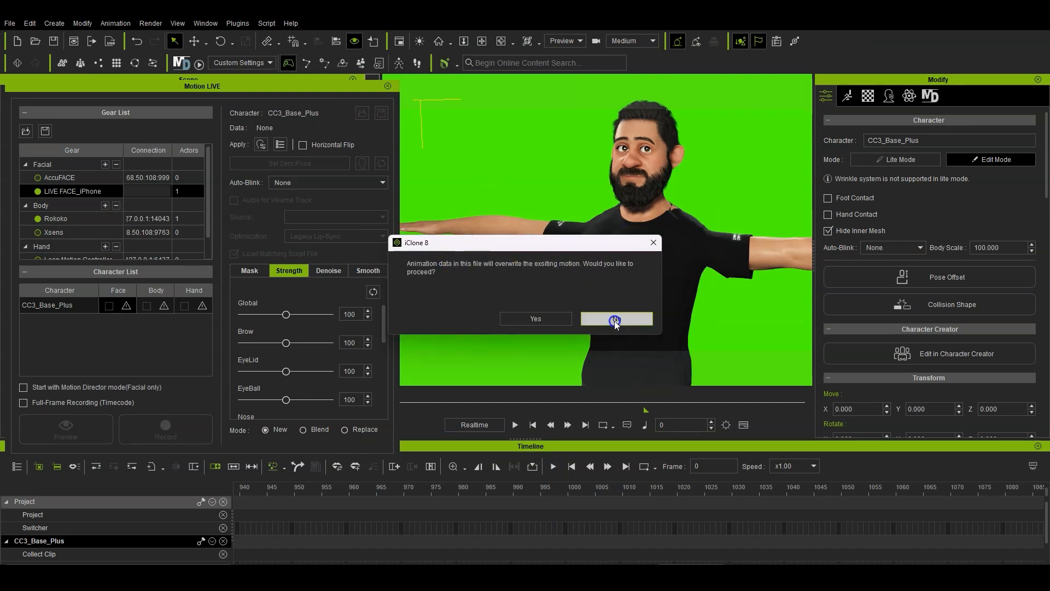
left_click(616, 319)
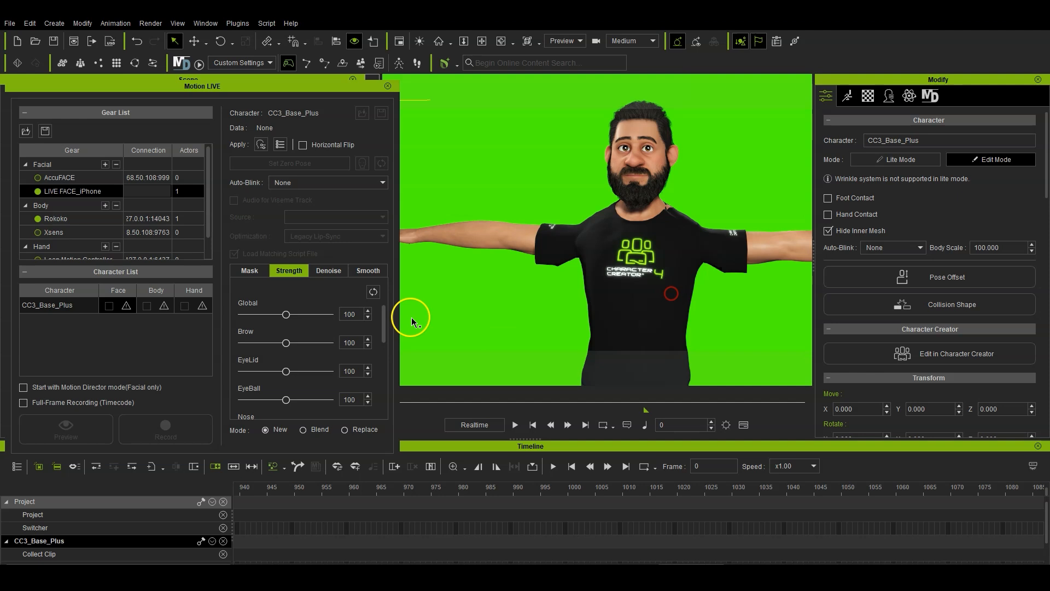
mouse_move(160, 360)
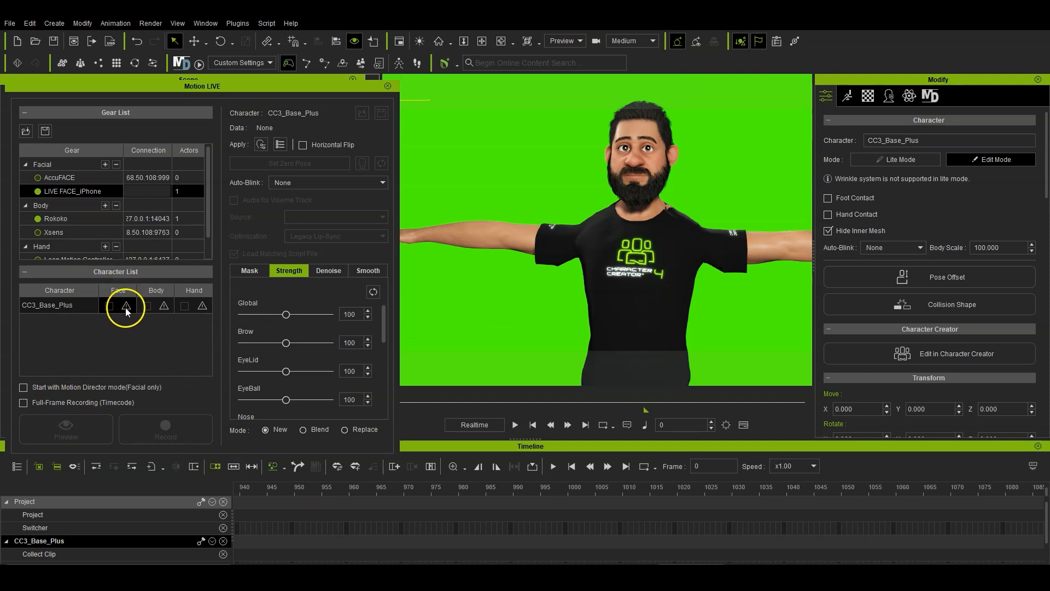
- Reassign face capture and Rokoko_Body to the replaced character with the head masked
left_click(125, 305)
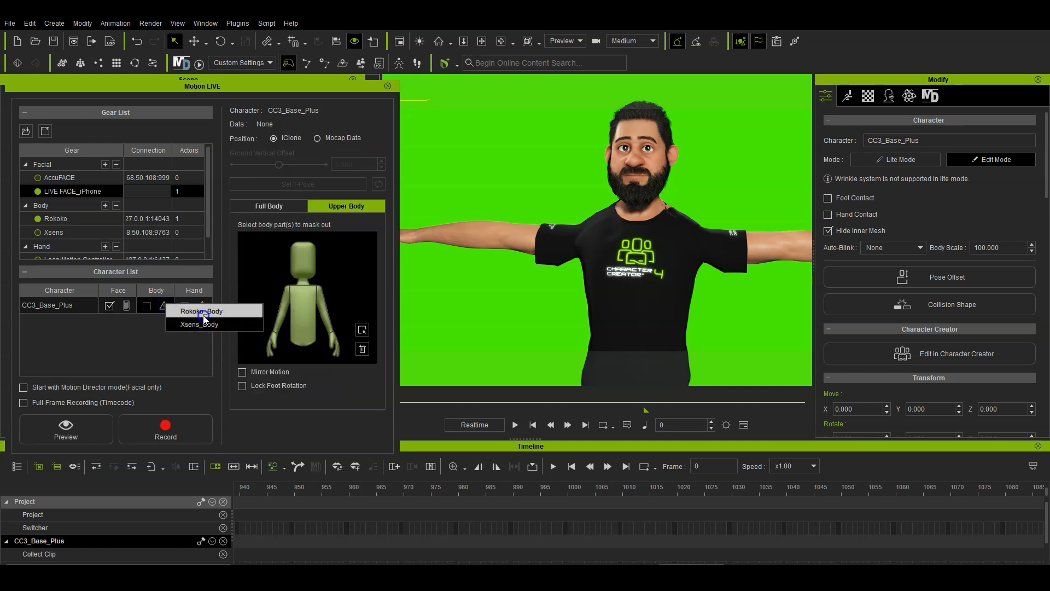
left_click(198, 310)
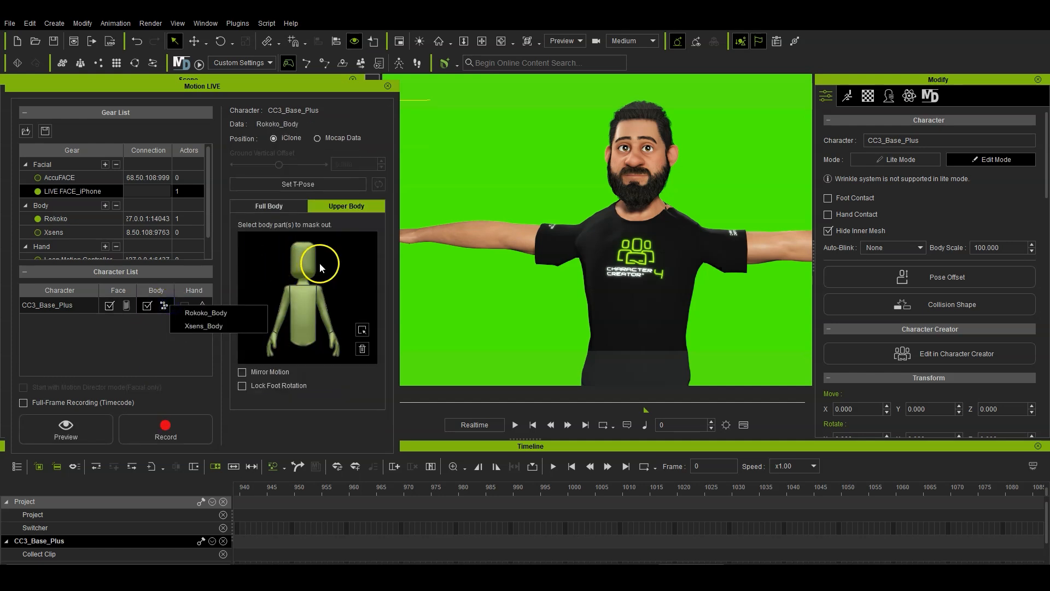
left_click(126, 305)
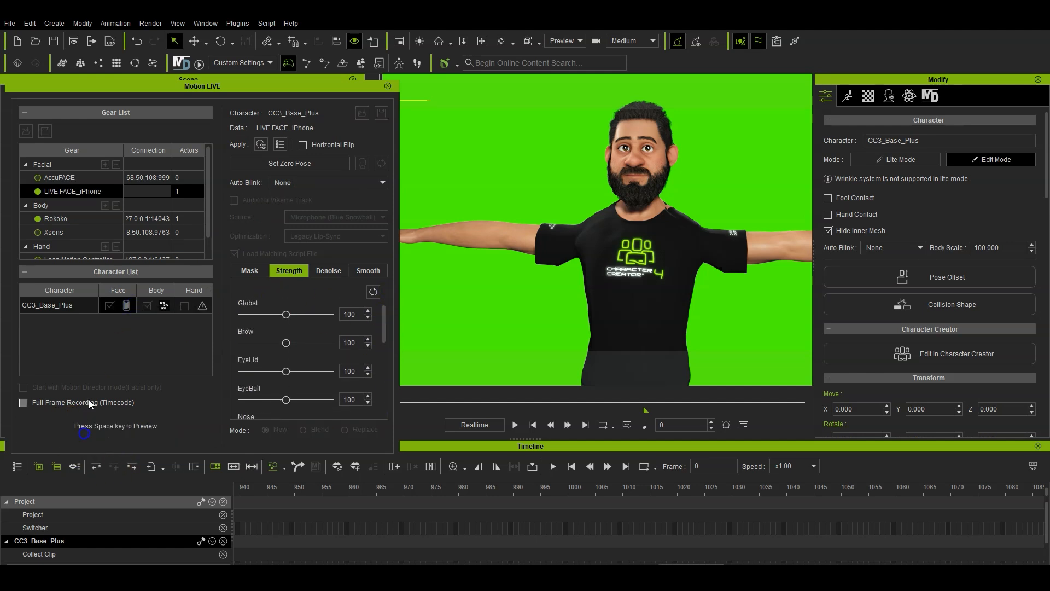
- Reconnect the character's body capture to the Rokoko stream and start the preview
key("space")
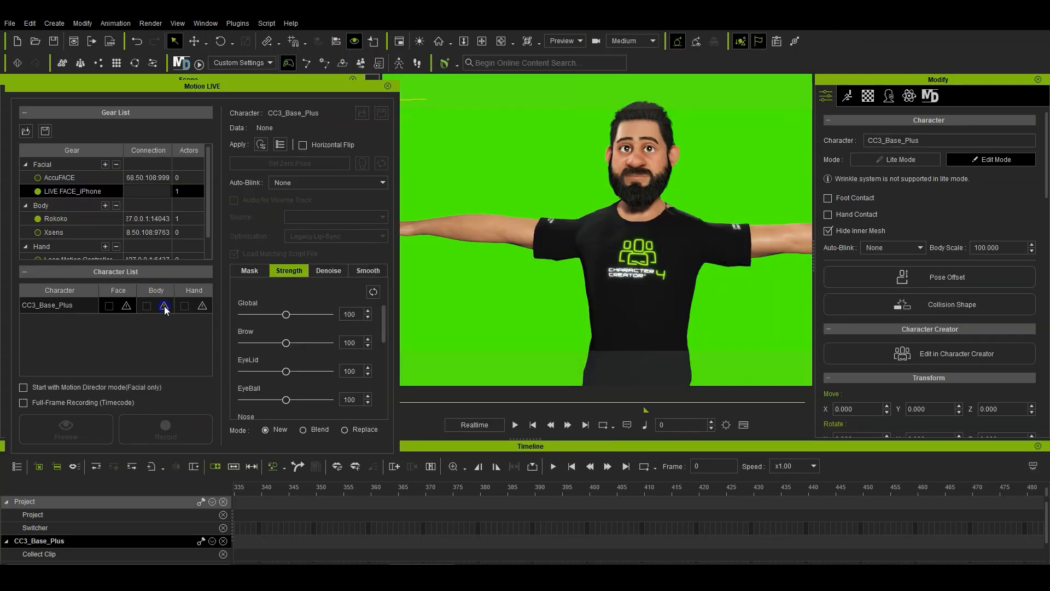
left_click(146, 305)
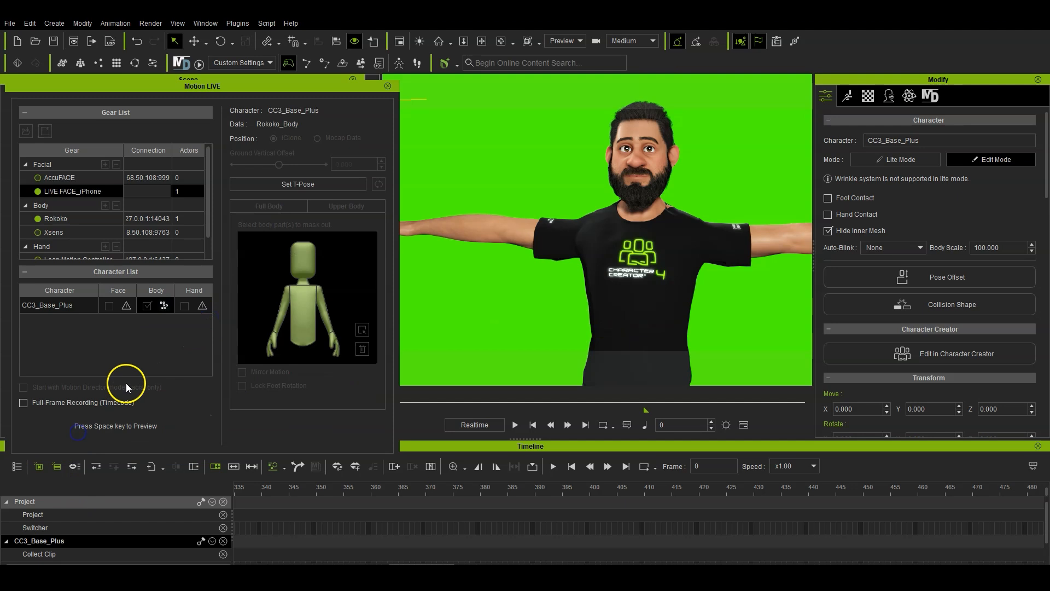
left_click(514, 425)
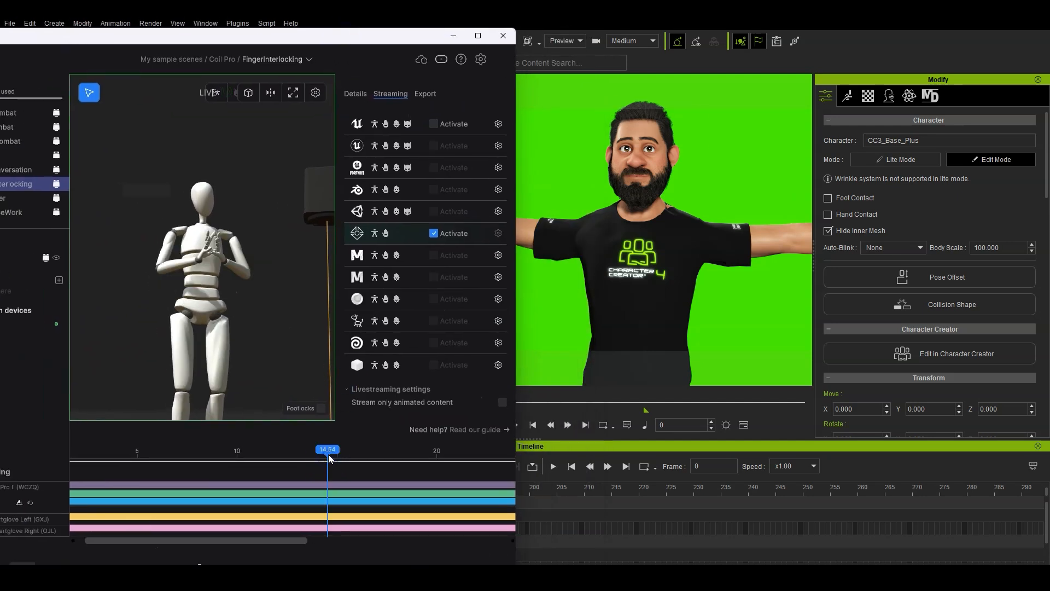
- Jump later in the Rokoko take, preview again, and move the Rokoko window aside
left_click_drag(327, 458, 350, 495)
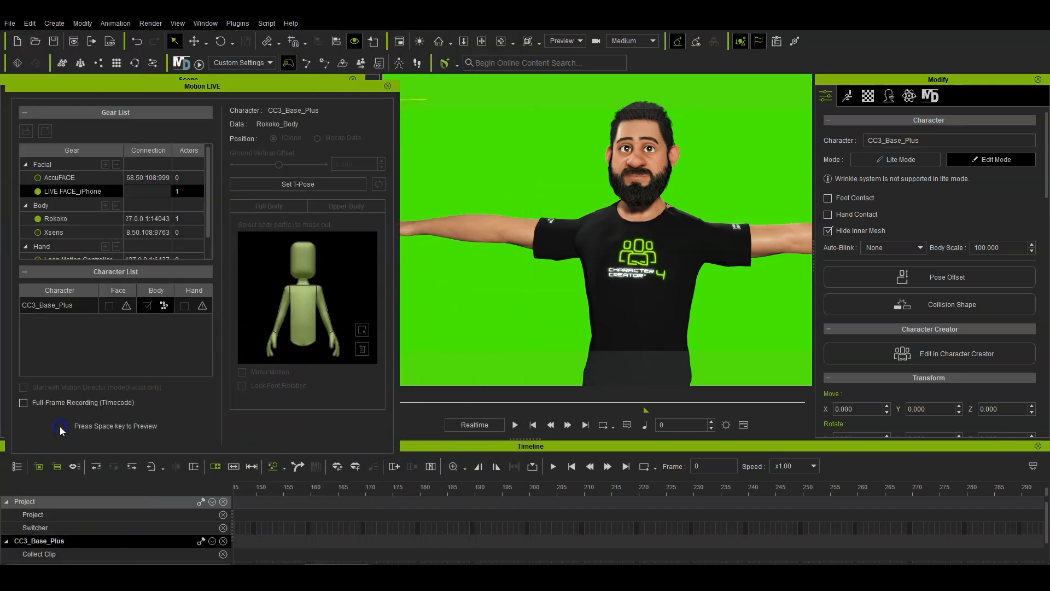
key("space")
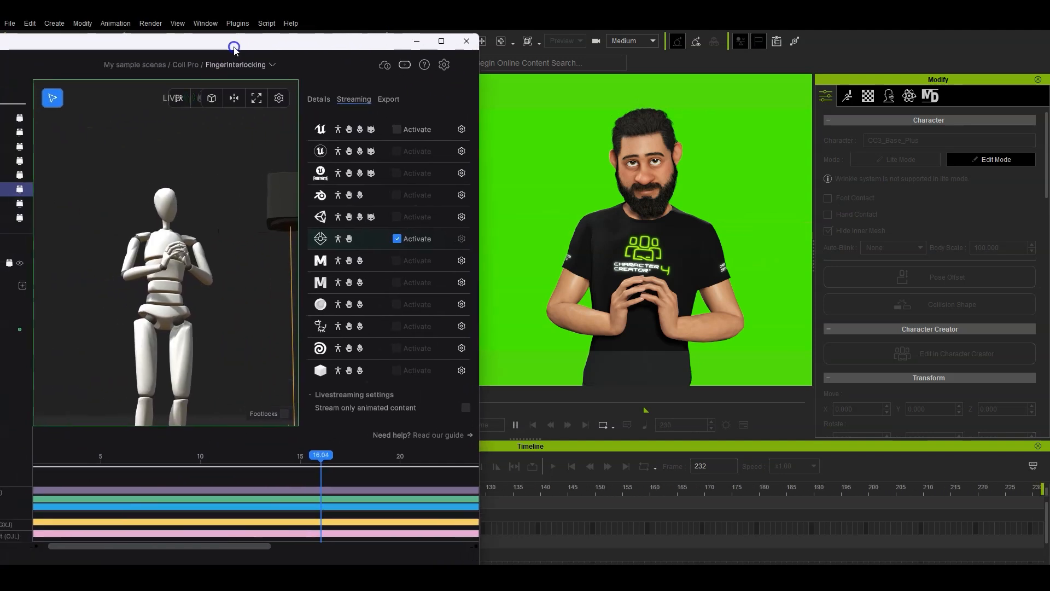
left_click_drag(322, 455, 104, 455)
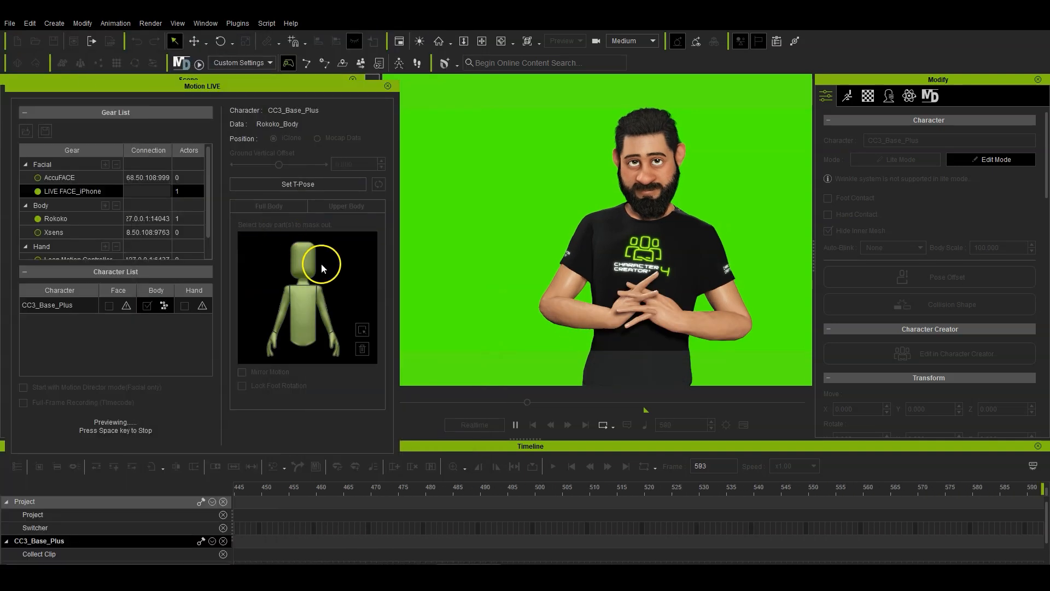
- Stop the preview and assign LIVE FACE_iPhone to the character's face capture
left_click(346, 206)
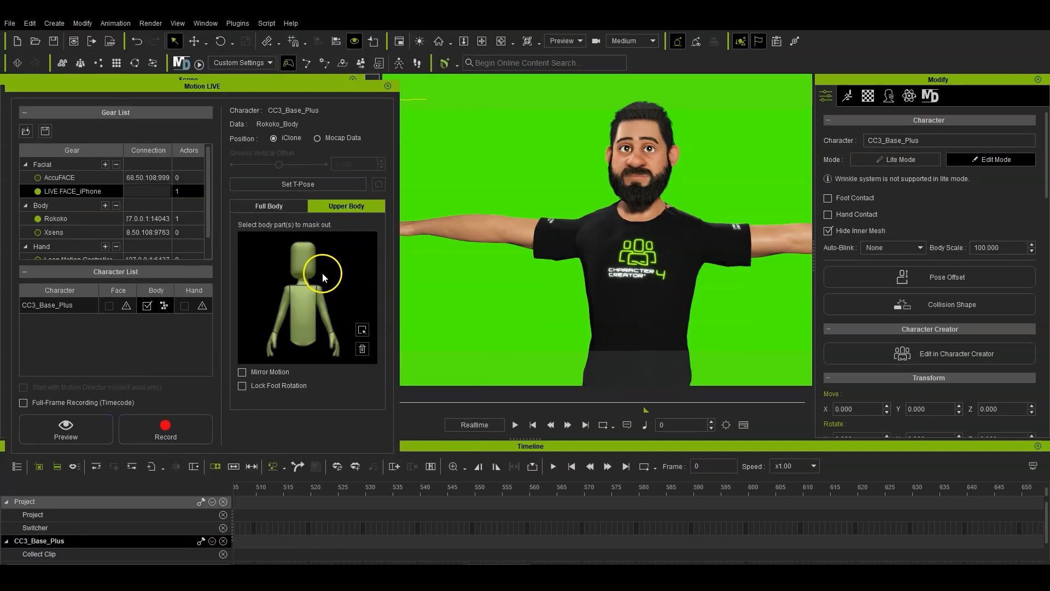
left_click(109, 305)
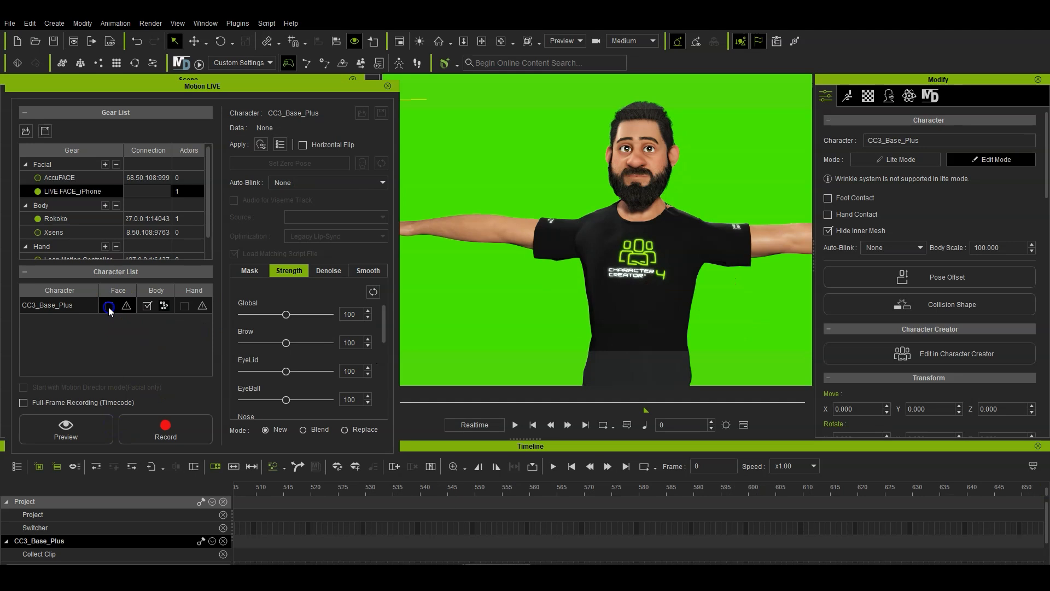
left_click(109, 305)
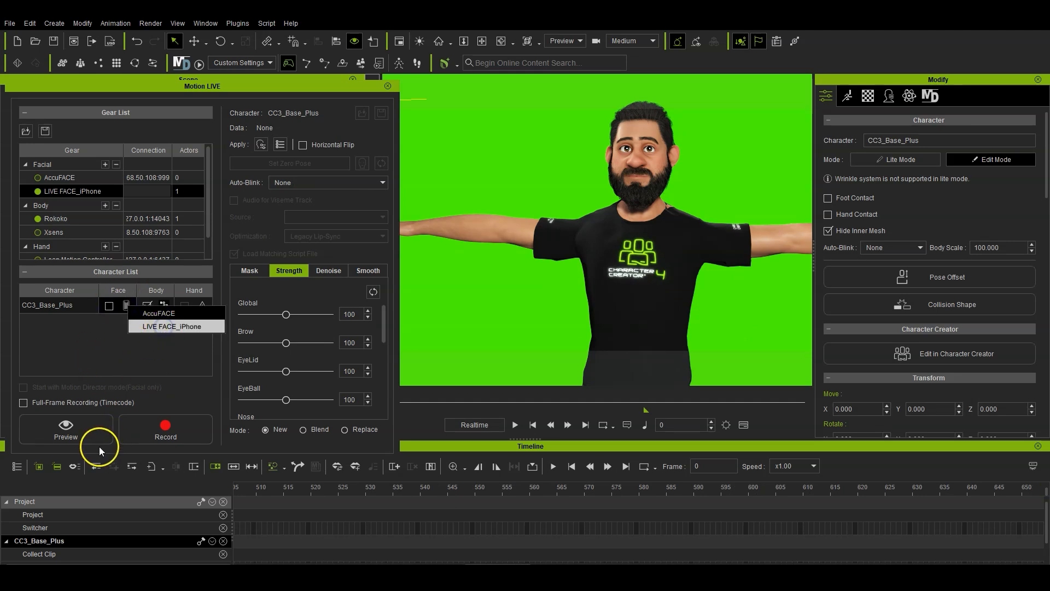
left_click(164, 326)
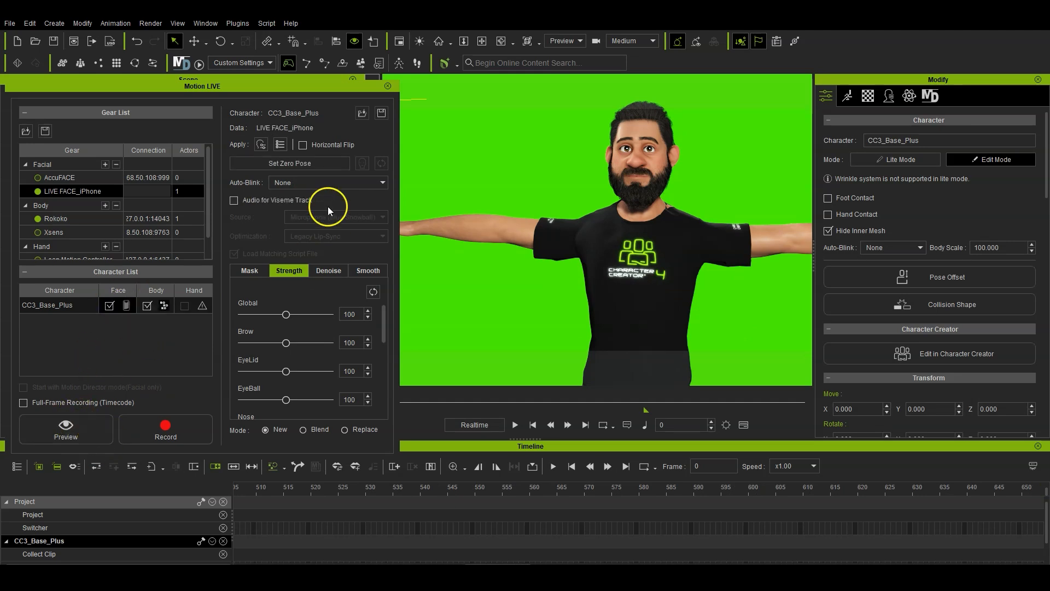
- Set Auto-Blink to Normal and adjust the Mouth strength setting
left_click(326, 182)
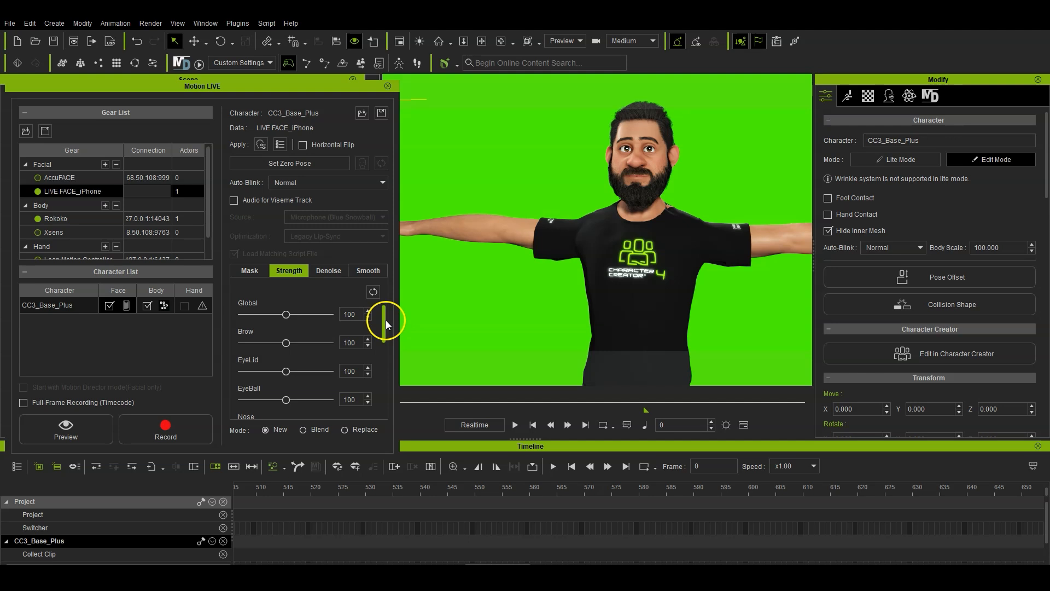
scroll("down", 3)
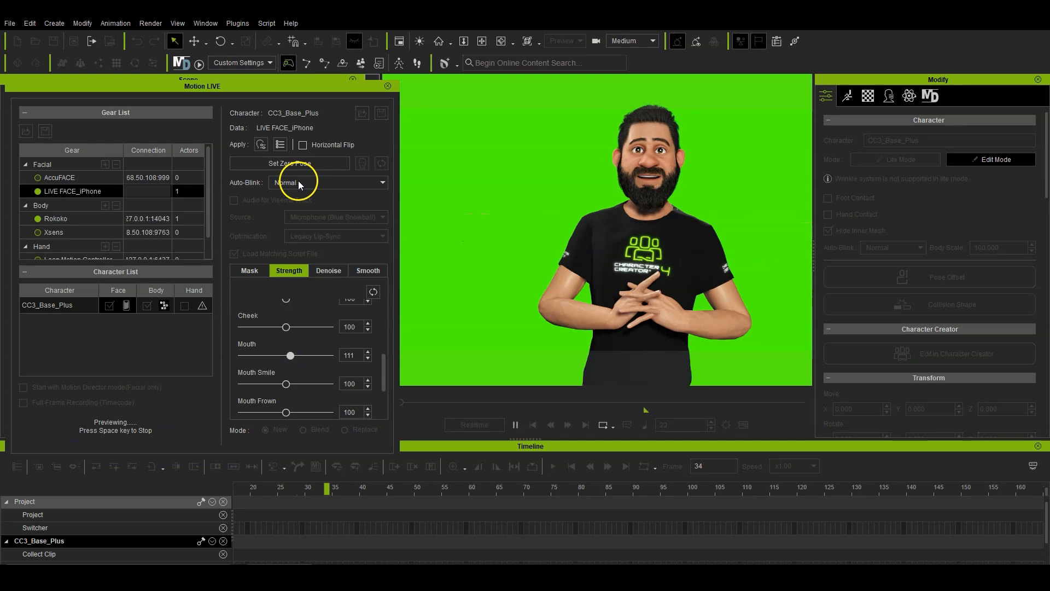
left_click(289, 163)
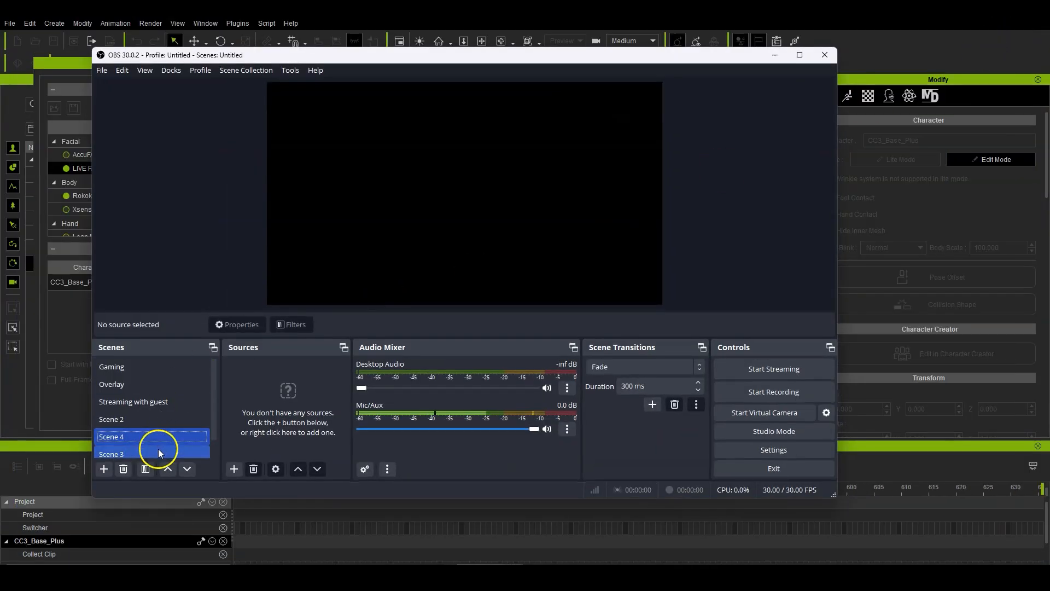
- Add a Game Capture source named Iclone to Scene 4
left_click(233, 468)
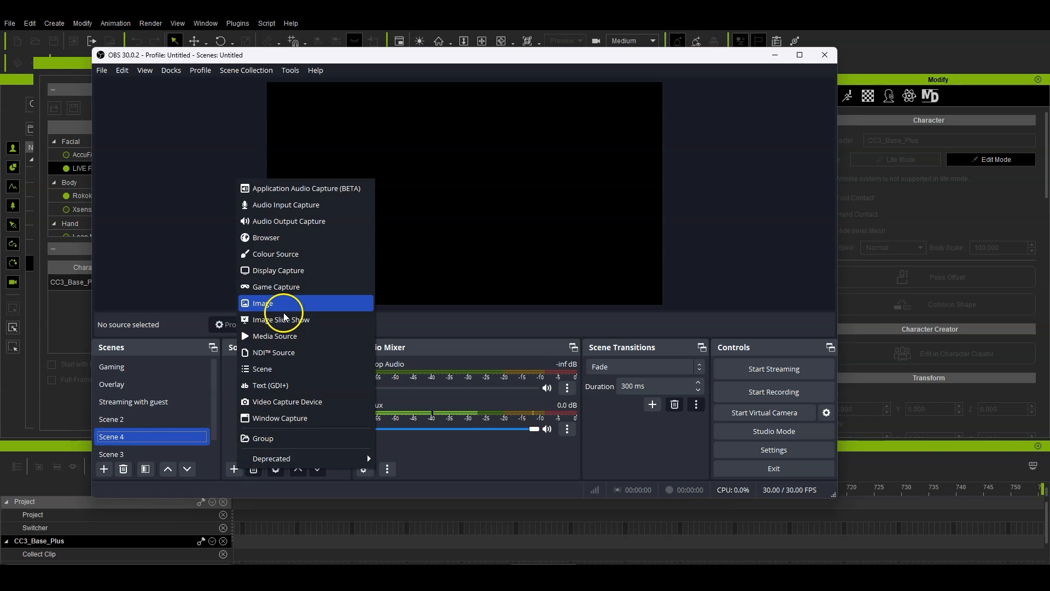
left_click(274, 287)
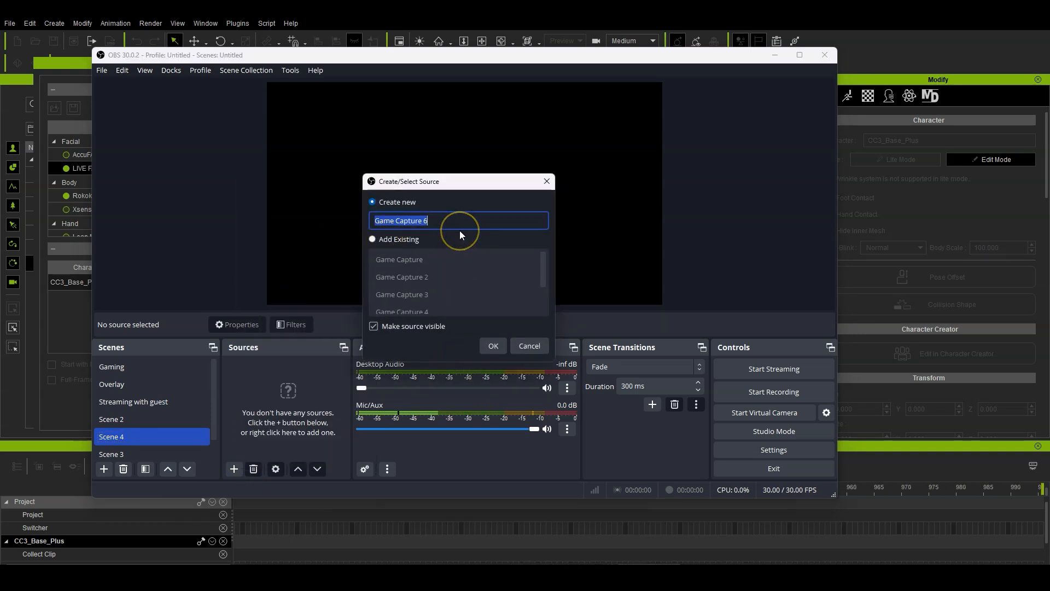
type("Iclone")
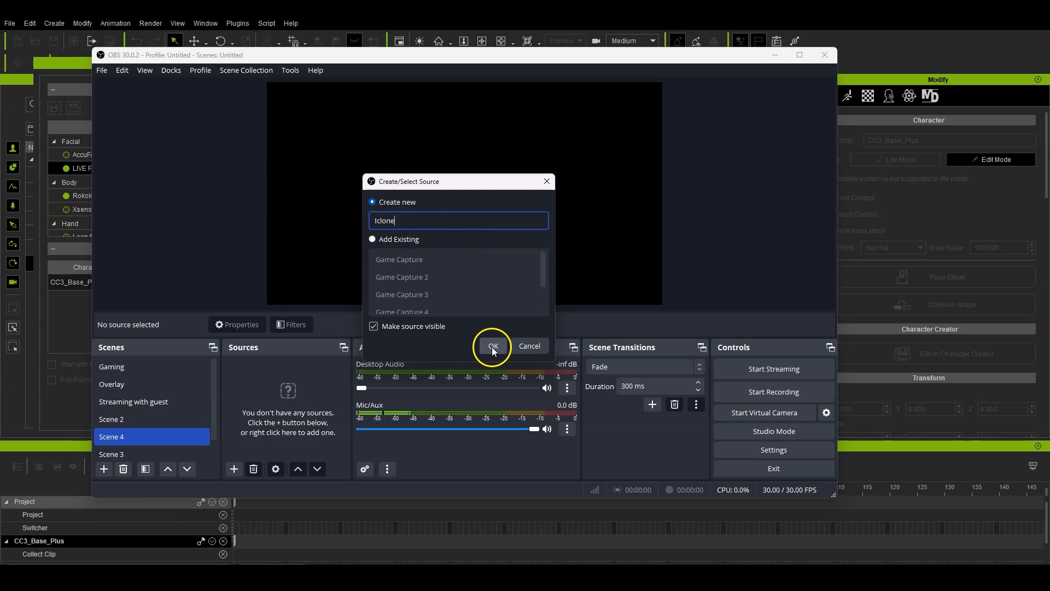
left_click(494, 346)
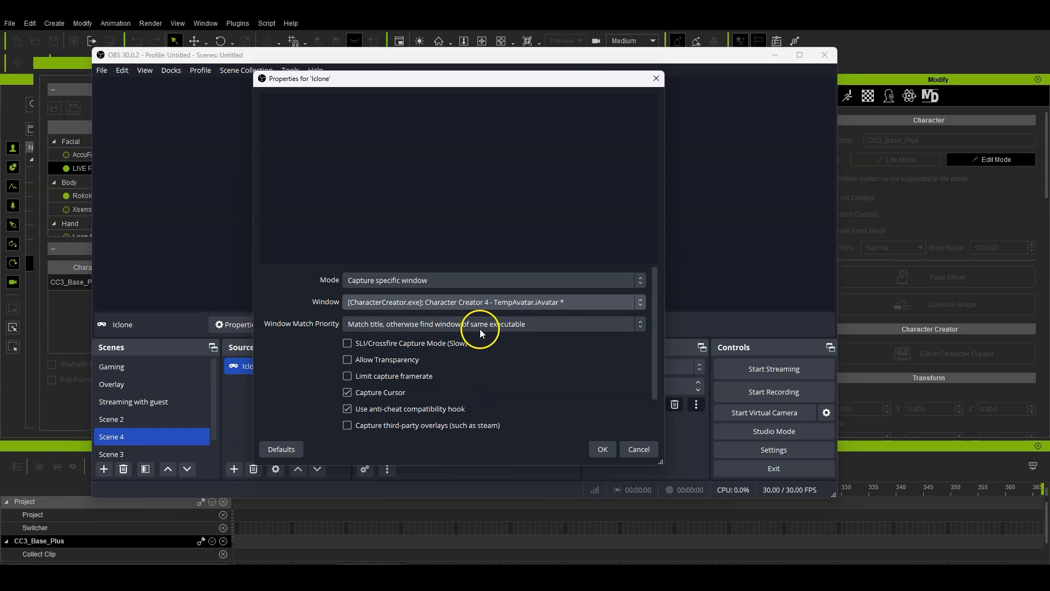
- Accept the capture-specific-window settings for the Iclone source
left_click(601, 449)
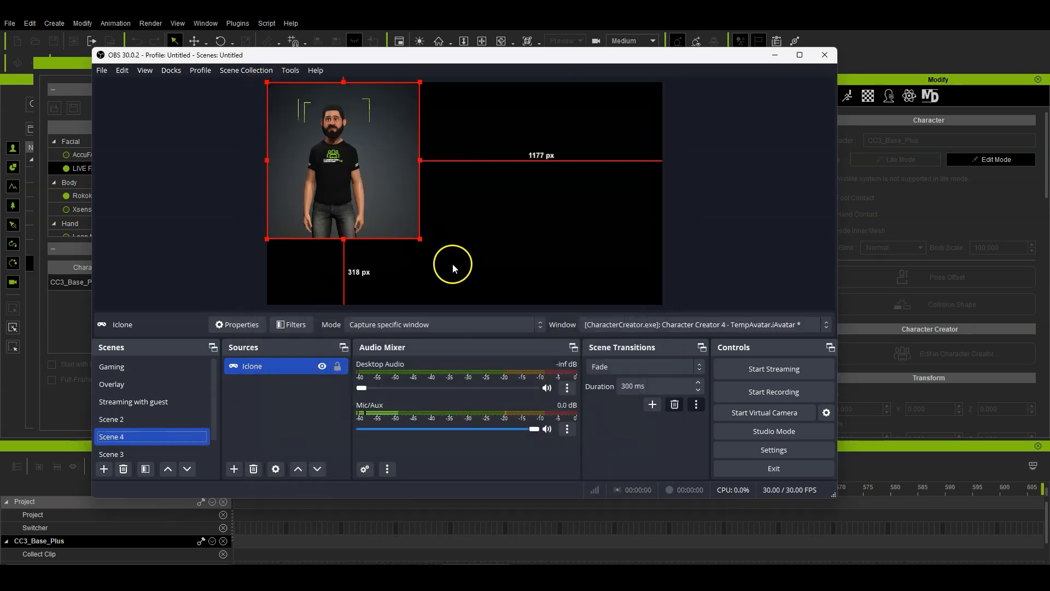
left_click(825, 324)
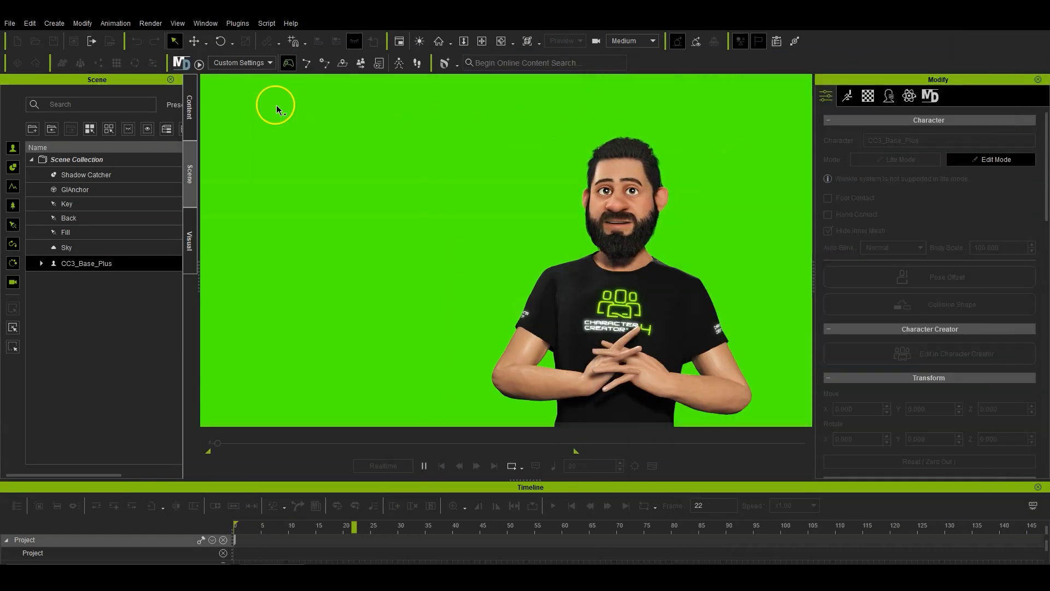
- Focus the iClone green-screen viewport so the OBS capture picks up the iClone 8 window
left_click(205, 23)
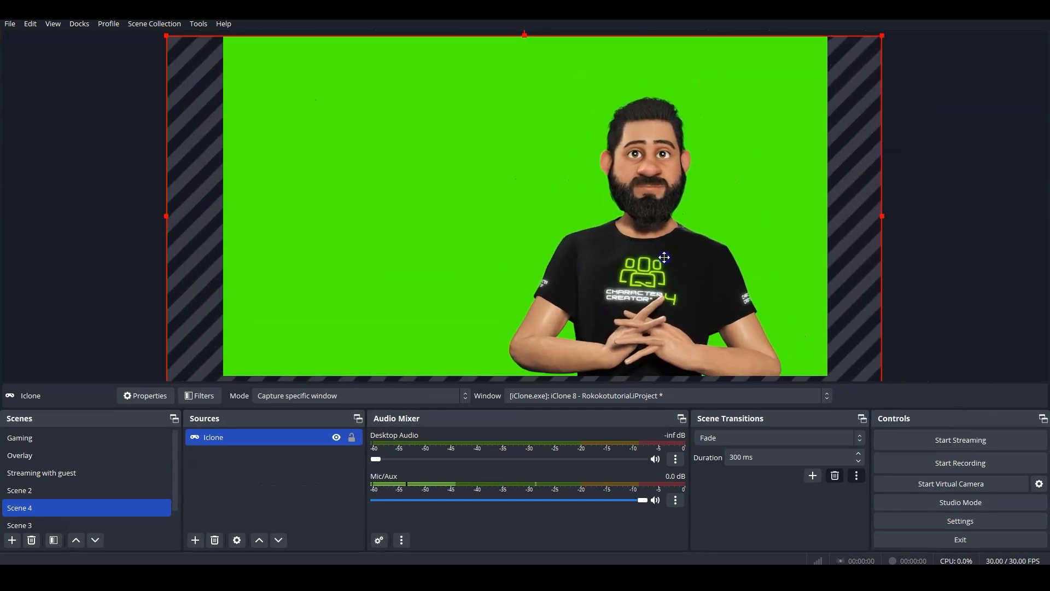
- Scale the Iclone capture down toward the lower right of the scene
left_click_drag(524, 34, 539, 54)
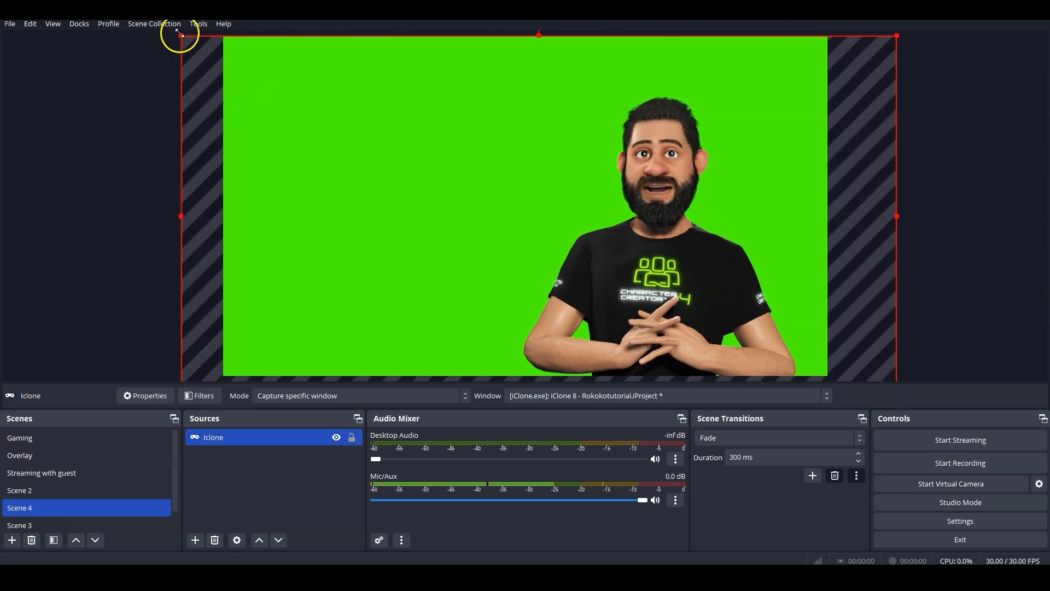
left_click_drag(179, 39, 314, 105)
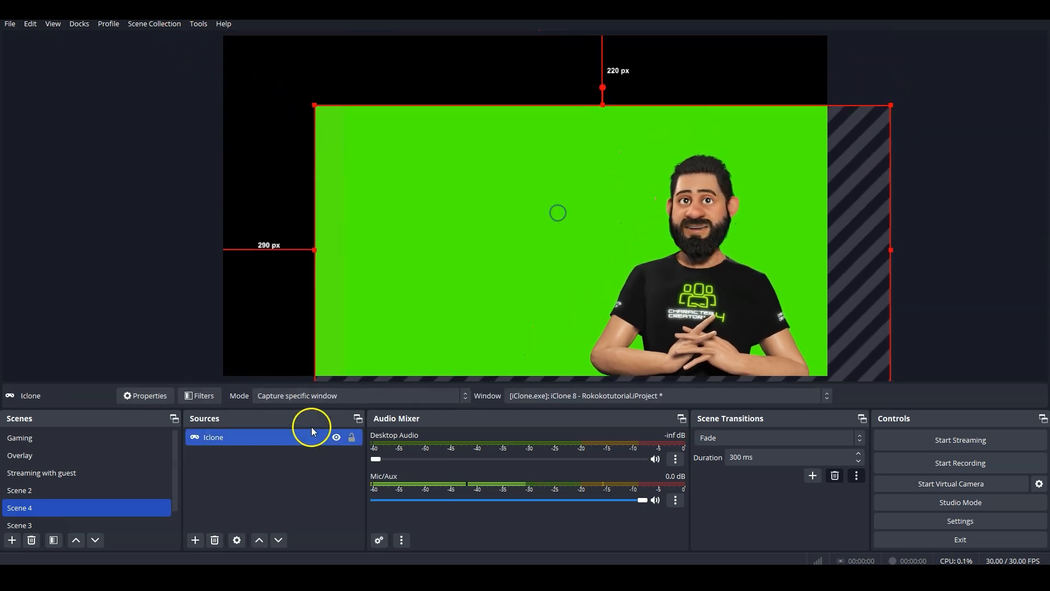
- Add an Image source with the cartoon background behind the capture
left_click(195, 539)
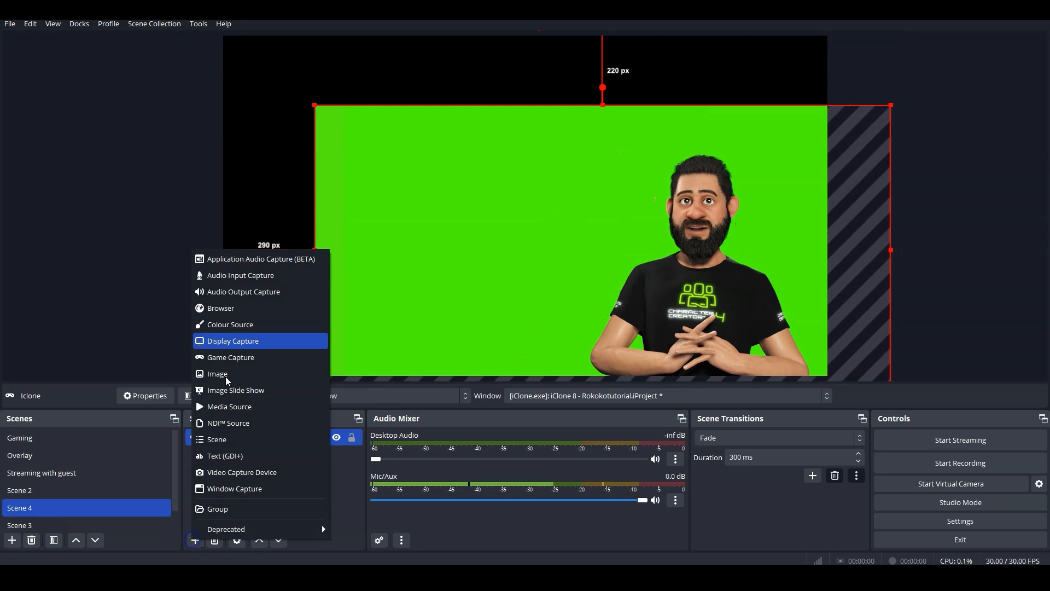
left_click(217, 373)
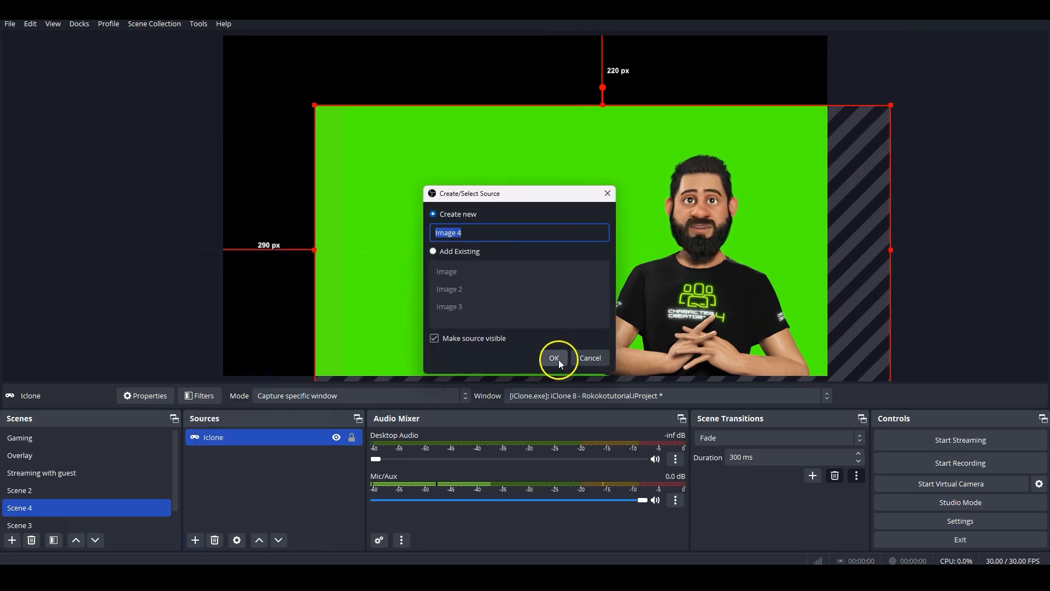
left_click(554, 357)
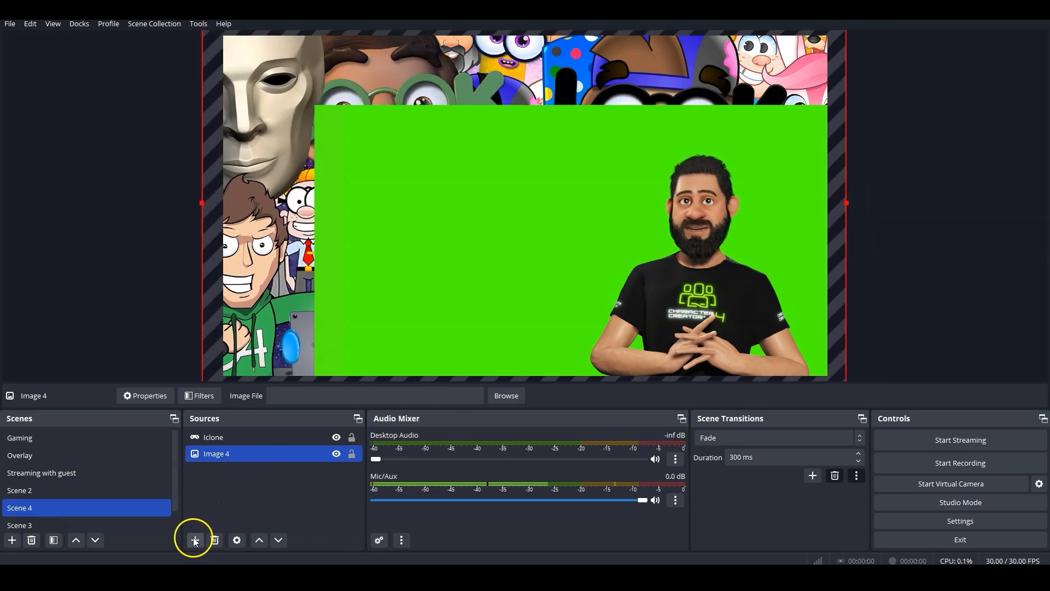
left_click(195, 540)
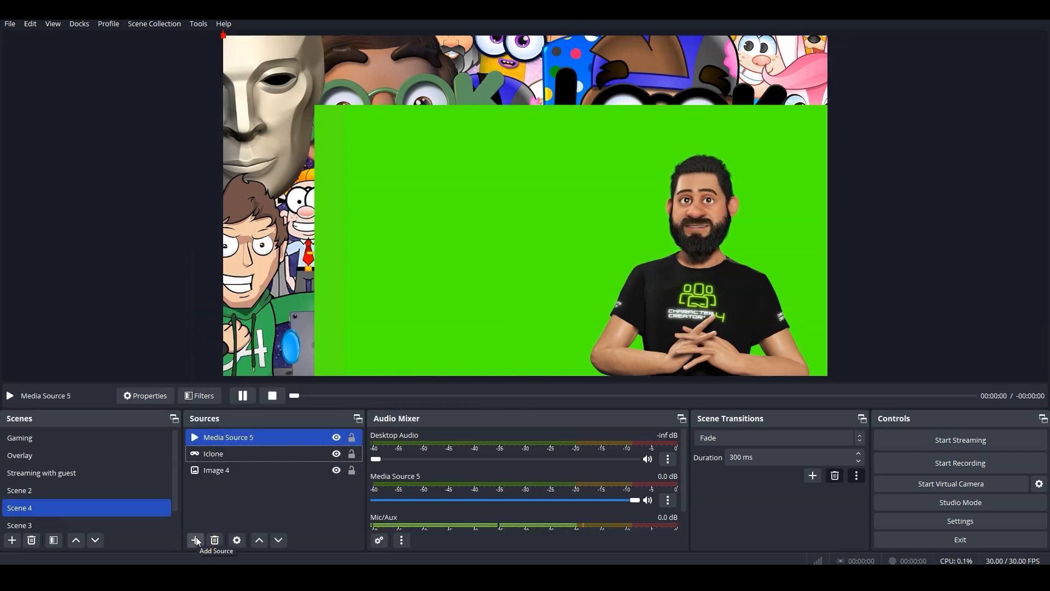
- Add a Media Source video and size it as a small inset in the upper left
left_click(195, 539)
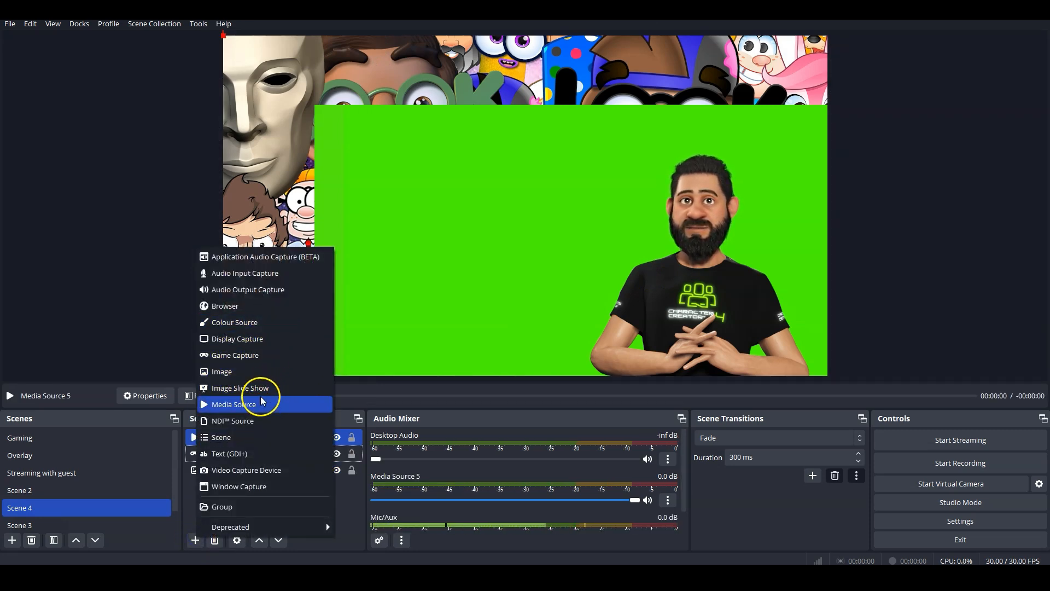
left_click(232, 404)
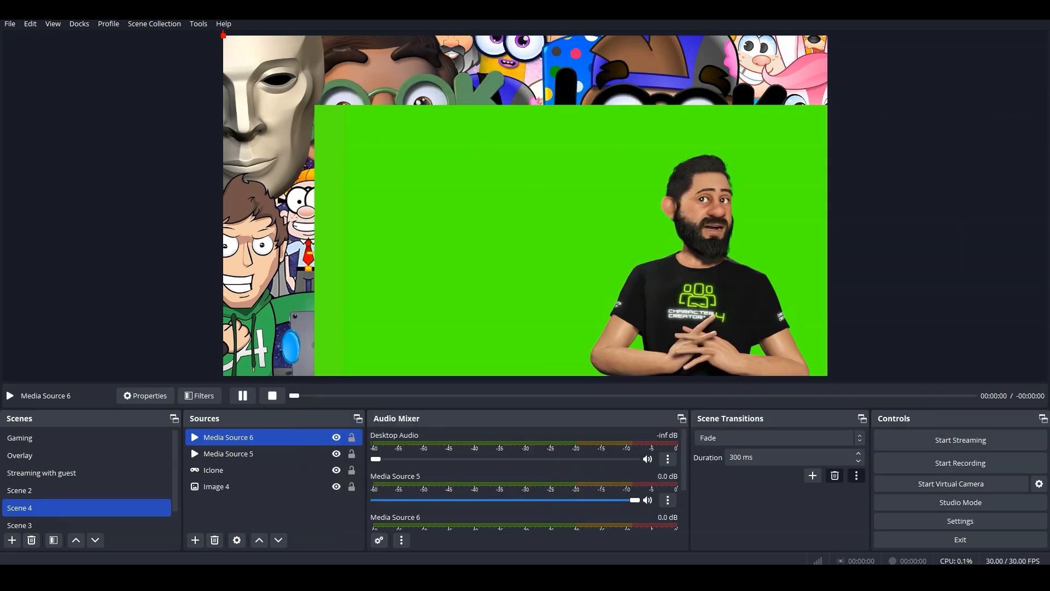
left_click(213, 470)
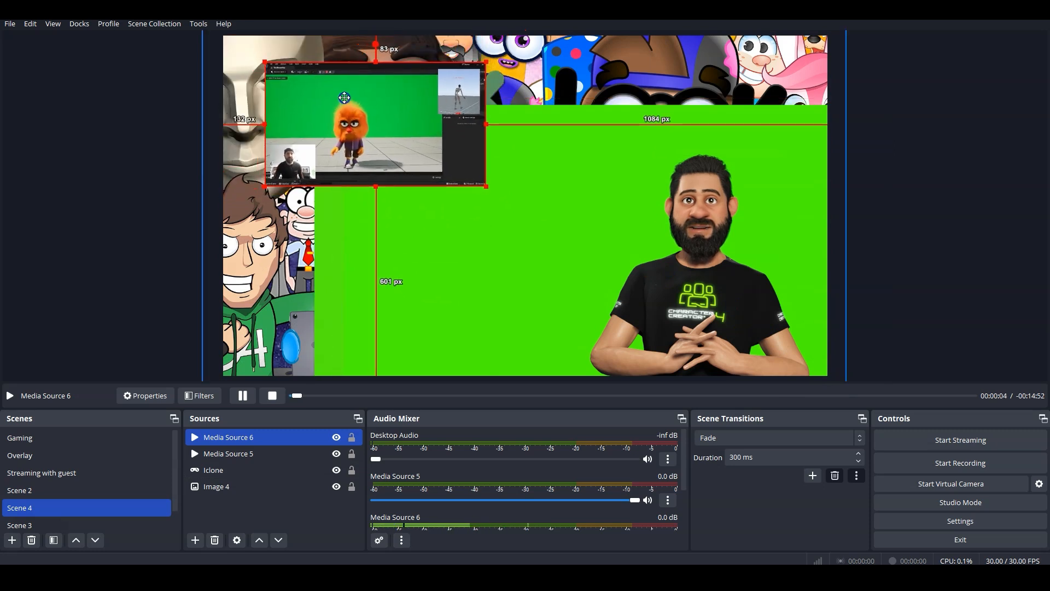
left_click_drag(487, 186, 499, 208)
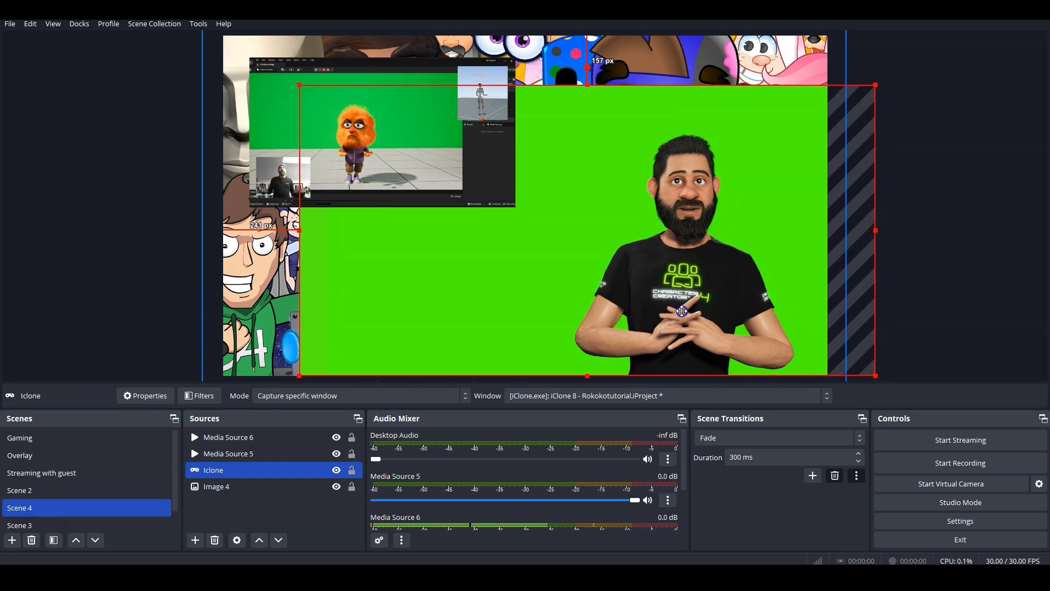
left_click(217, 485)
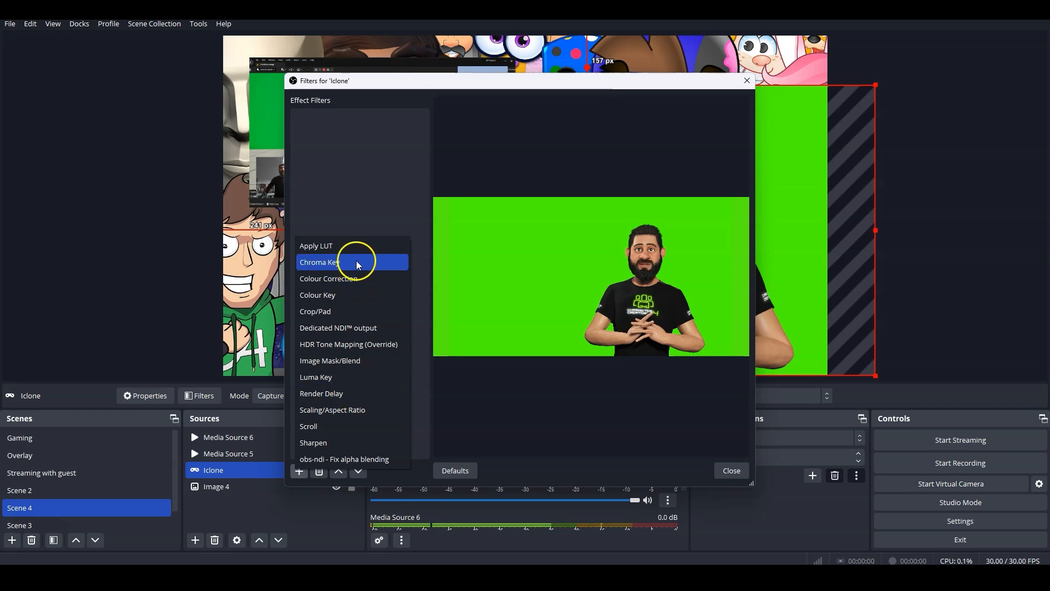
- Add a Chroma Key filter with Key Colour Type Green to the Iclone source
left_click(321, 261)
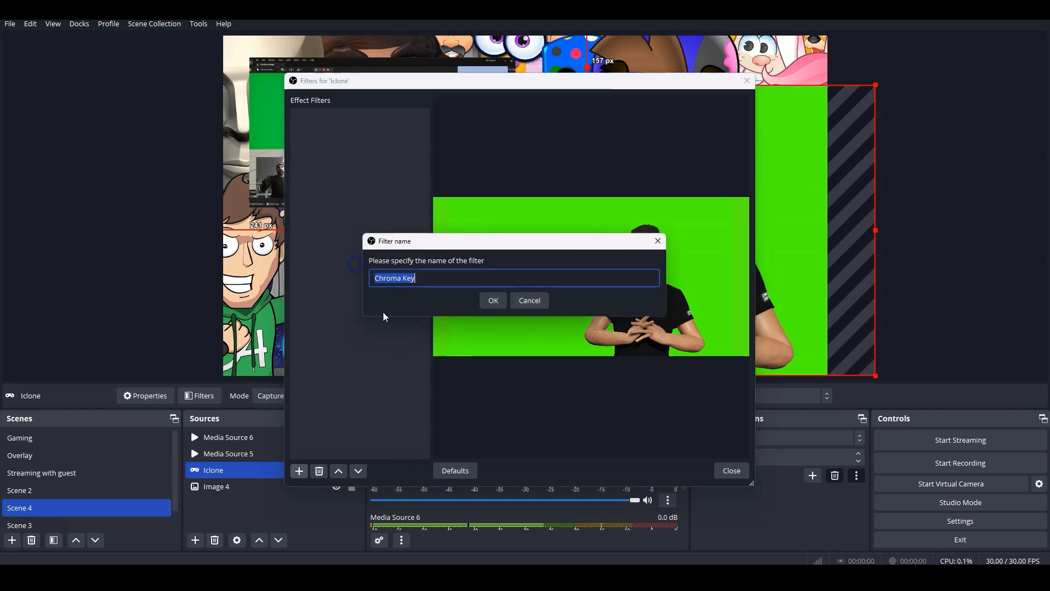
left_click(492, 300)
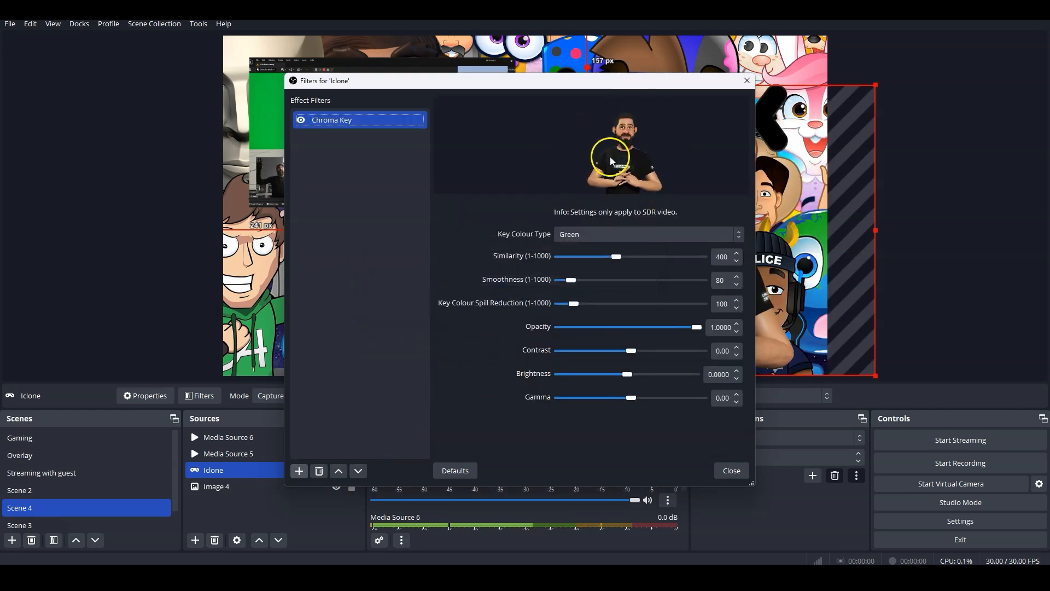
left_click(730, 470)
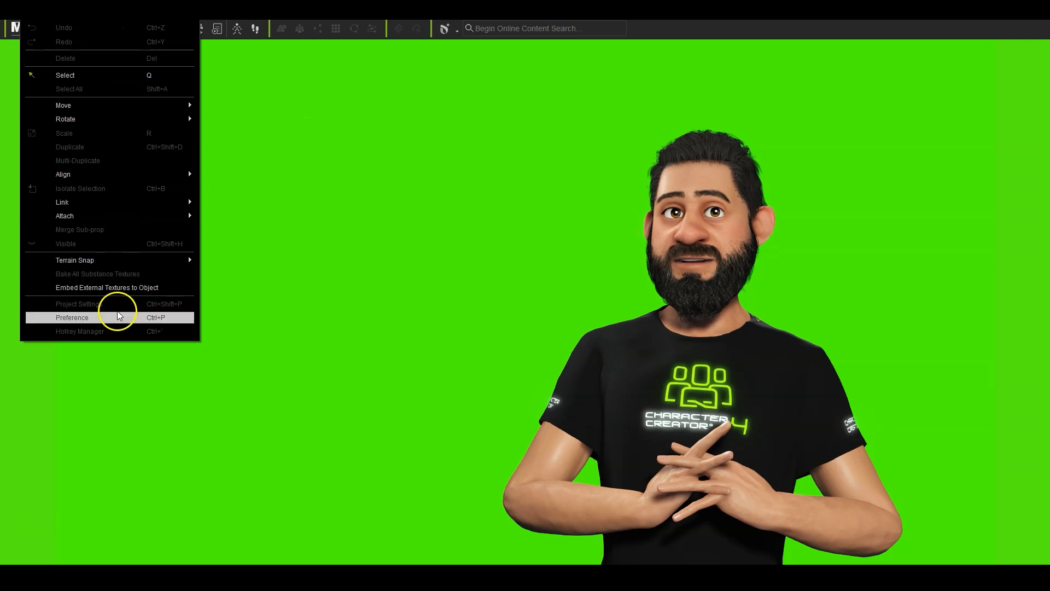
- Set the 2D Background colour to solid blue in Project Settings
left_click(73, 318)
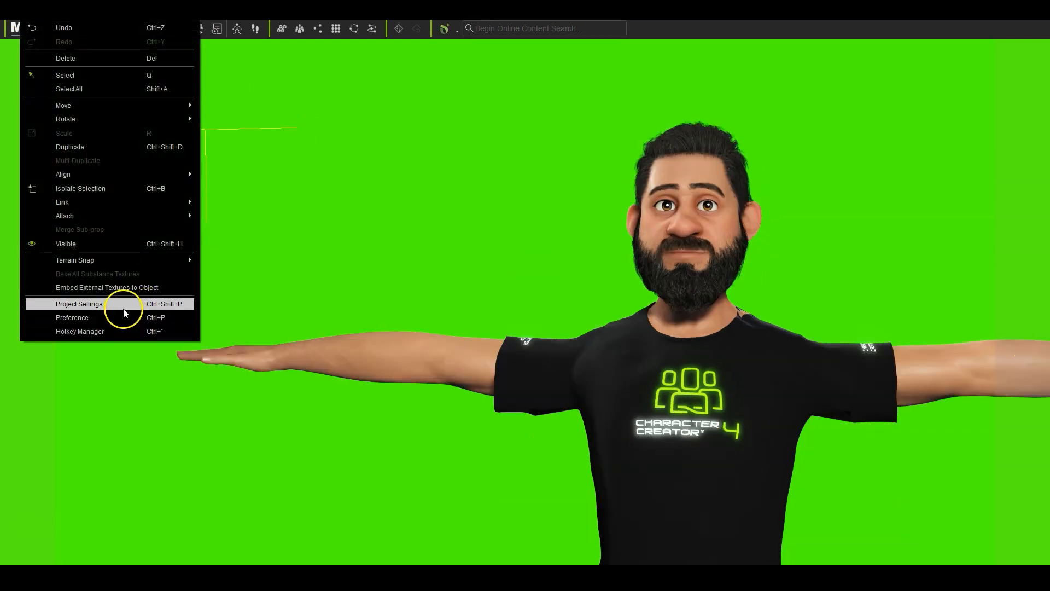
left_click(78, 303)
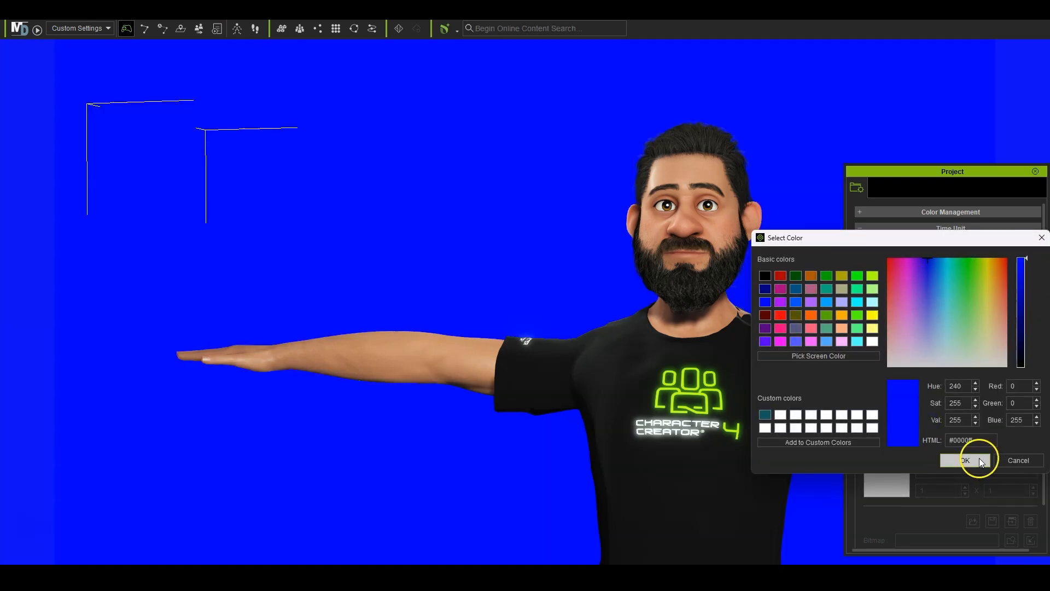
left_click(962, 461)
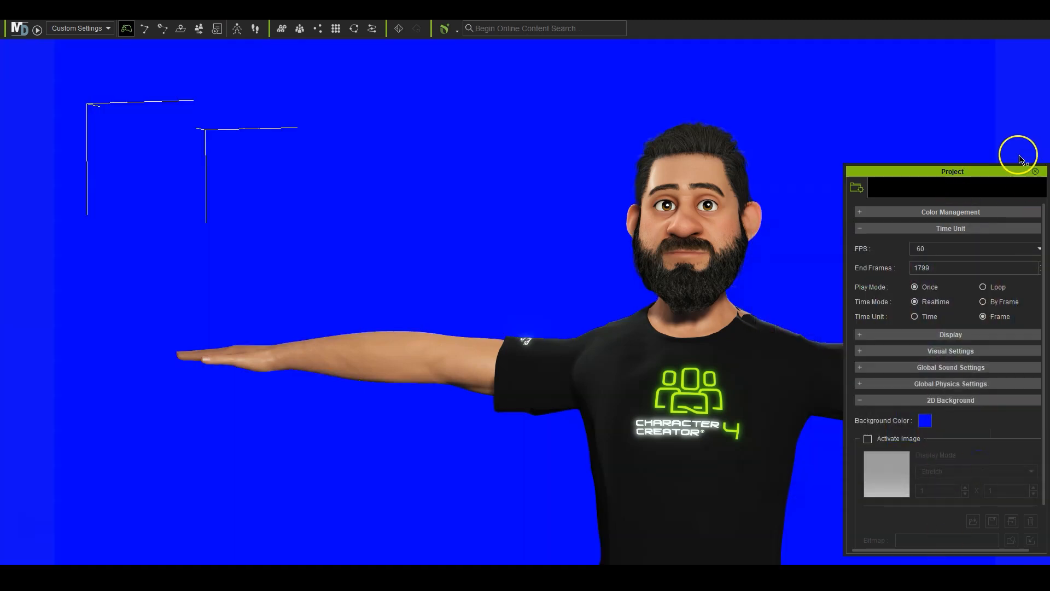
left_click(1035, 172)
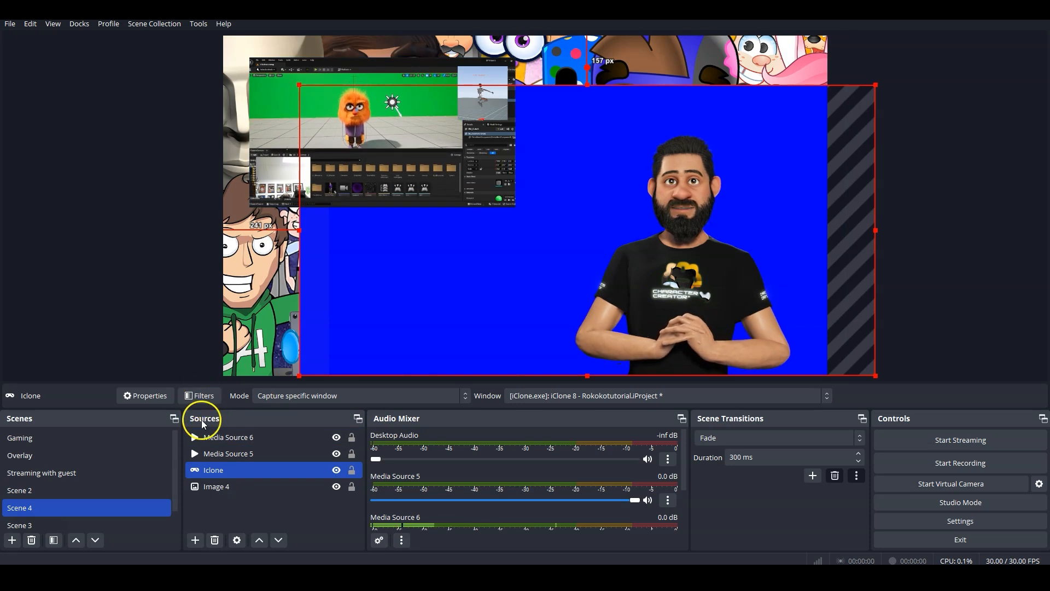
- Set the Chroma Key to a custom colour sampled from the blue background
left_click(204, 395)
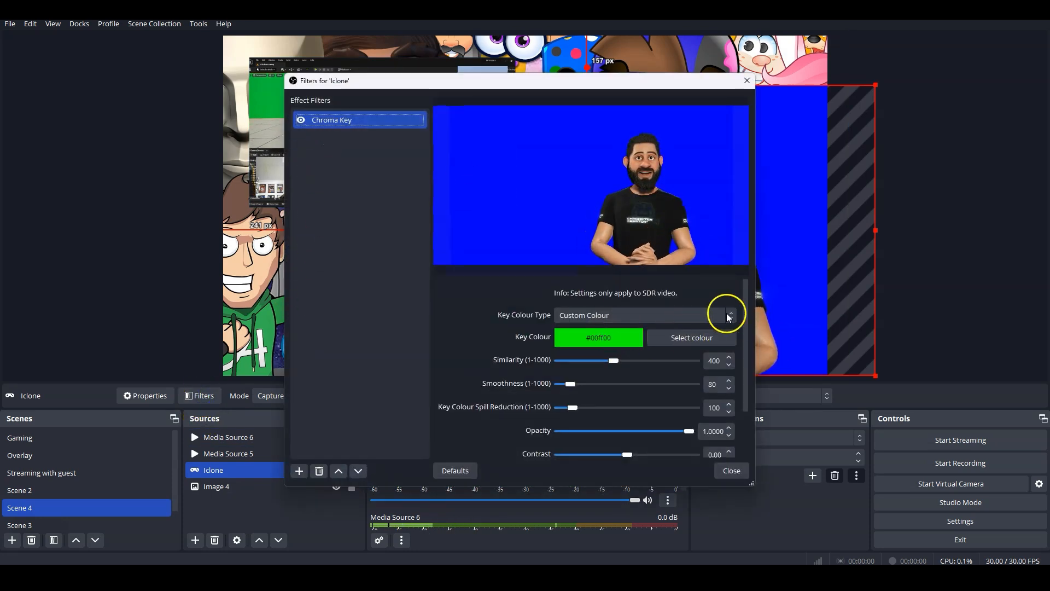
left_click(728, 315)
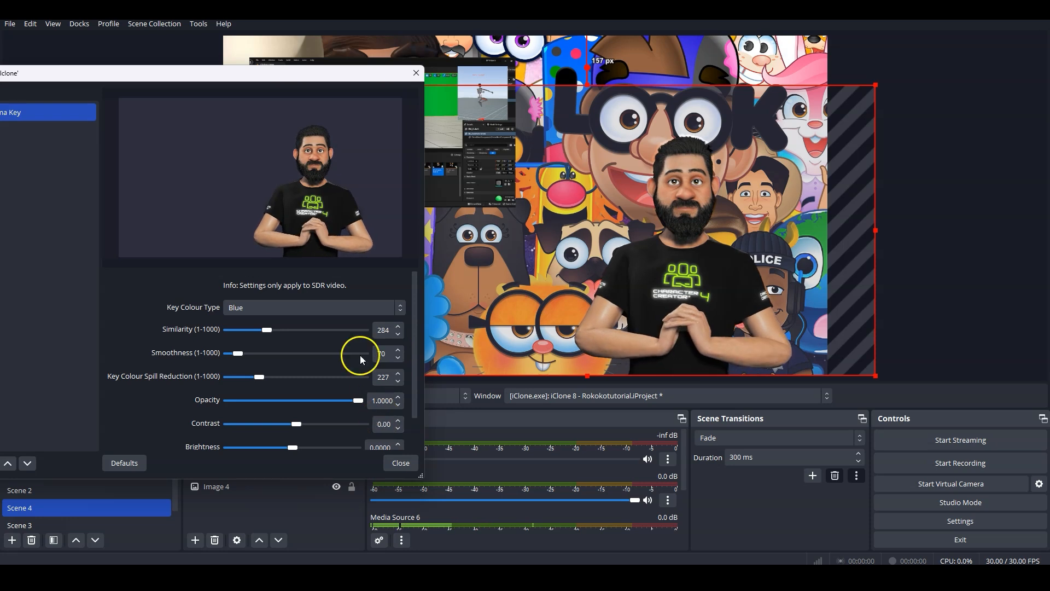
left_click(312, 306)
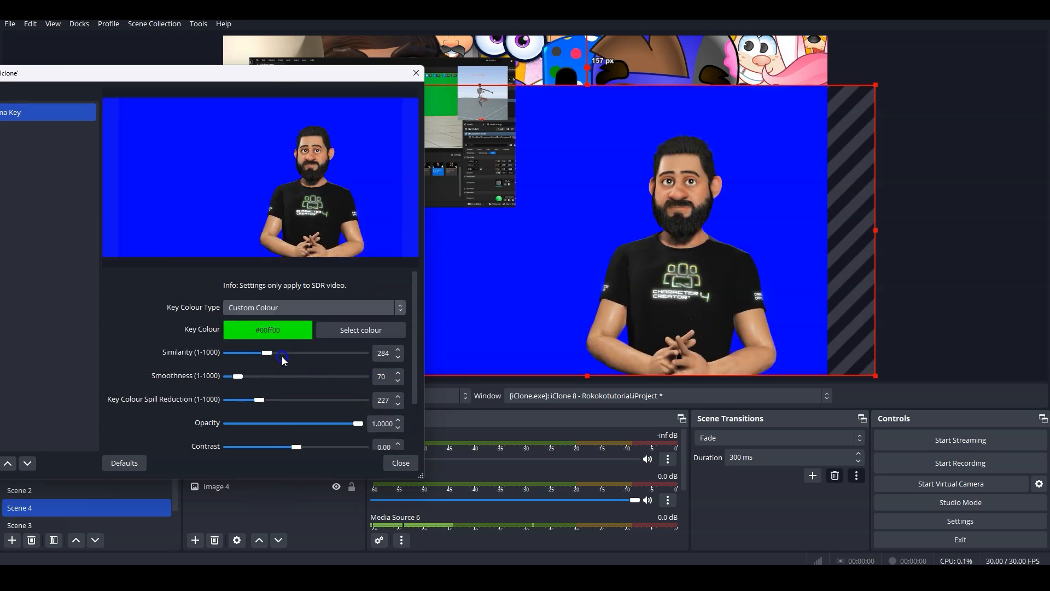
left_click(360, 329)
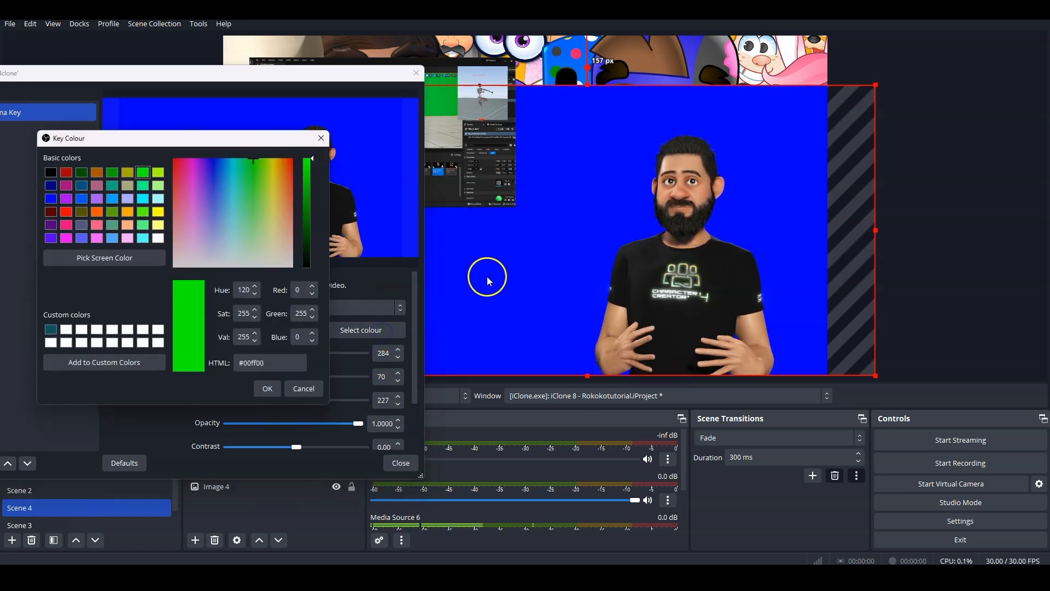
left_click(104, 257)
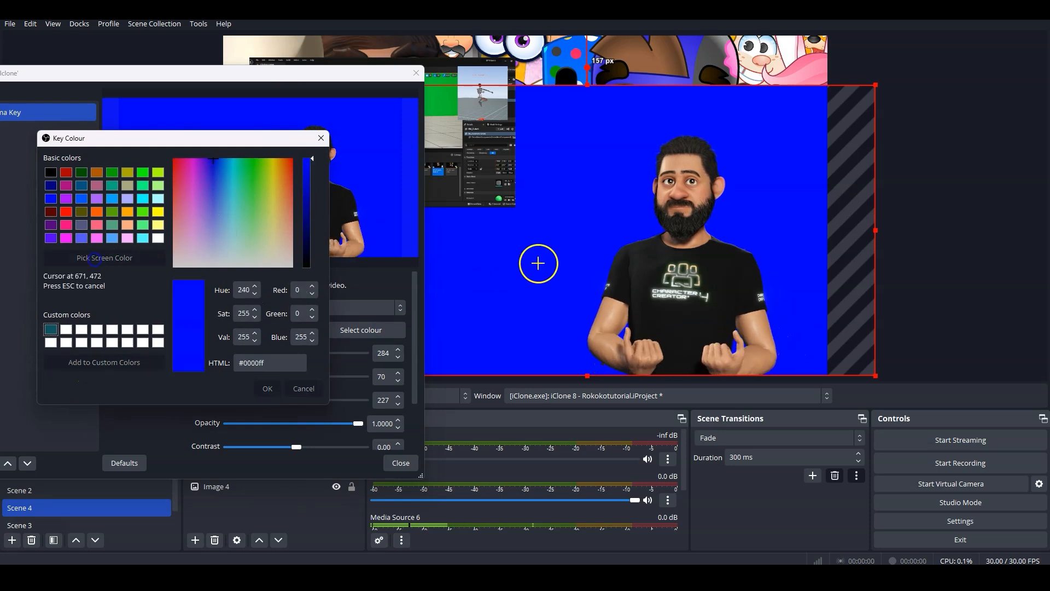
left_click(267, 387)
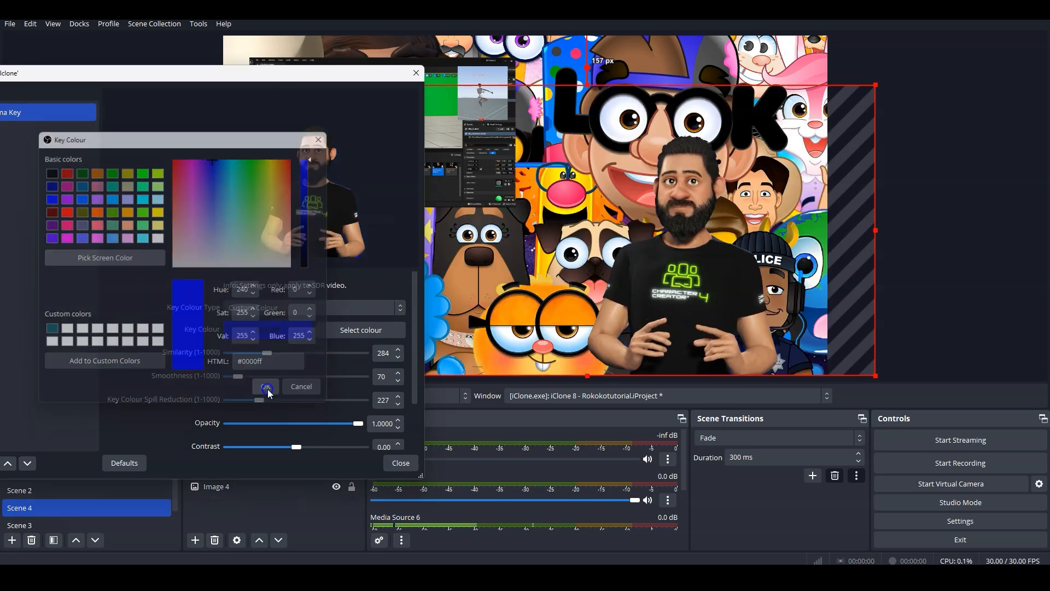
left_click(267, 387)
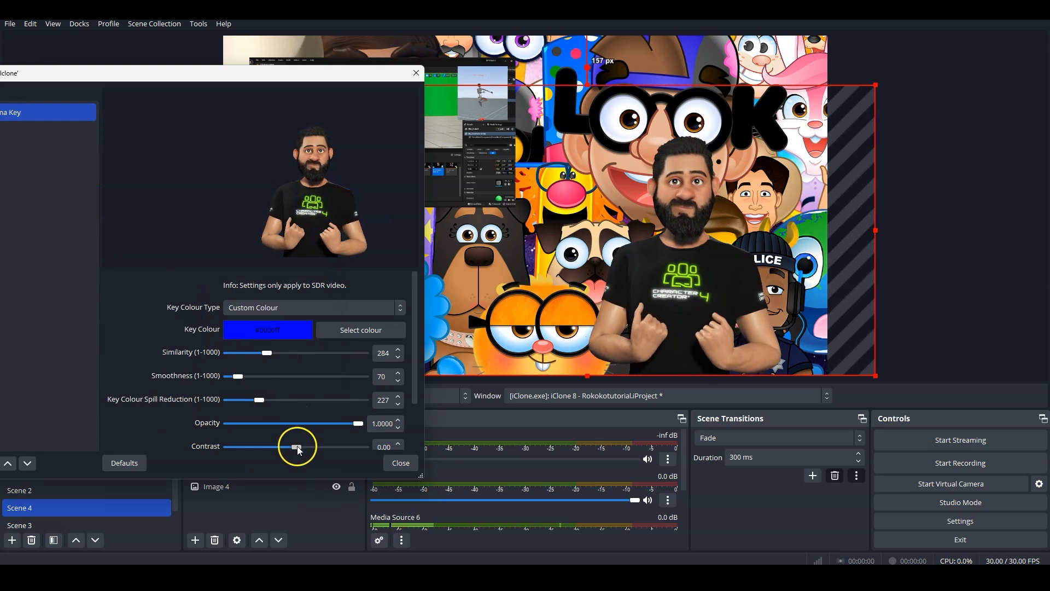
- Lower contrast slightly, minimise spill reduction and fine-tune edge smoothness of the key
left_click_drag(296, 446, 293, 446)
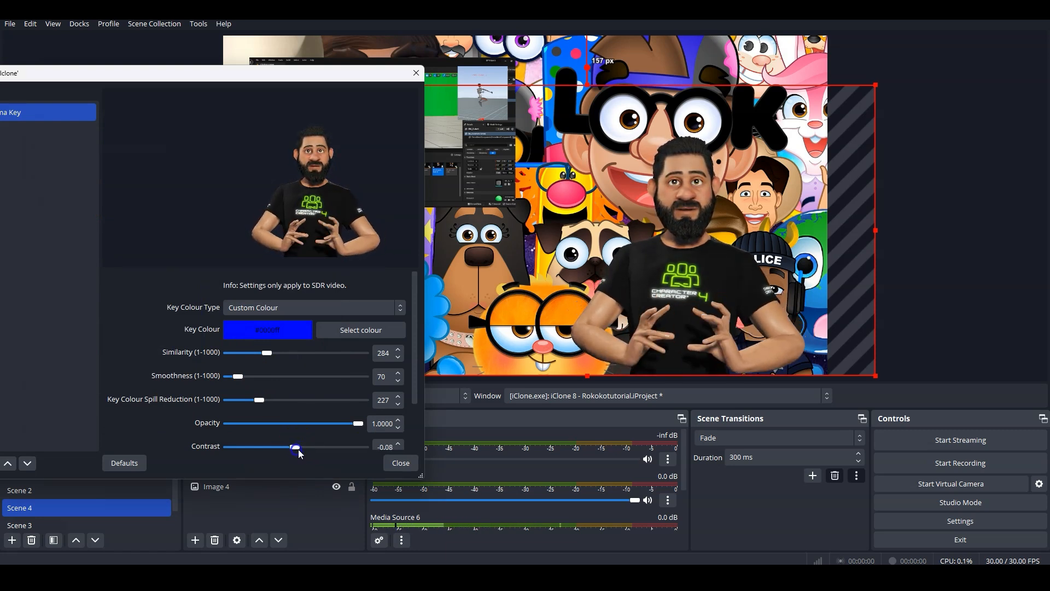
left_click_drag(261, 400, 241, 399)
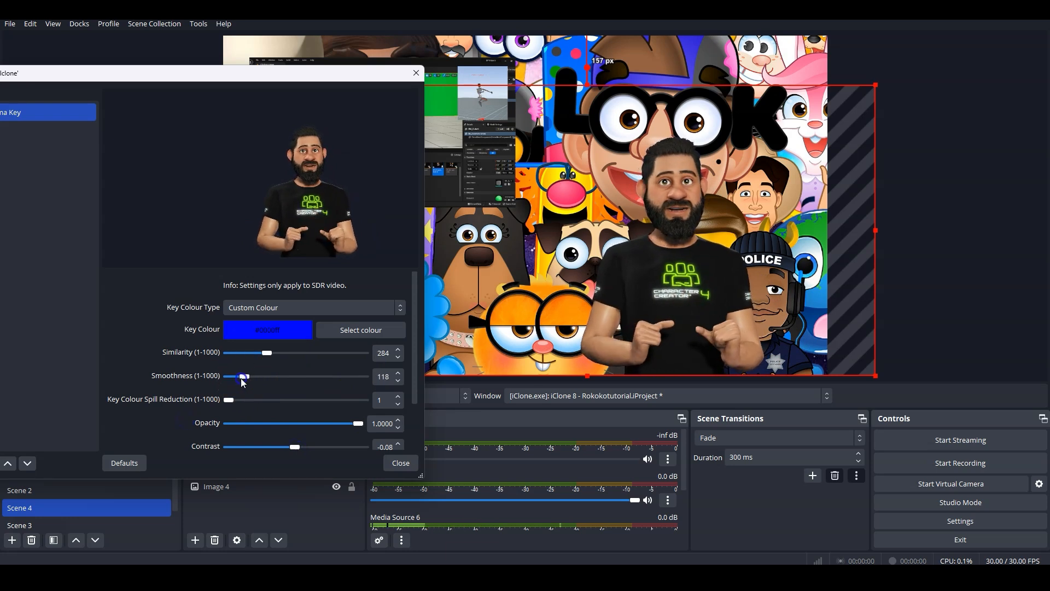
left_click_drag(243, 376, 246, 375)
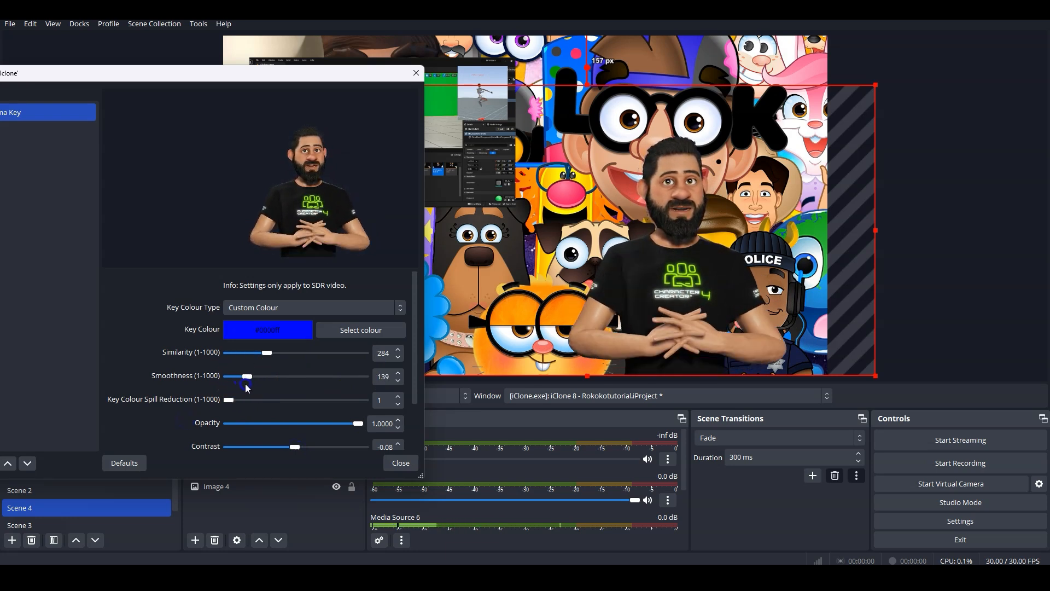
left_click_drag(248, 376, 244, 375)
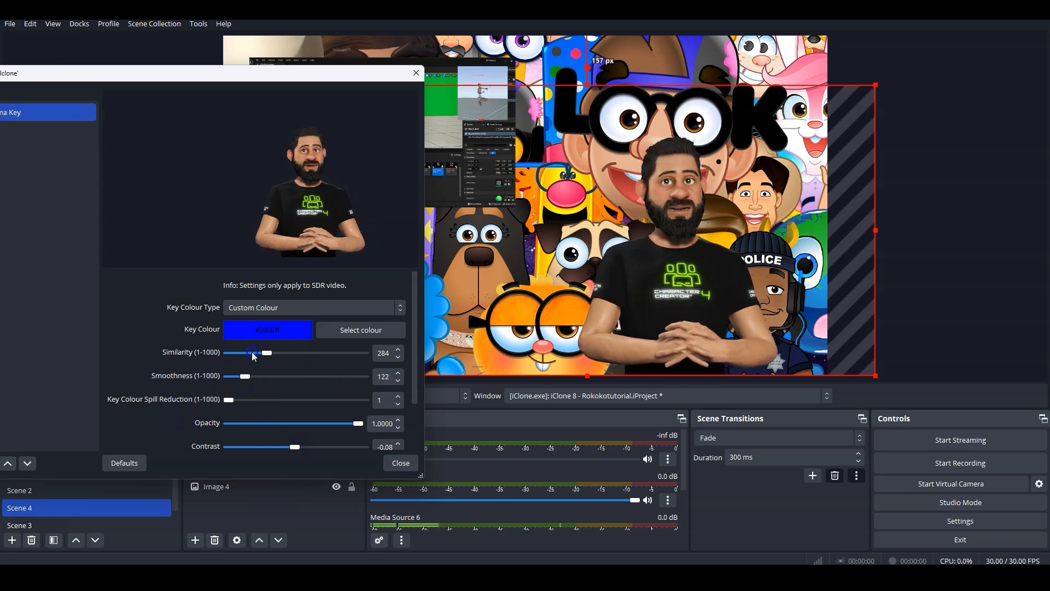
left_click(400, 463)
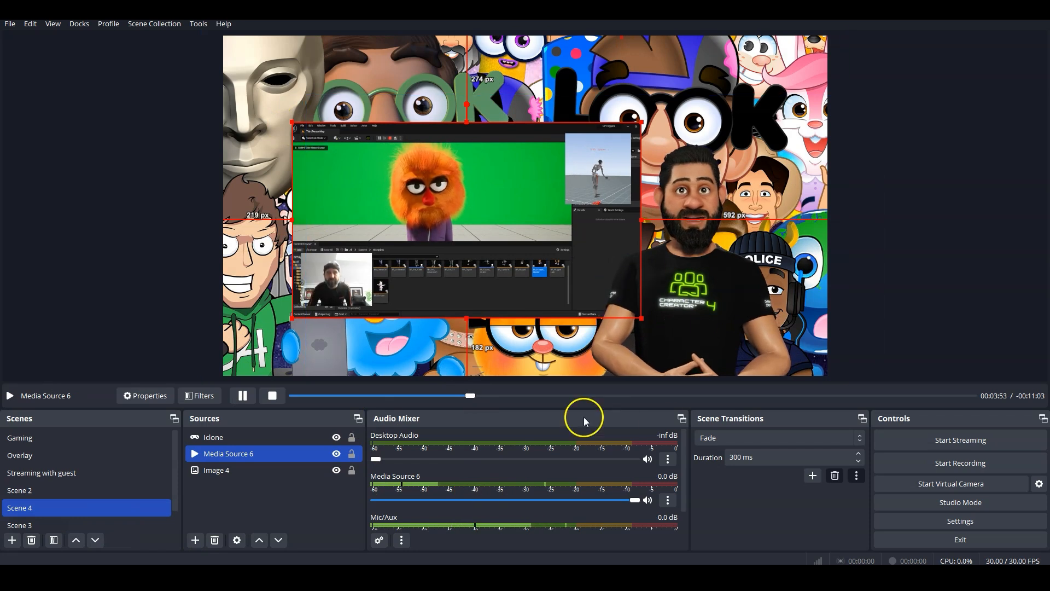
- Switch back to the iClone 8 window with the T-posed character on blue
left_click(213, 437)
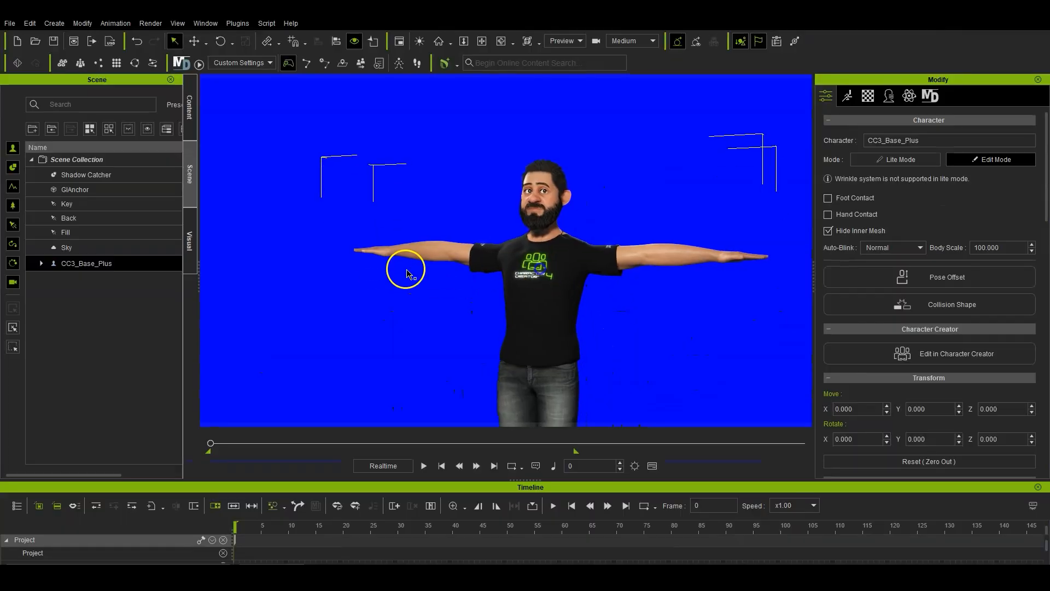
- Add a Gaming chair from Content and place it behind the character facing forward
left_click(190, 111)
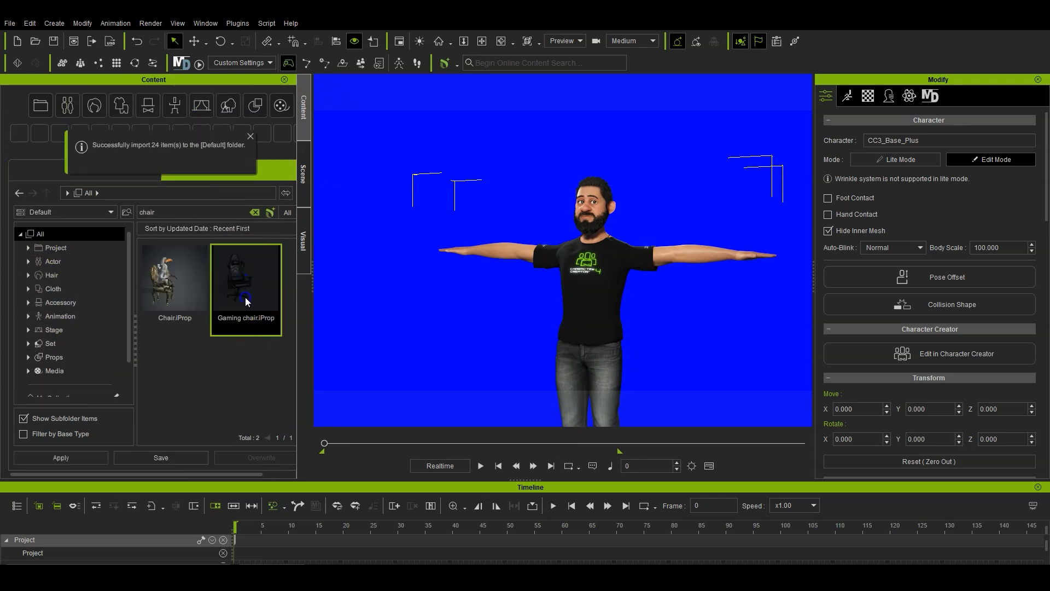
double_click(246, 274)
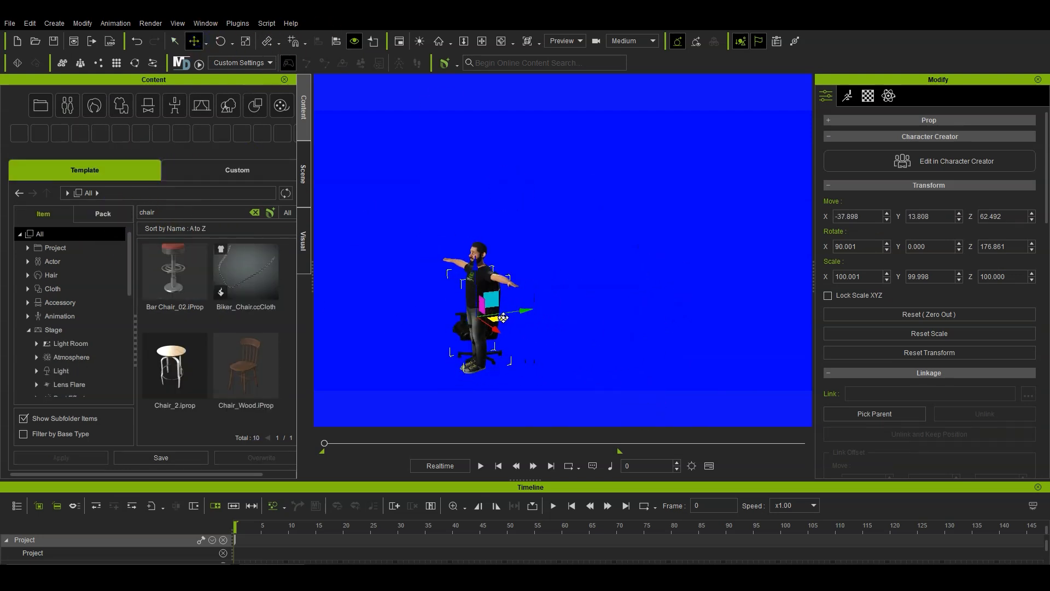
left_click_drag(502, 317, 488, 315)
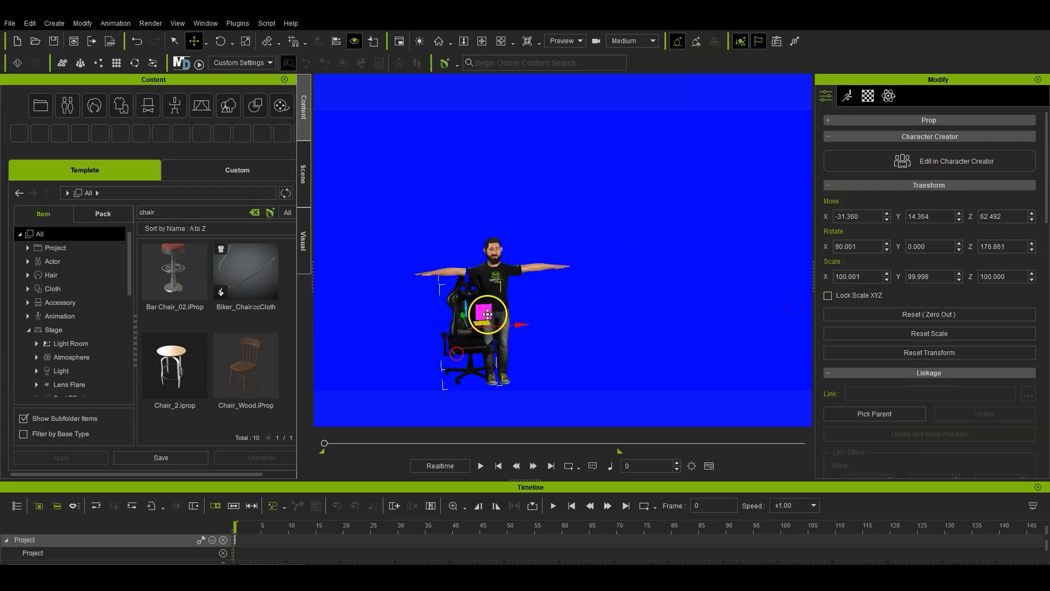
left_click_drag(488, 315, 502, 331)
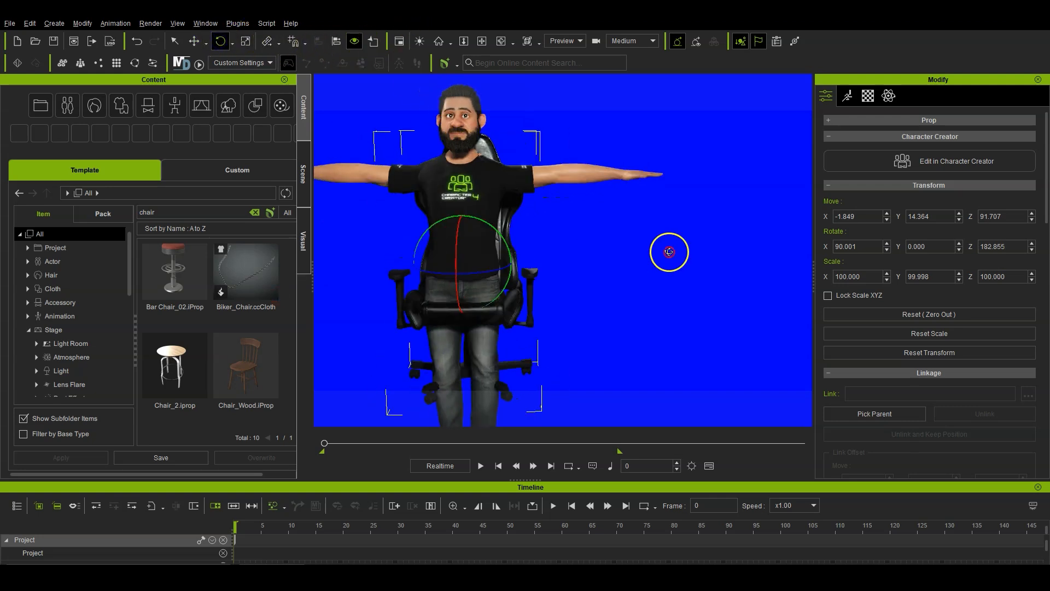
left_click_drag(668, 251, 488, 269)
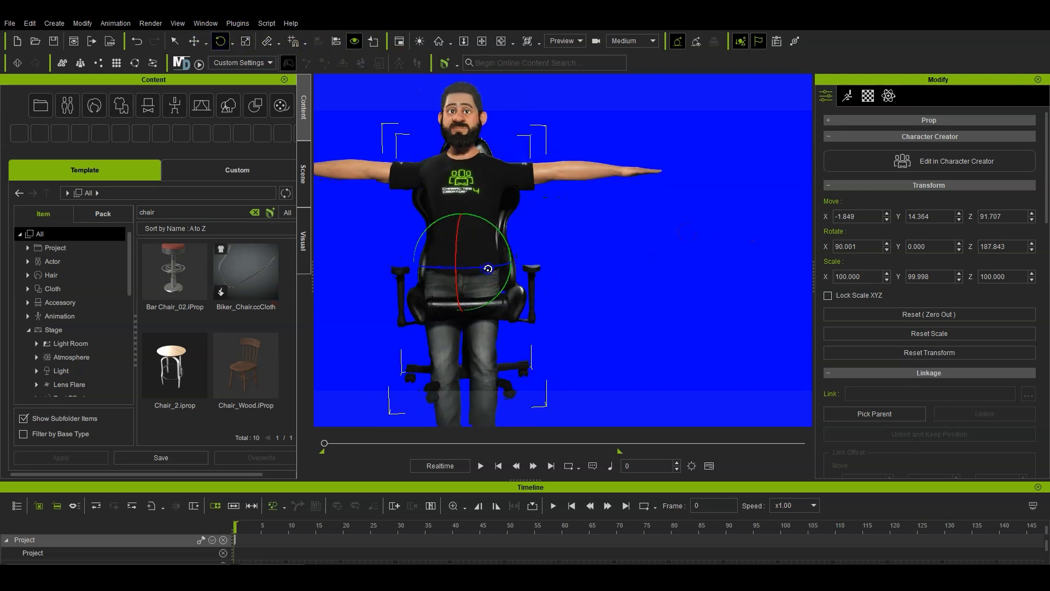
left_click(194, 40)
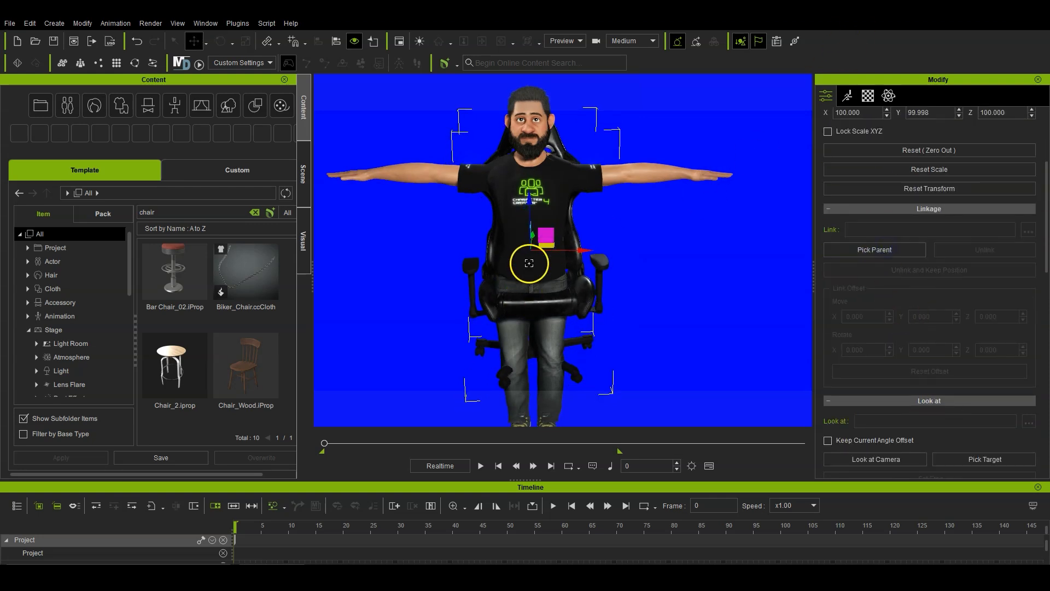
- Link the chair to the character's pelvis via Pick Parent and restore the preview
left_click(873, 250)
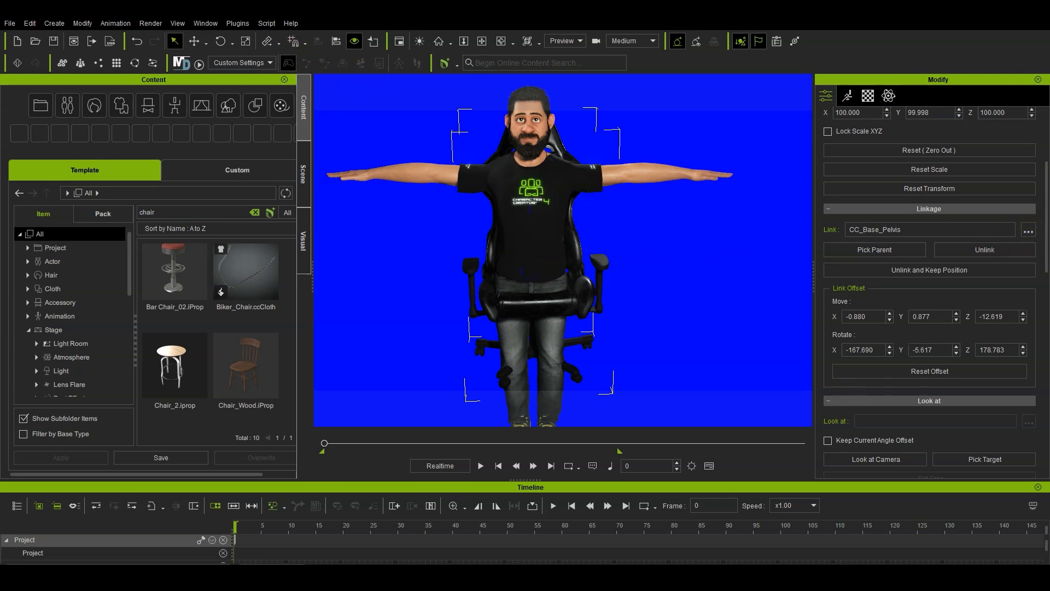
left_click(479, 466)
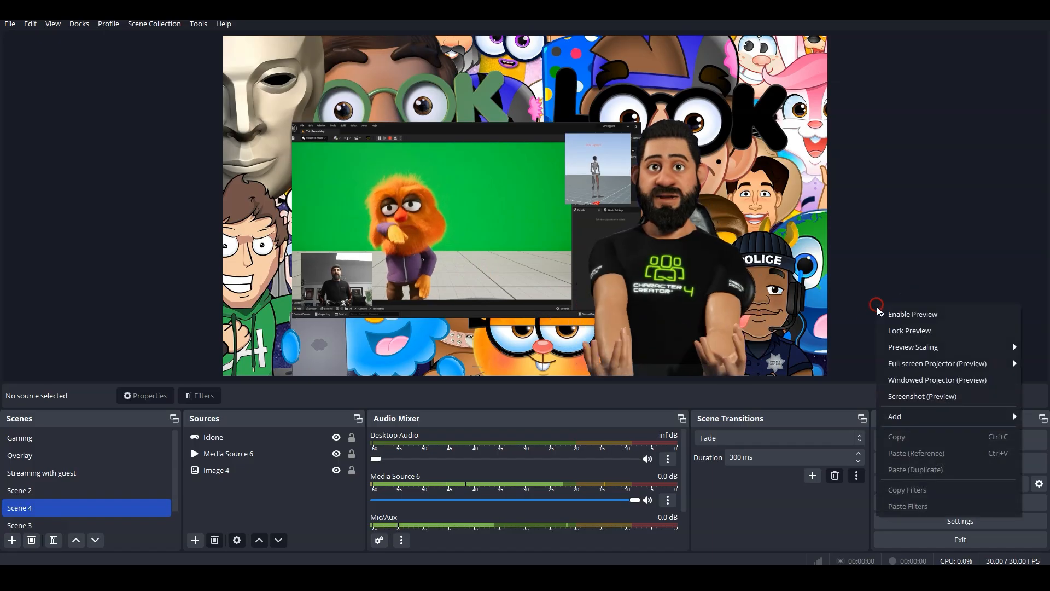
left_click(913, 314)
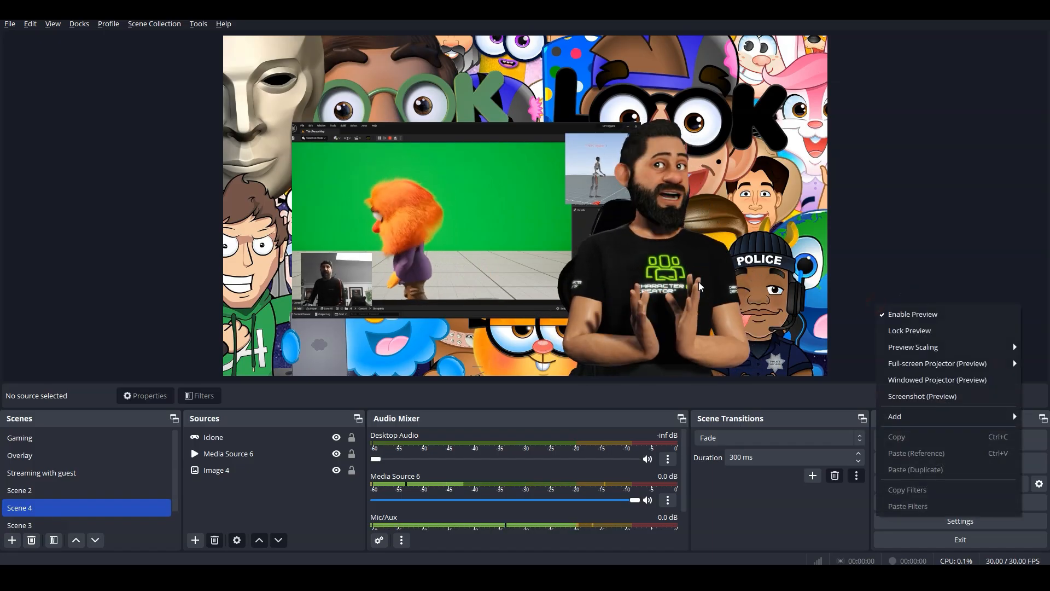